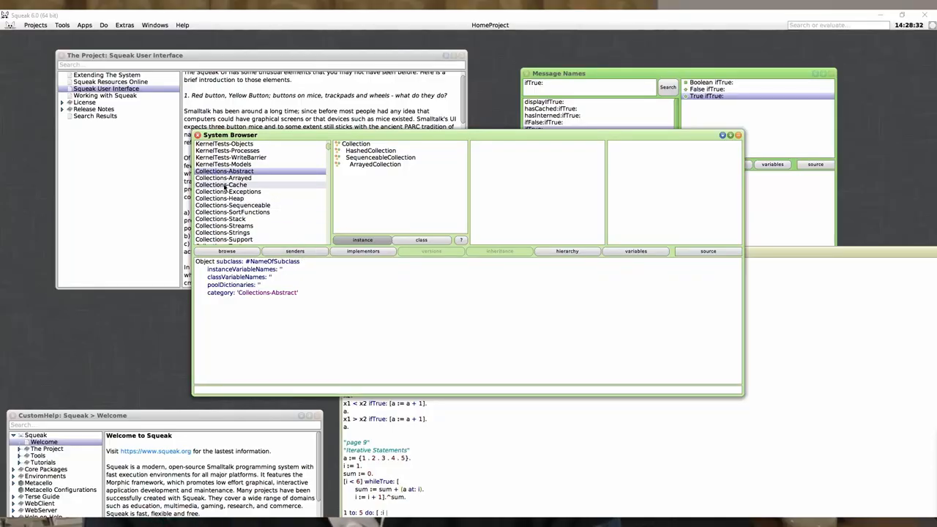
# - Select Collections-Arrayed in the System Browser's category pane to list its classes
pyautogui.click(222, 178)
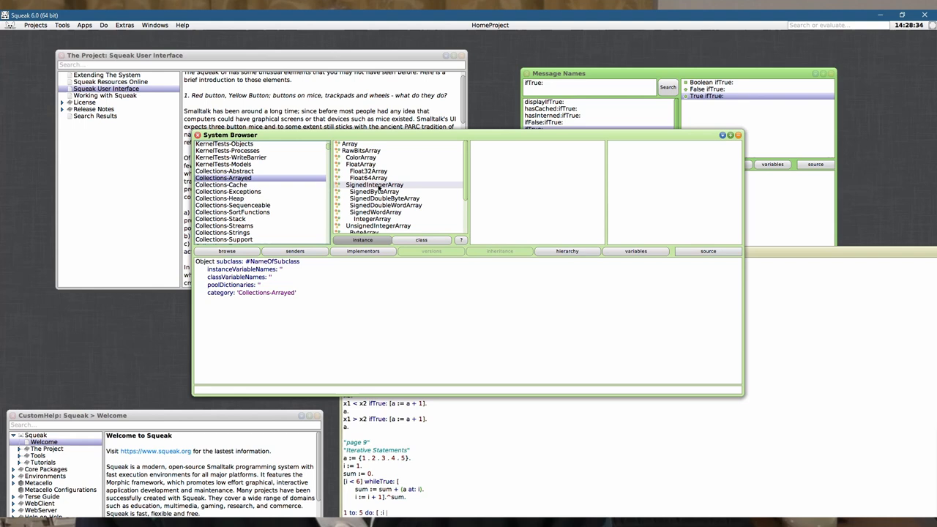
pyautogui.rightClick(373, 185)
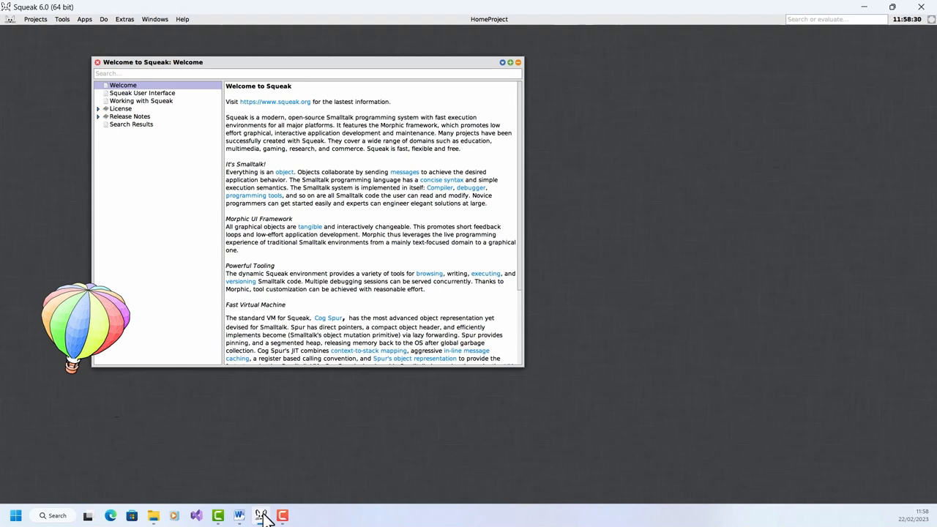
pyautogui.moveTo(396, 366)
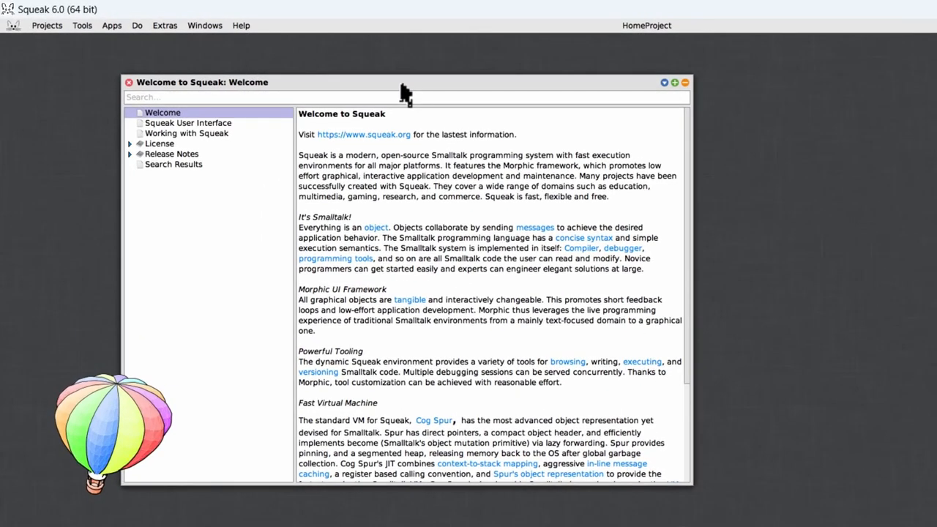
pyautogui.moveTo(472, 153)
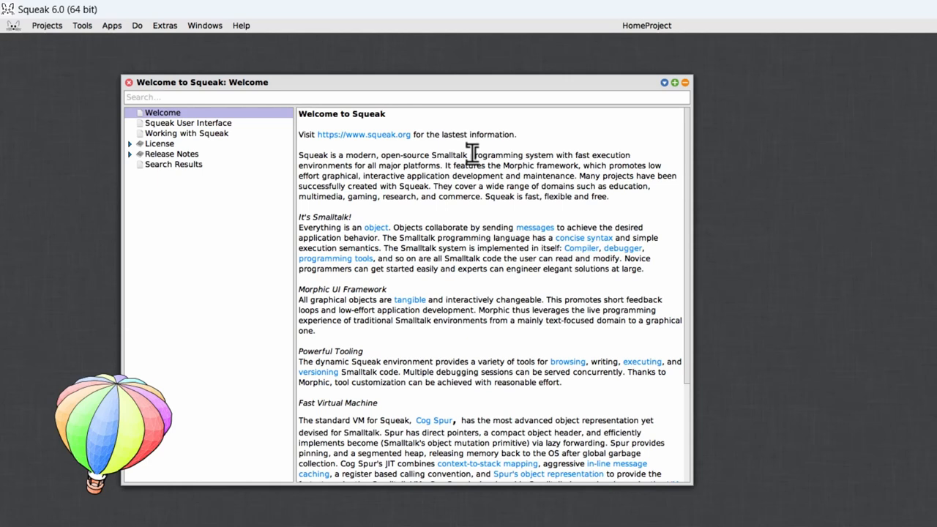
pyautogui.moveTo(450, 144)
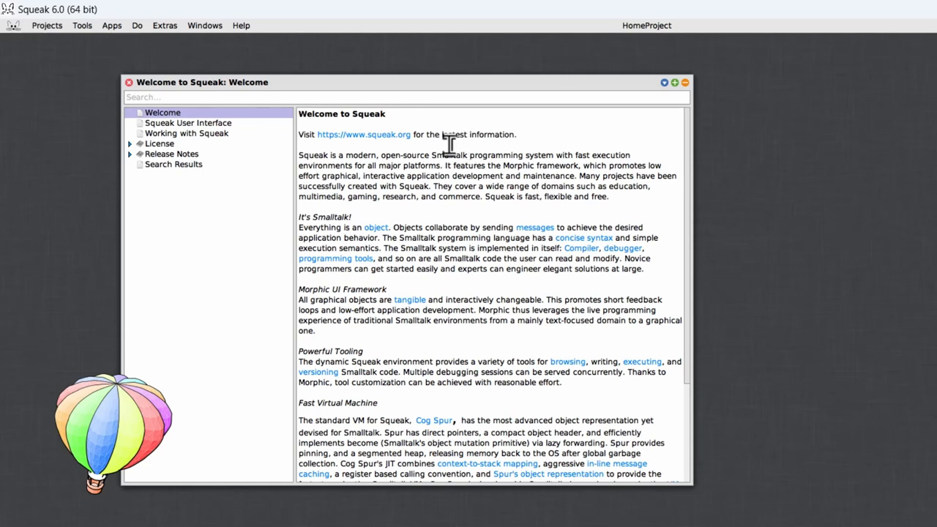
pyautogui.moveTo(249, 40)
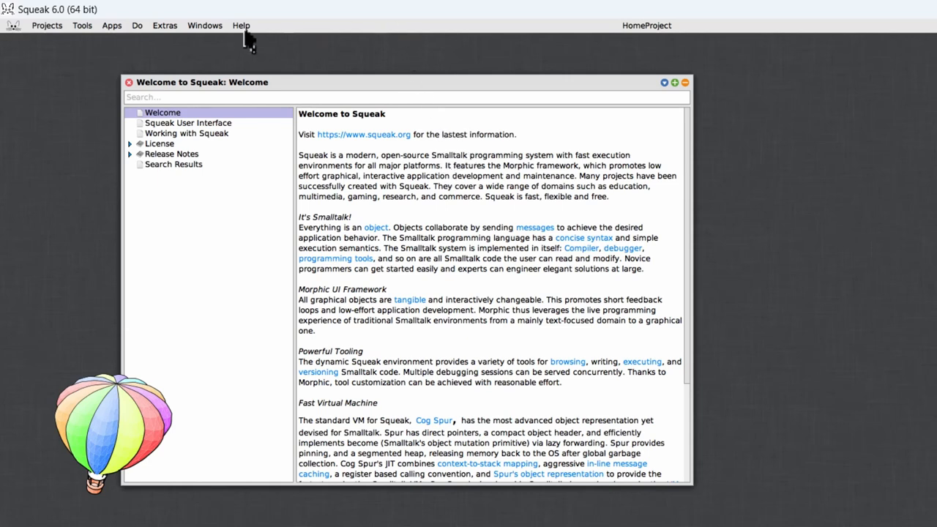
# - Show the Help menu topics, including the Terse Guide to Squeak
pyautogui.click(240, 25)
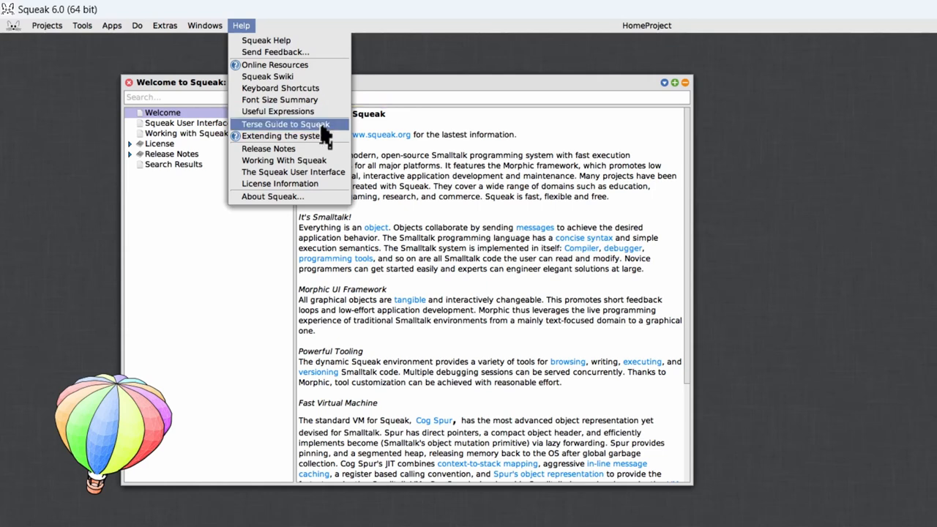
# - Open Help > Terse Guide to Squeak on its General page
pyautogui.click(284, 123)
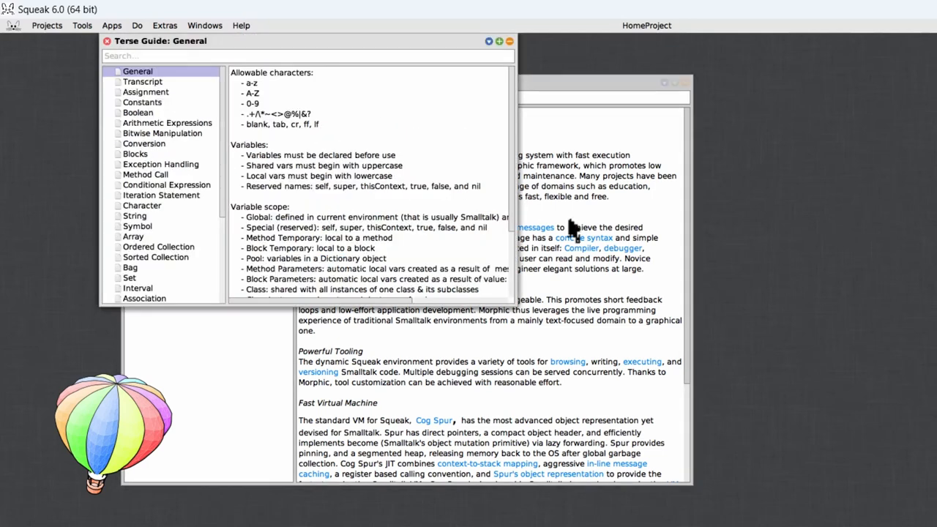
pyautogui.moveTo(516, 265)
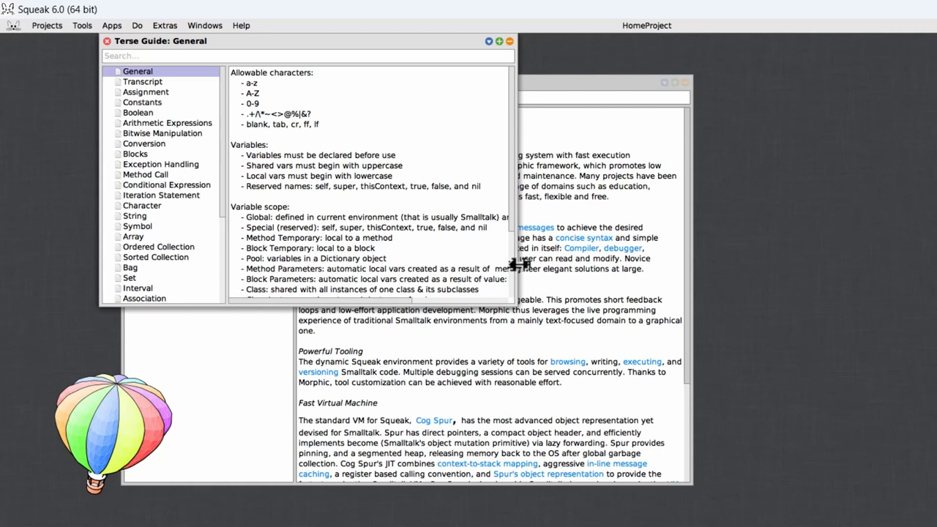
pyautogui.moveTo(154, 202)
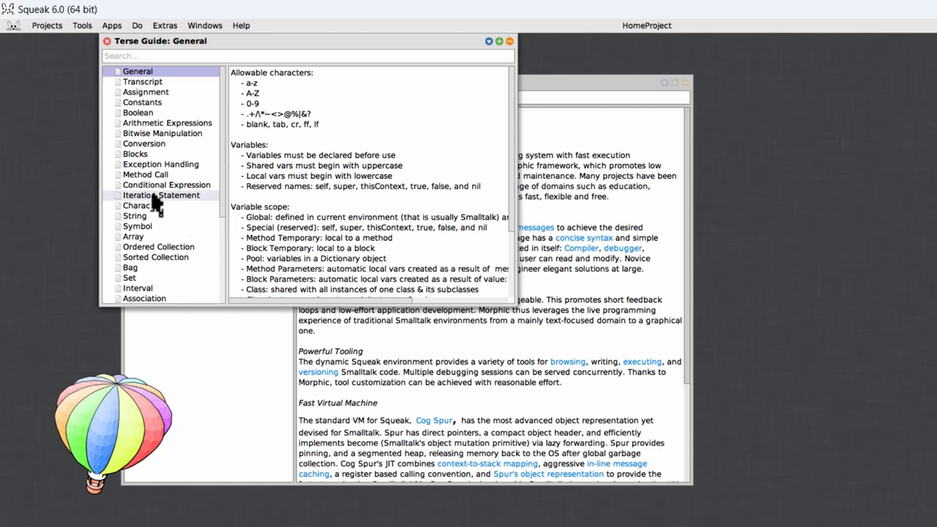
pyautogui.moveTo(84, 146)
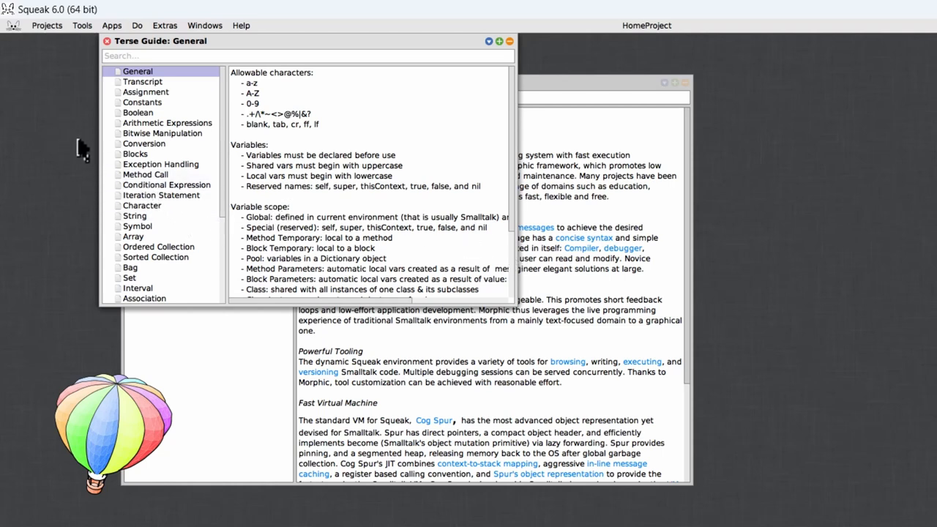
pyautogui.moveTo(15, 33)
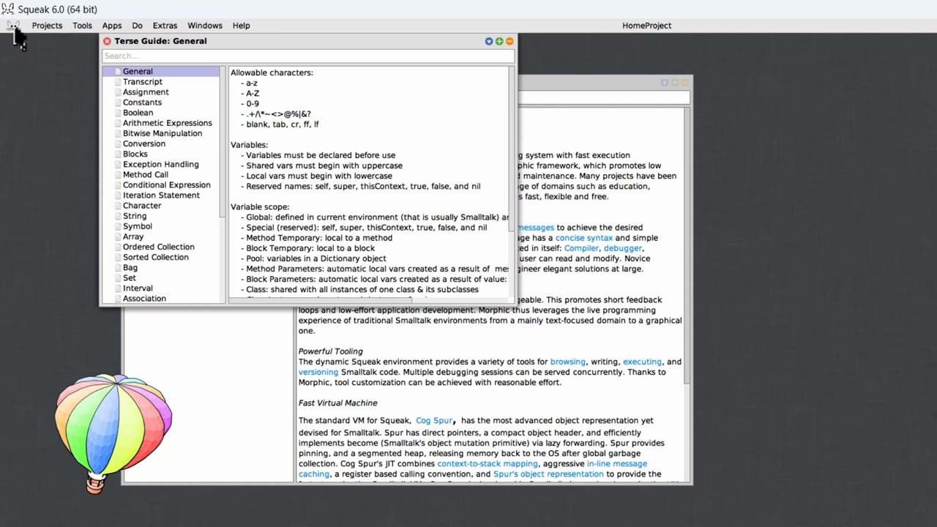
# - Save the image under the new name SmalltalkVTutorial.image using Save As..
pyautogui.click(13, 13)
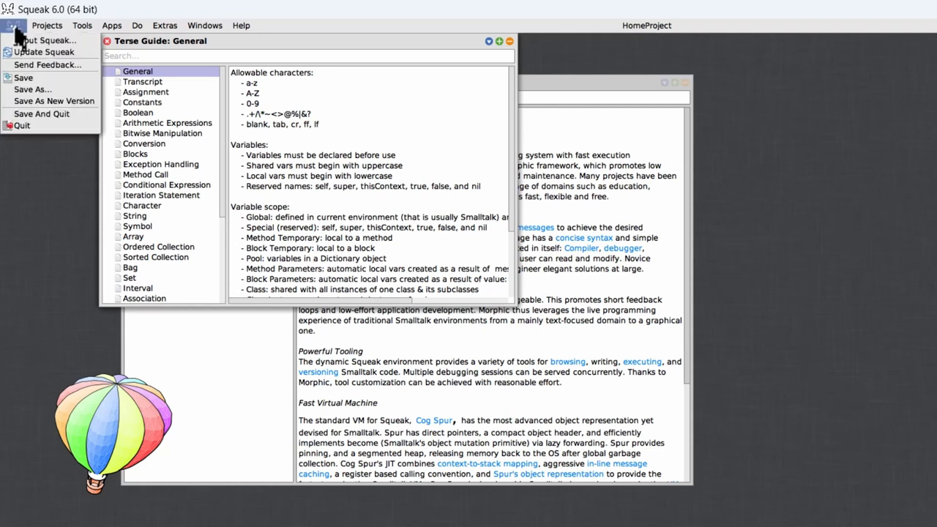
pyautogui.moveTo(33, 90)
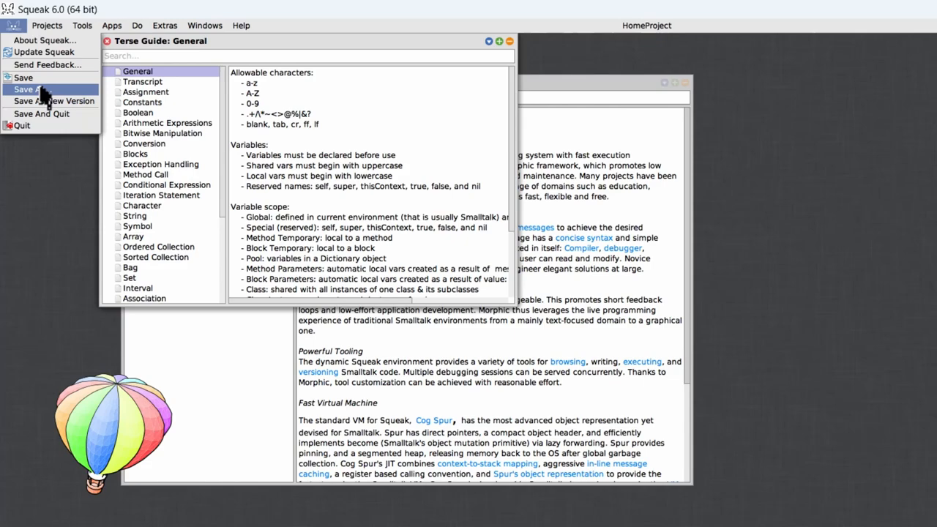
pyautogui.click(35, 89)
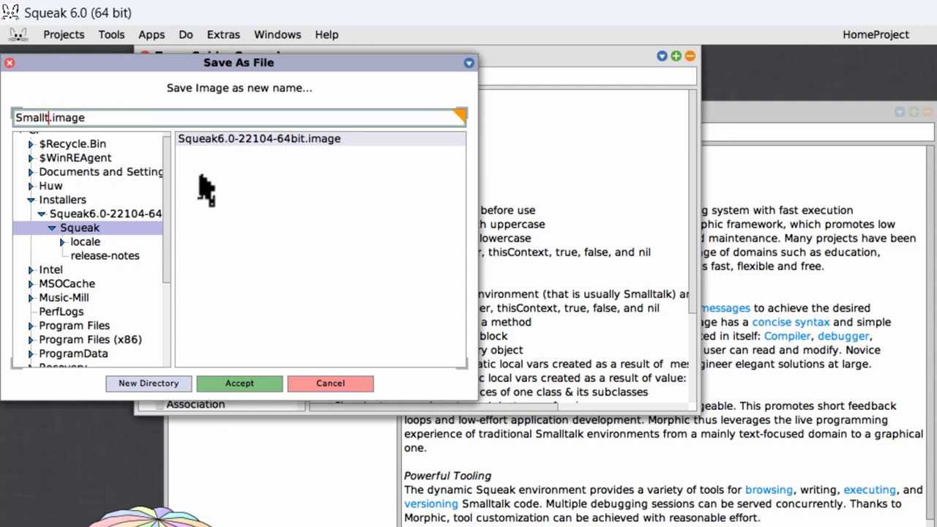
pyautogui.write('alkVTu')
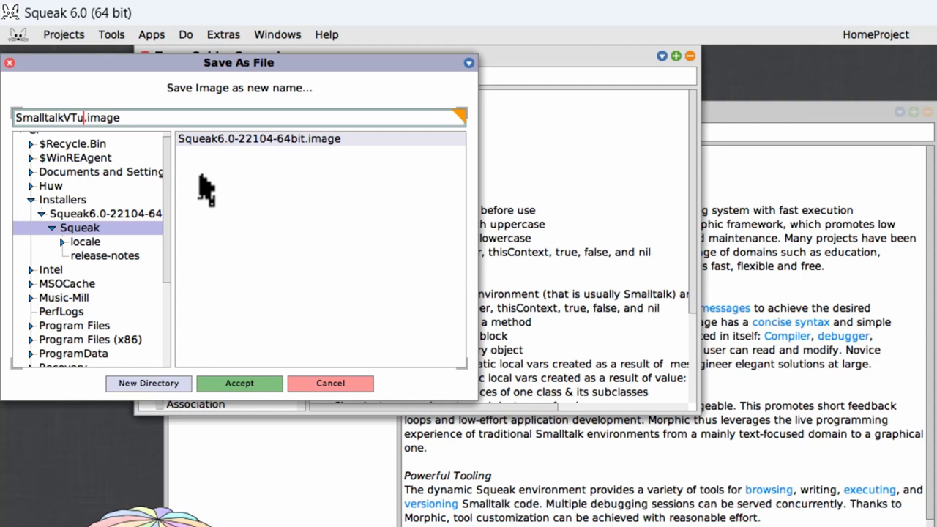
pyautogui.write('torial')
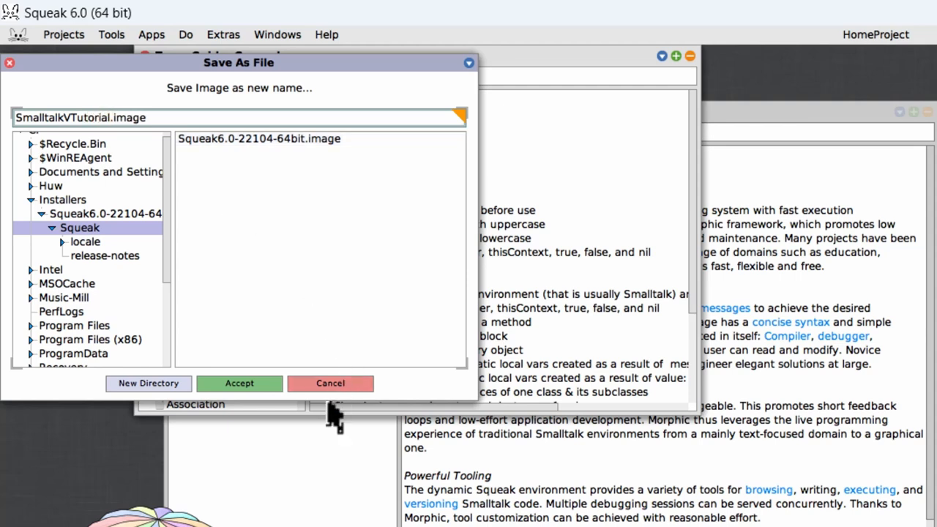
pyautogui.moveTo(240, 383)
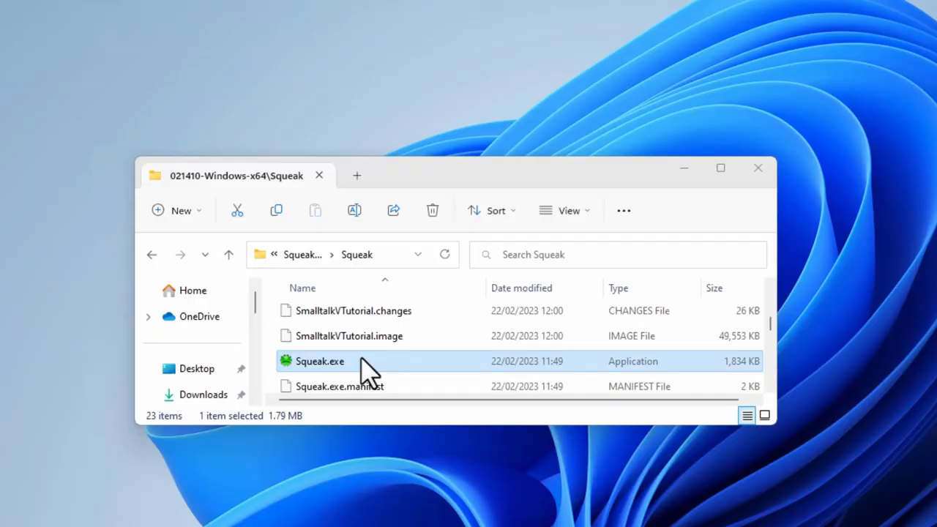
# - Relaunch Squeak.exe and pick the SmalltalkVTutorial image to start
pyautogui.doubleClick(319, 361)
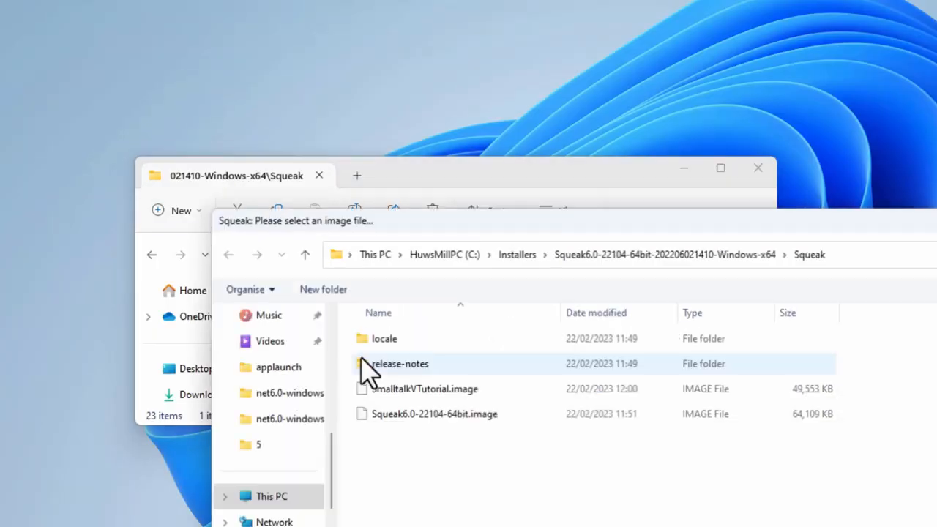
pyautogui.moveTo(534, 453)
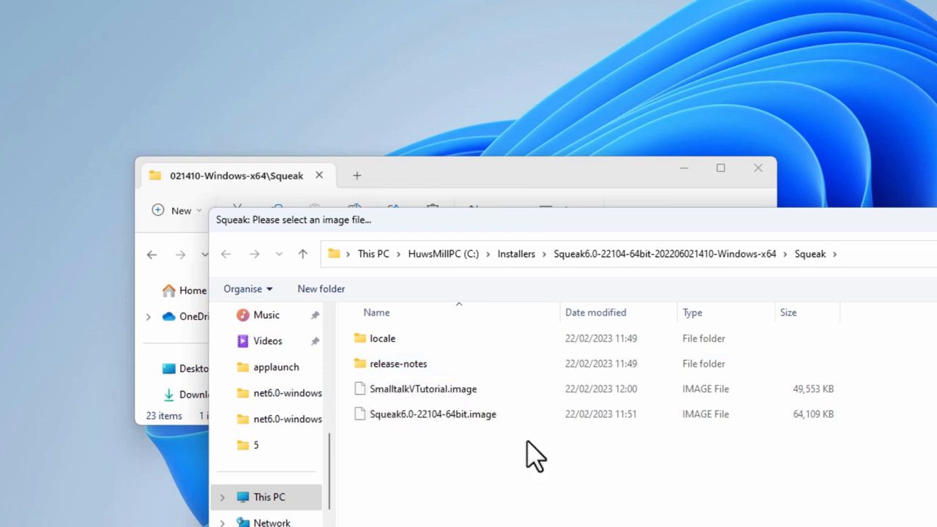
pyautogui.click(432, 414)
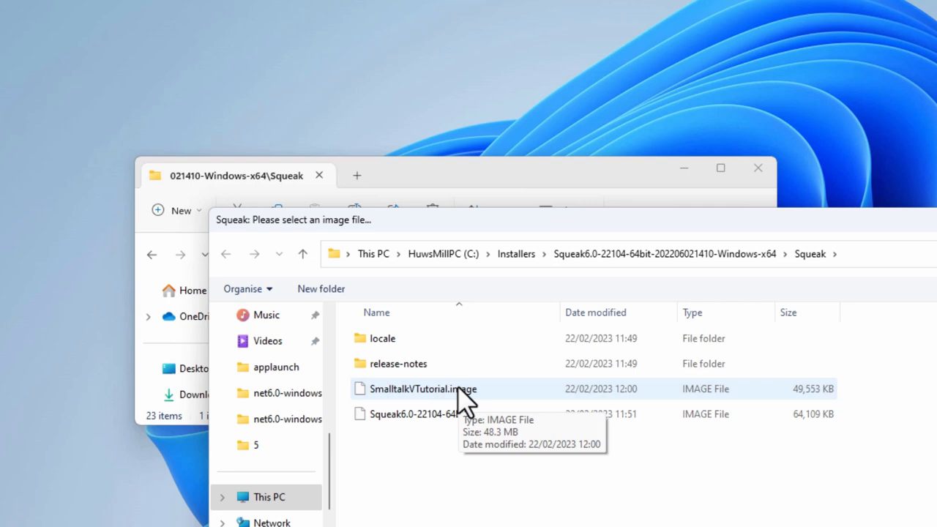
pyautogui.moveTo(479, 421)
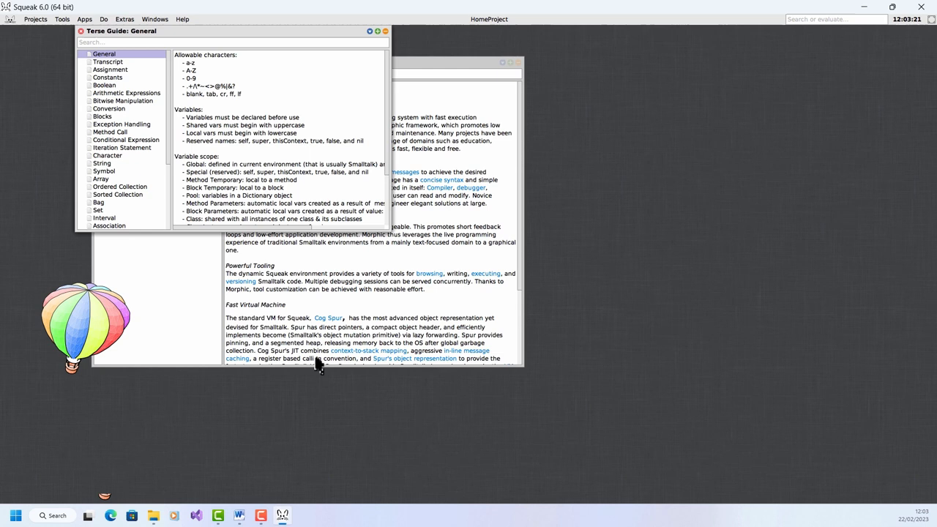
pyautogui.moveTo(563, 388)
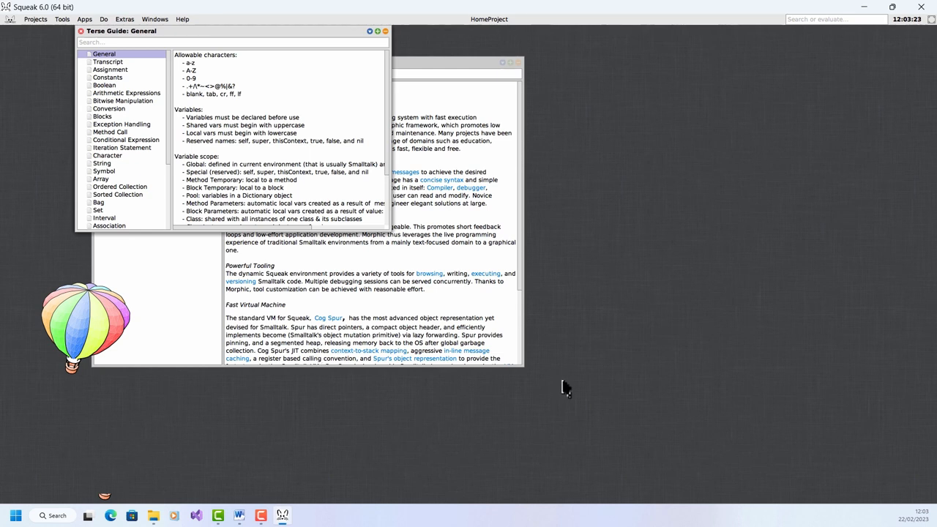
pyautogui.moveTo(128, 35)
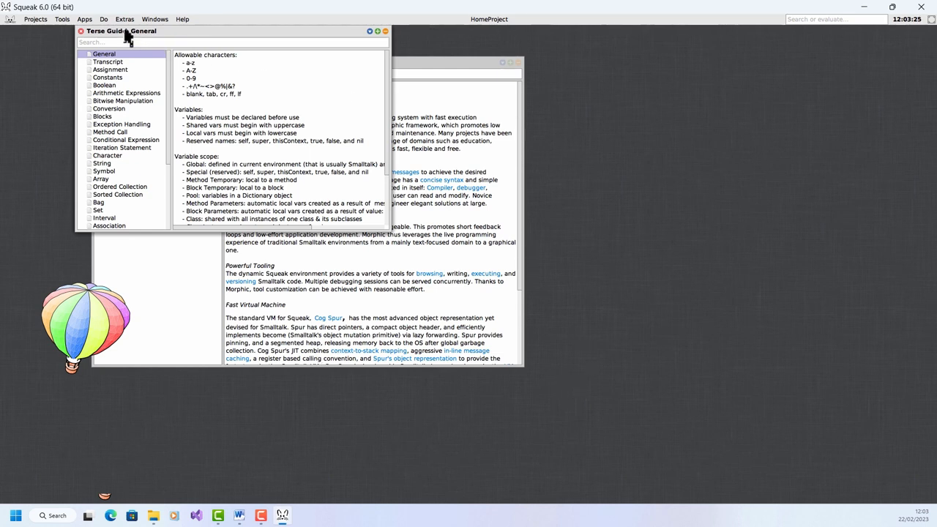
pyautogui.click(103, 19)
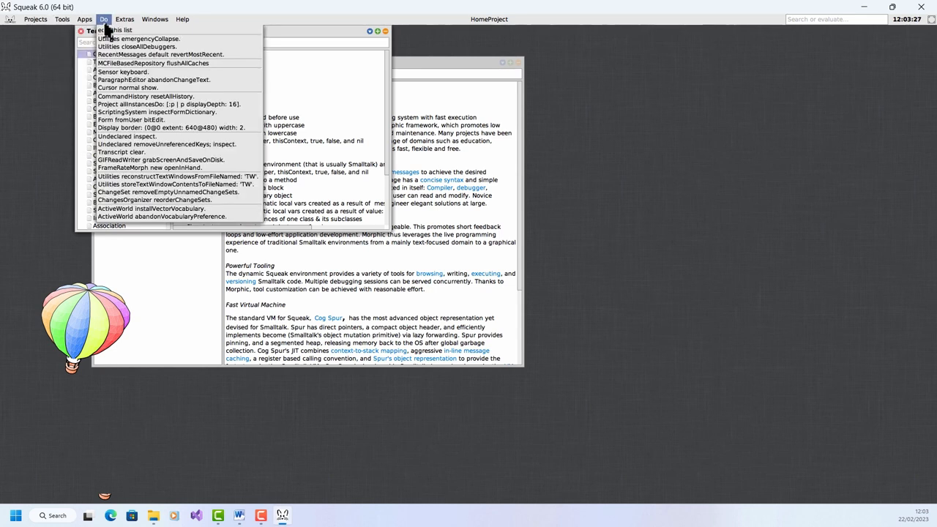
pyautogui.click(124, 19)
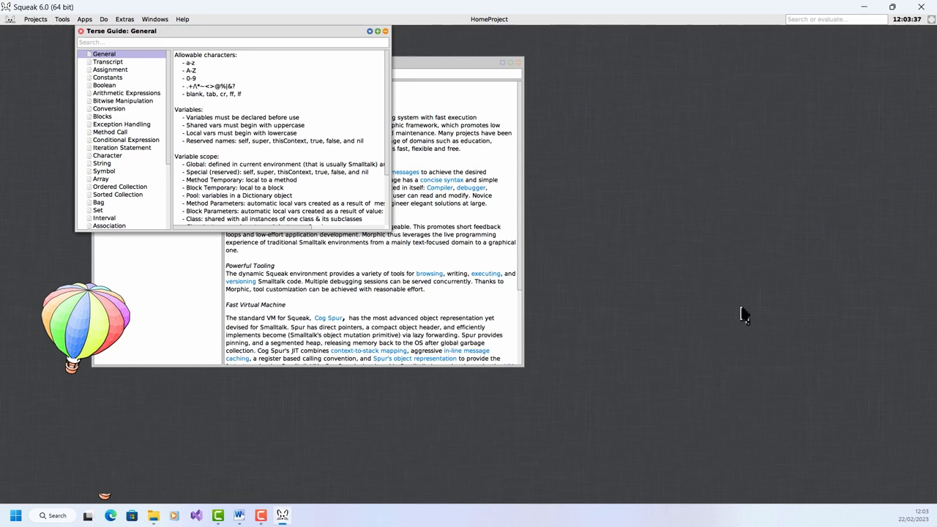
pyautogui.moveTo(745, 318)
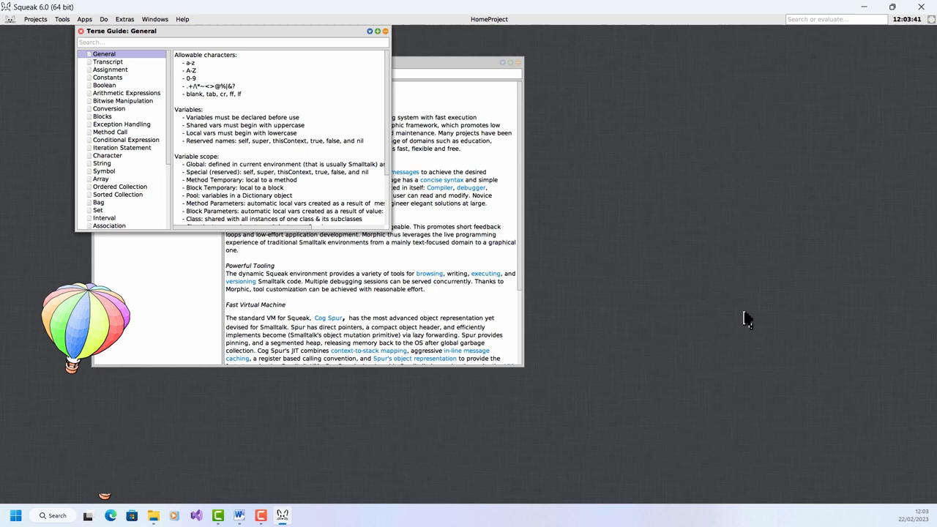
pyautogui.moveTo(708, 302)
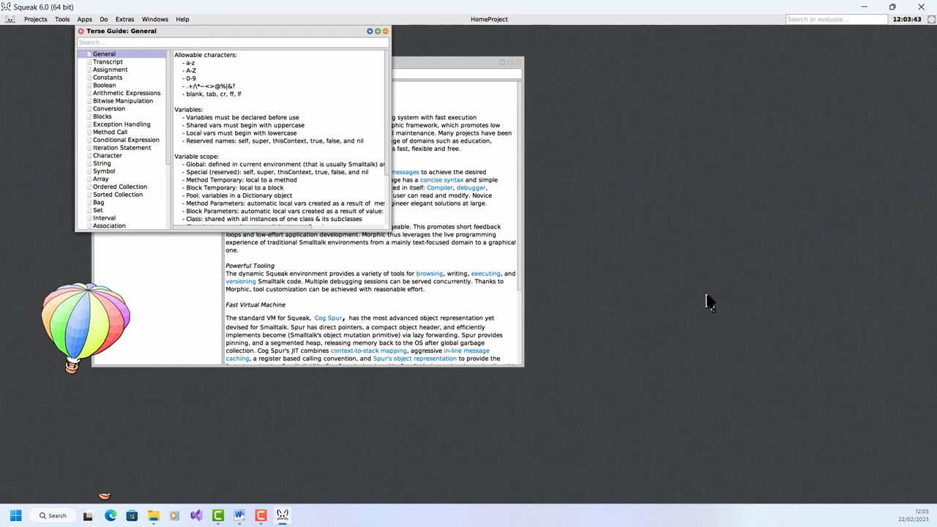
pyautogui.moveTo(670, 245)
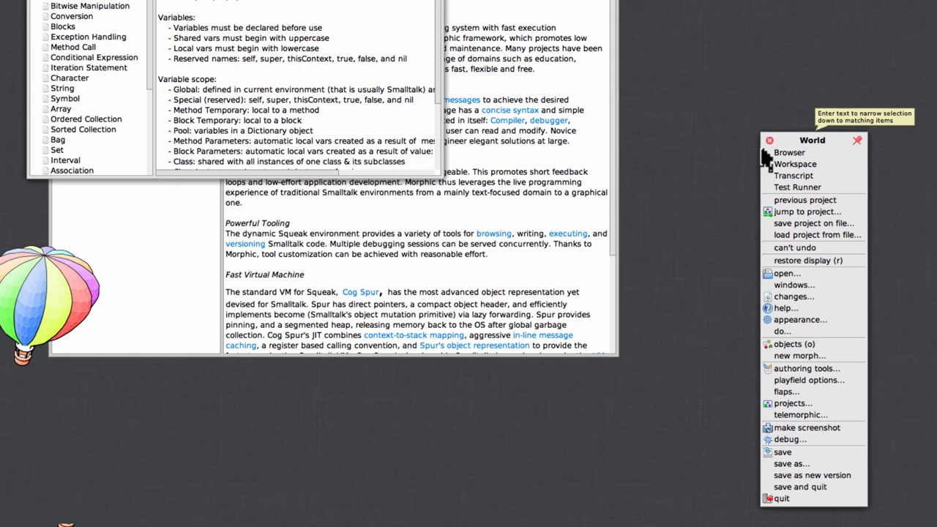
pyautogui.moveTo(756, 118)
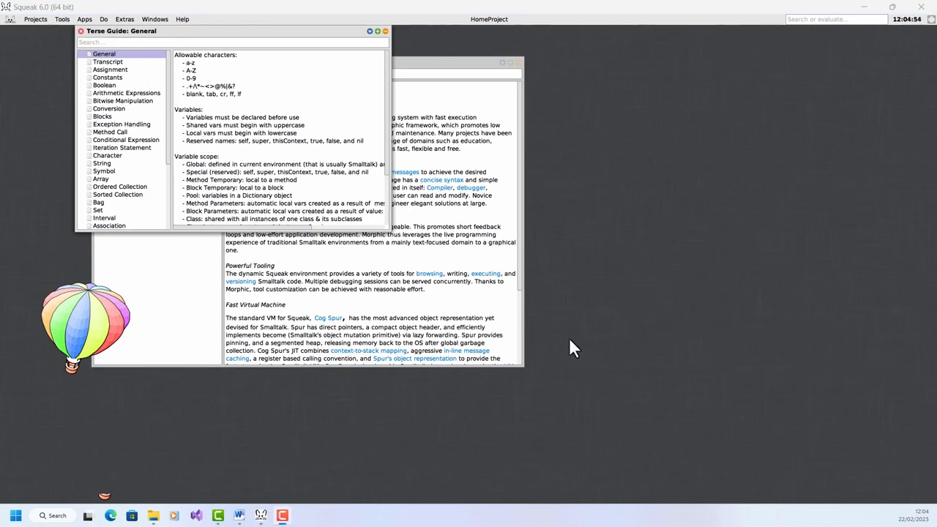
pyautogui.moveTo(578, 325)
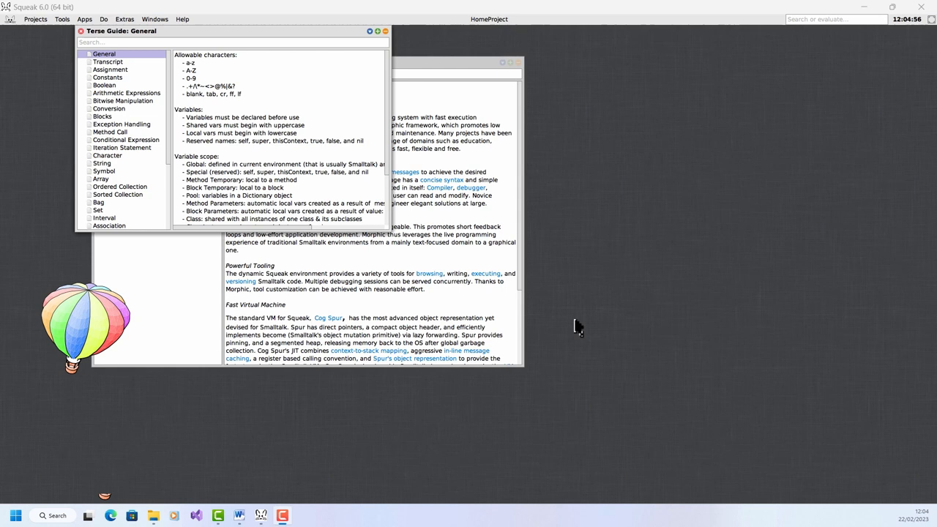
pyautogui.moveTo(573, 204)
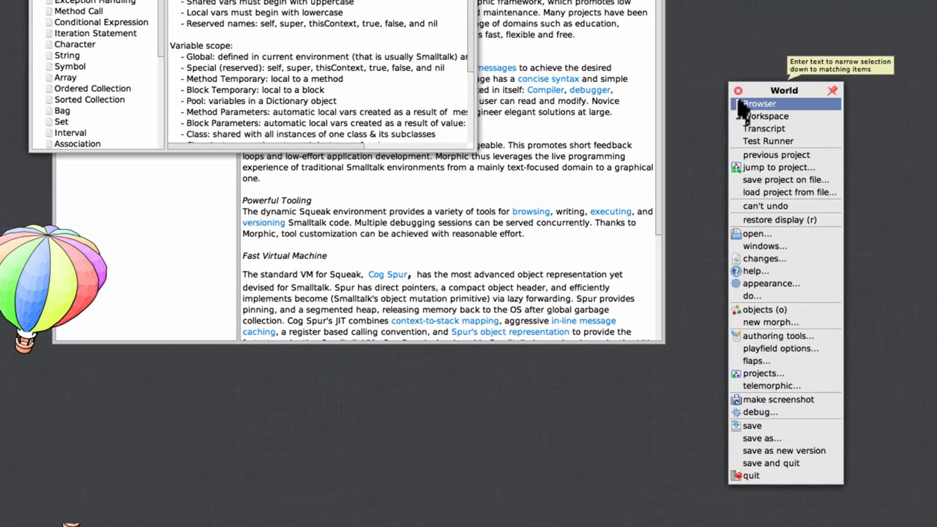
# - Open a System Browser from the World menu and enlarge its window
pyautogui.click(760, 103)
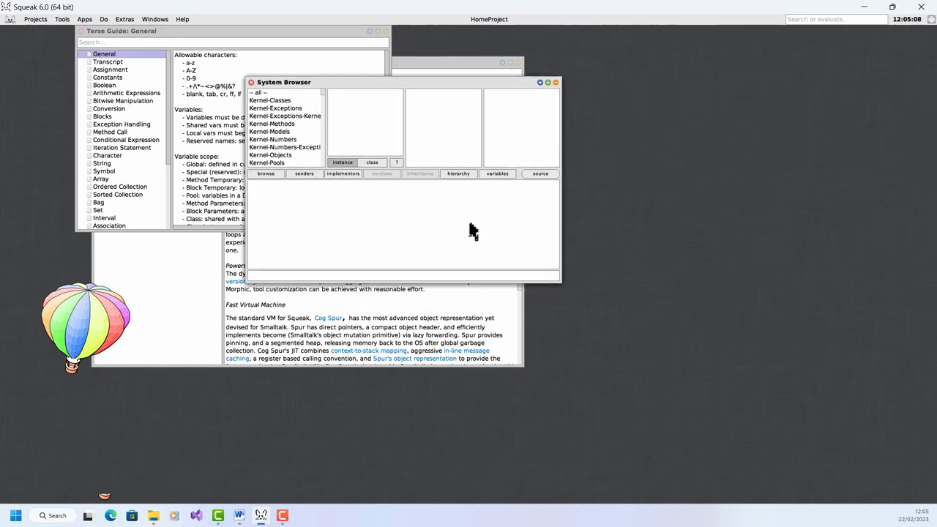
pyautogui.moveTo(560, 284); pyautogui.dragTo(723, 401)
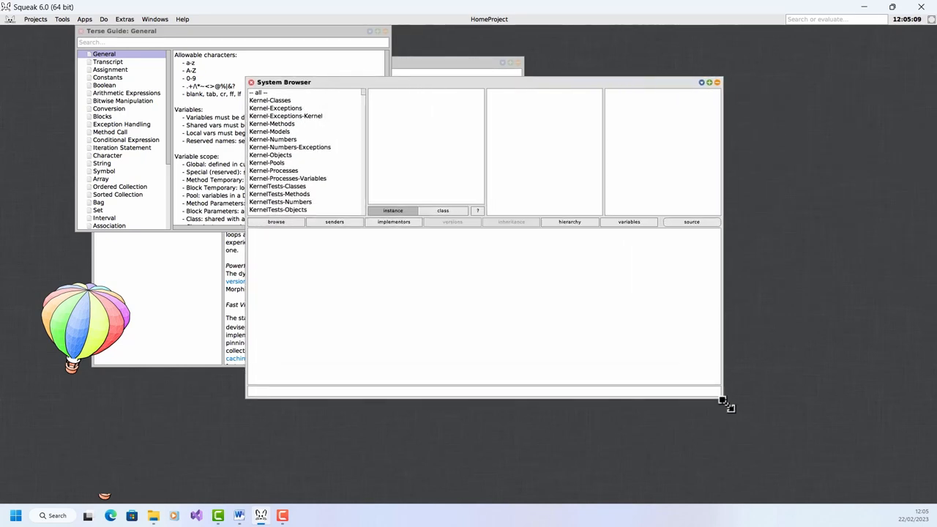
# - Browse Kernel-Numbers, viewing SmallFloat64, BoxedFloat64, then the Number class definition
pyautogui.moveTo(728, 407); pyautogui.dragTo(729, 415)
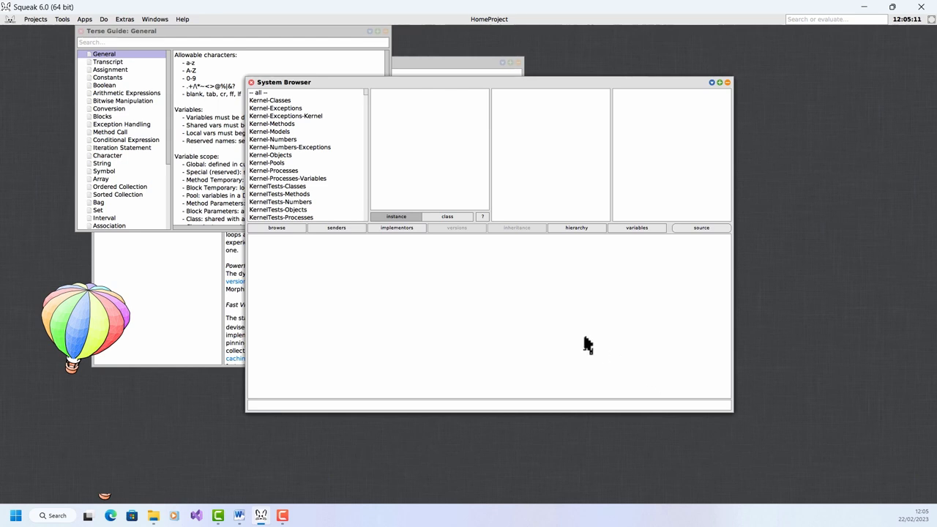
pyautogui.moveTo(576, 338)
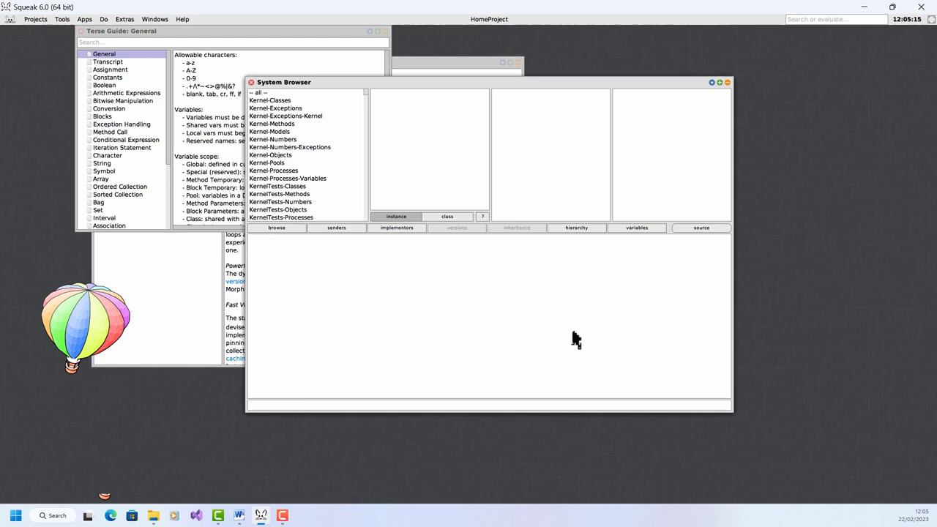
pyautogui.moveTo(481, 280)
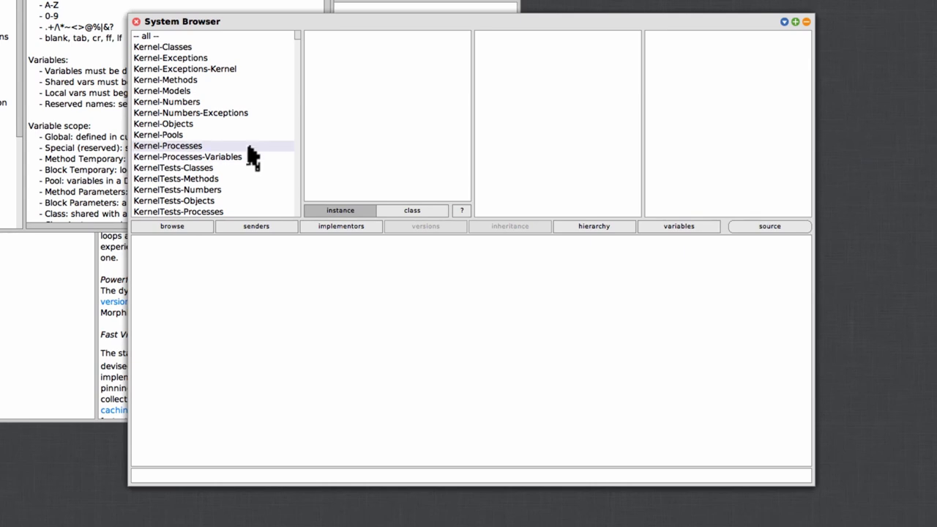
pyautogui.moveTo(205, 130)
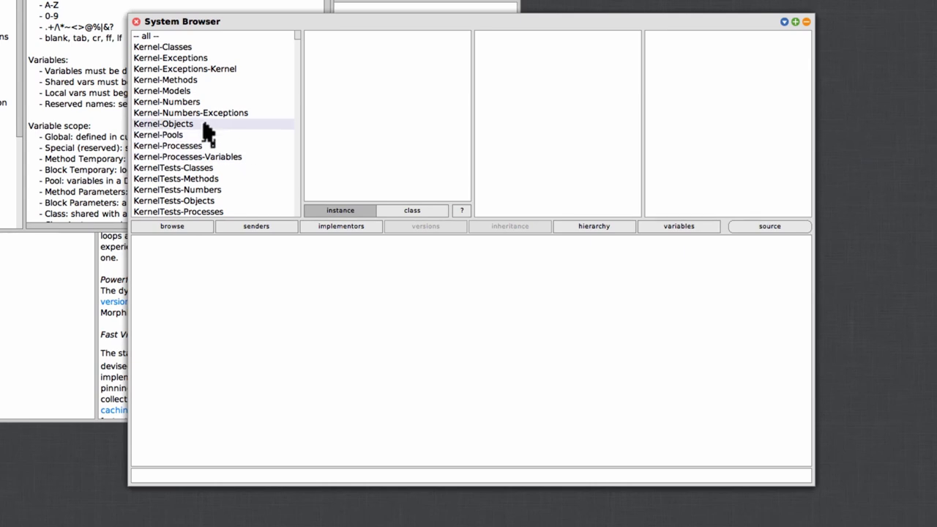
pyautogui.click(163, 123)
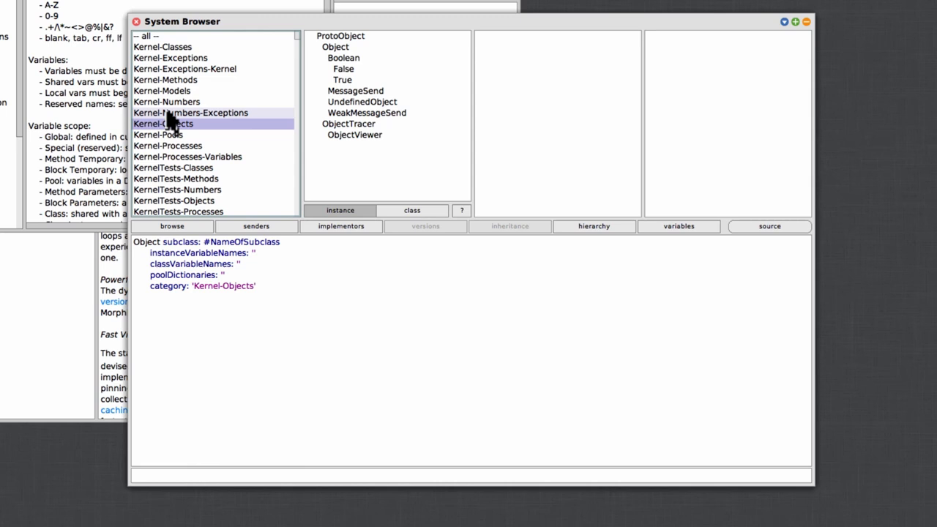
pyautogui.click(166, 101)
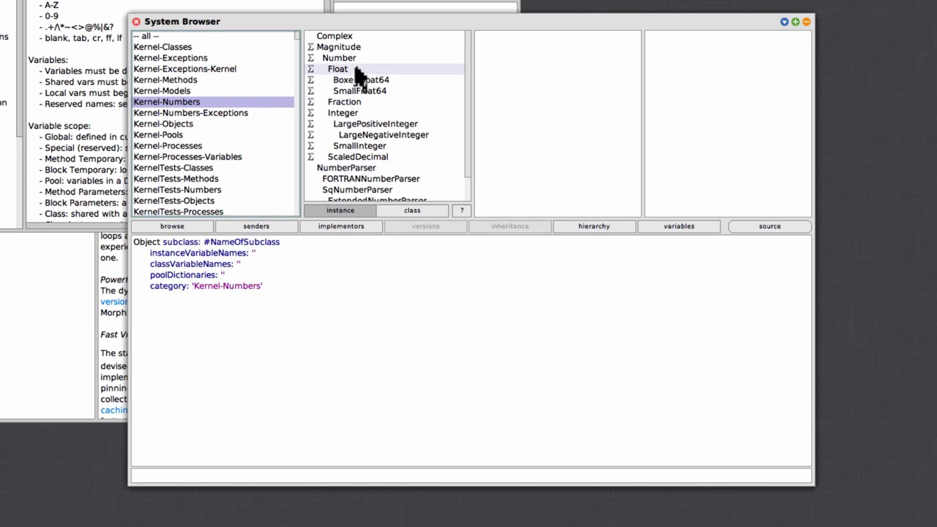
pyautogui.click(359, 90)
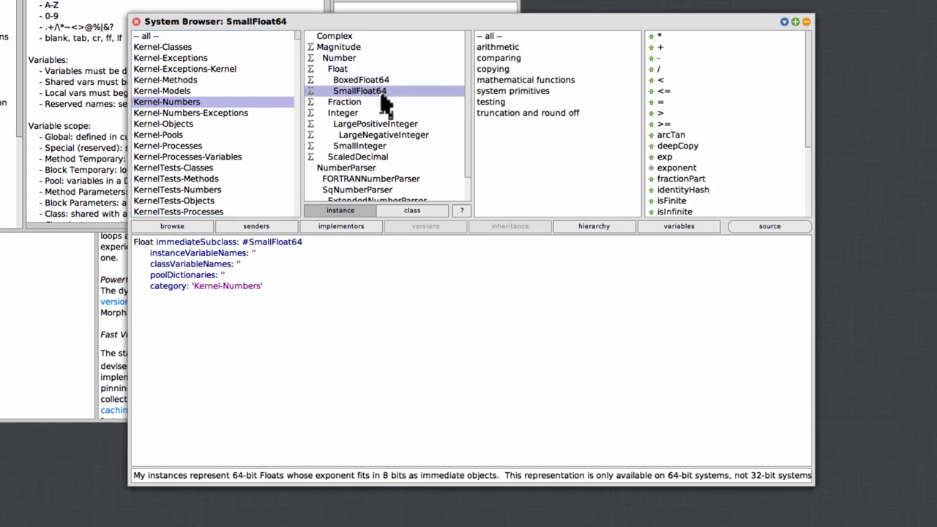
pyautogui.click(360, 80)
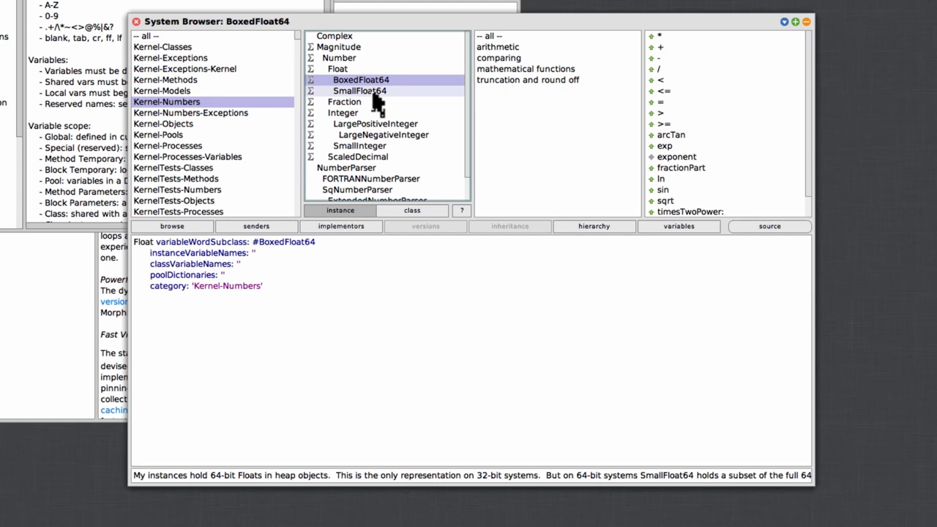
pyautogui.click(359, 90)
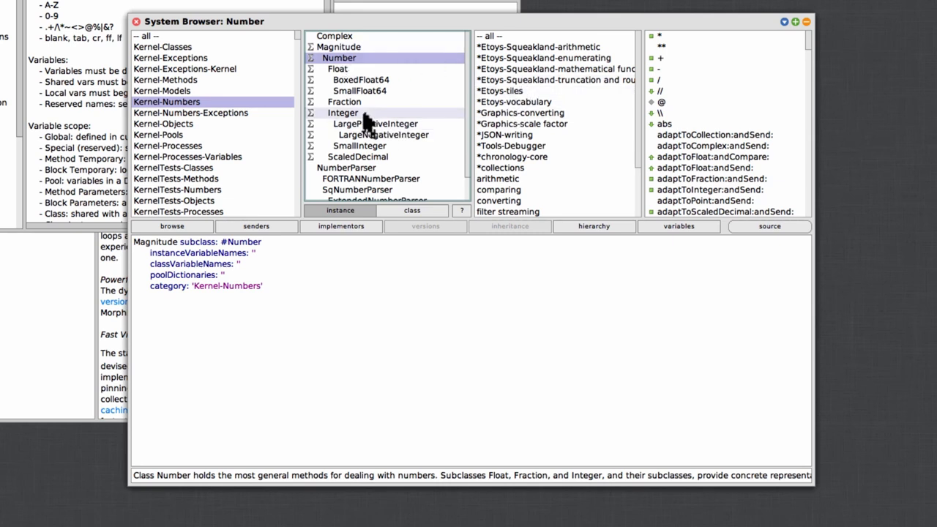
# - Select Integer, browse its arithmetic and benchmarks protocols, and show the + method source
pyautogui.click(342, 113)
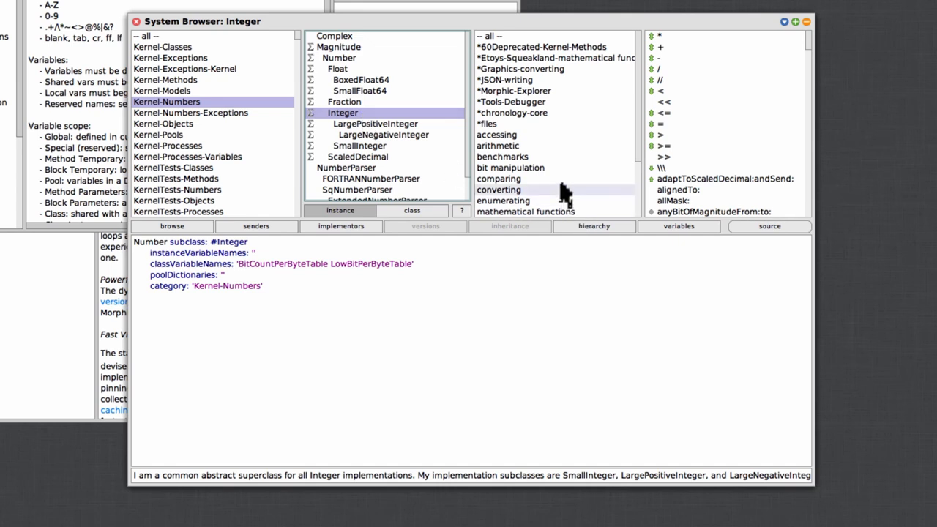
pyautogui.moveTo(552, 161)
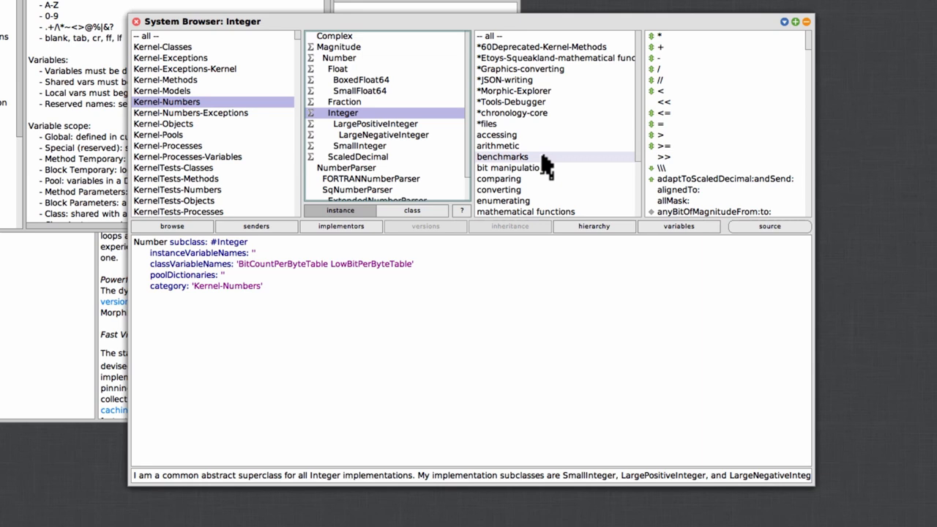
pyautogui.click(498, 146)
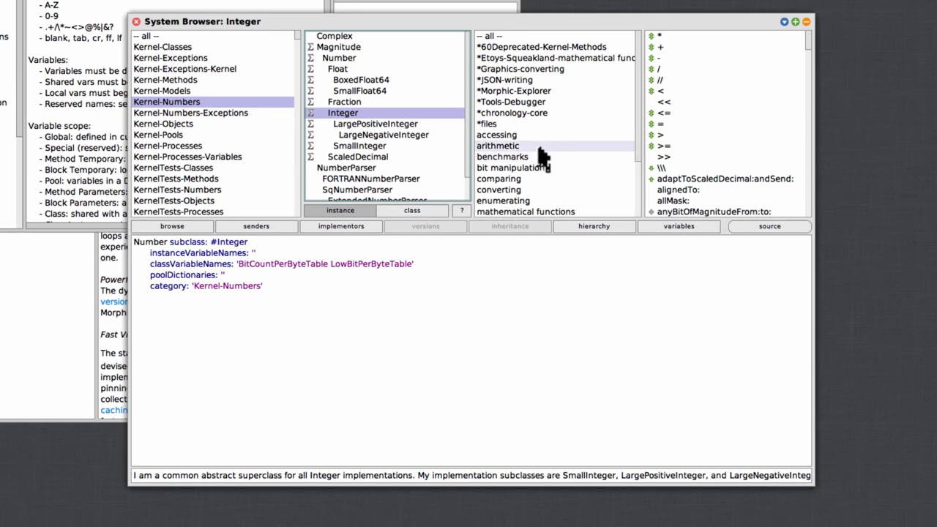
pyautogui.click(498, 146)
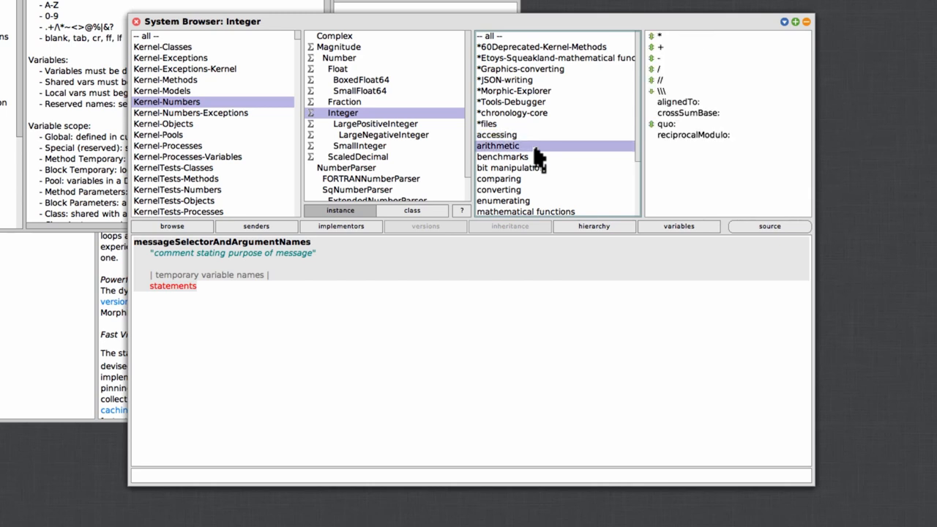
pyautogui.click(502, 157)
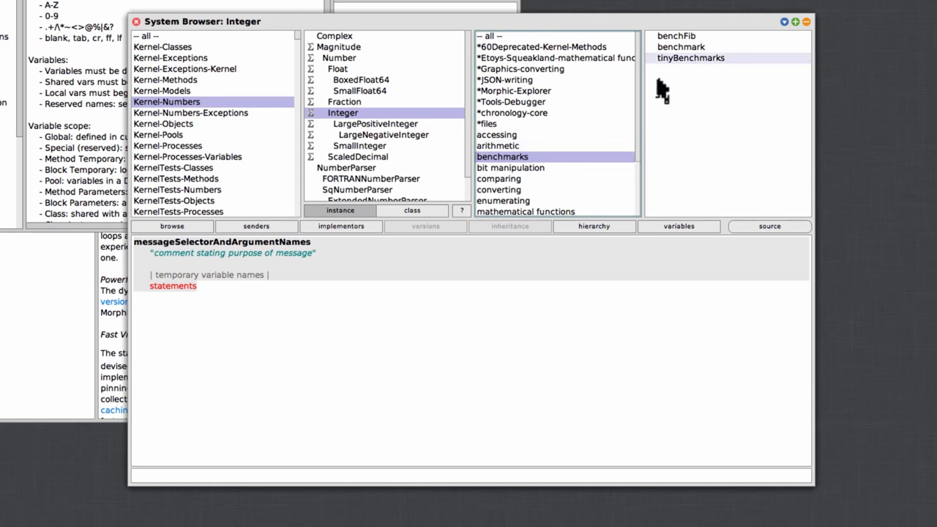
pyautogui.click(498, 145)
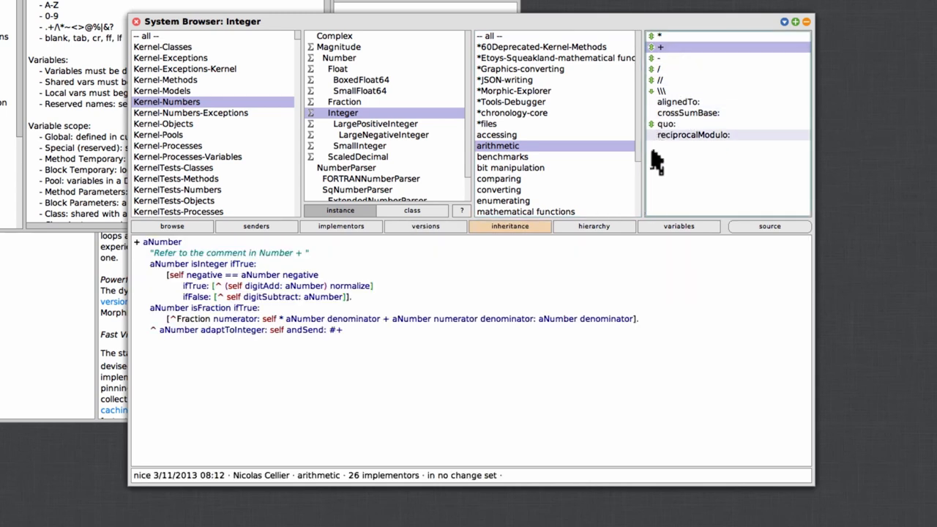
pyautogui.moveTo(699, 142)
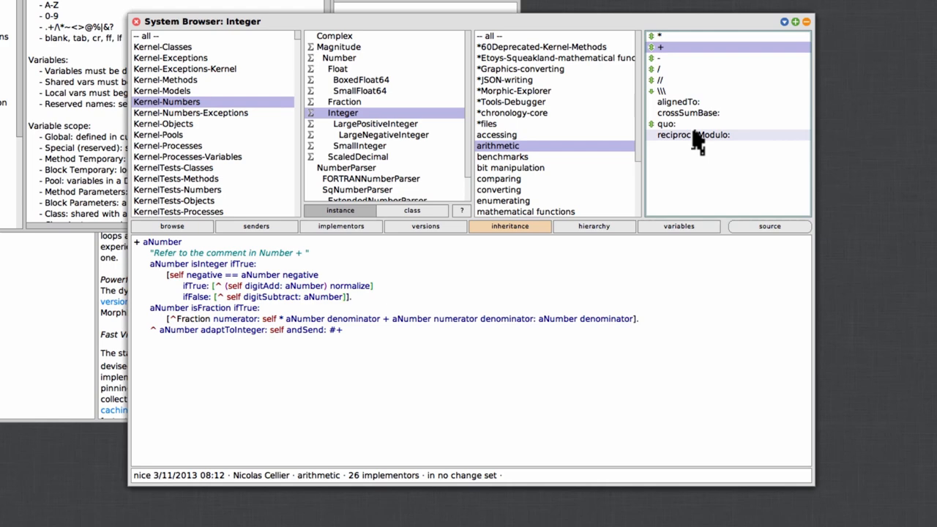
pyautogui.moveTo(574, 303)
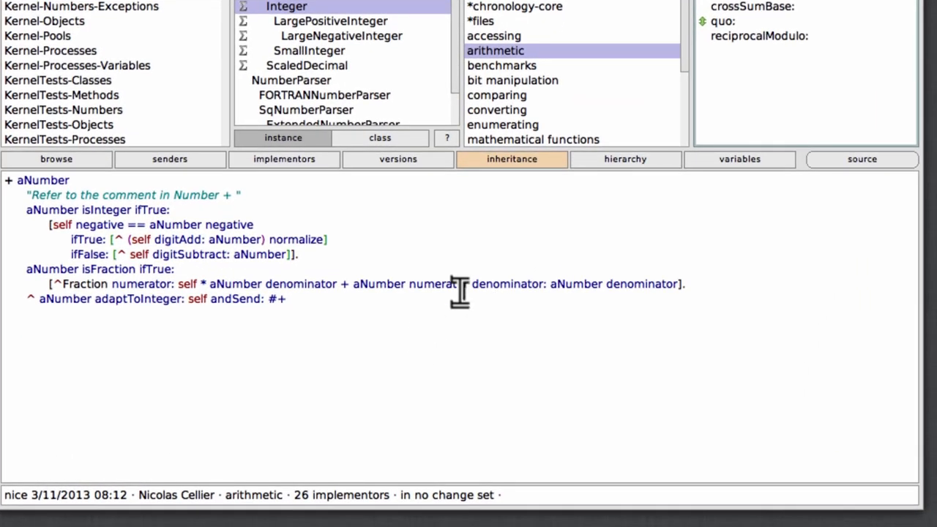
pyautogui.moveTo(460, 292)
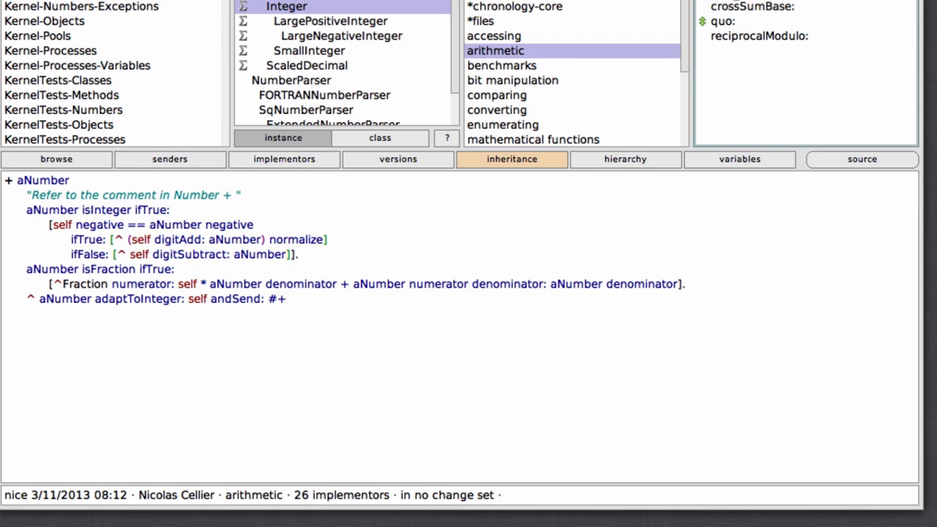
pyautogui.moveTo(348, 139)
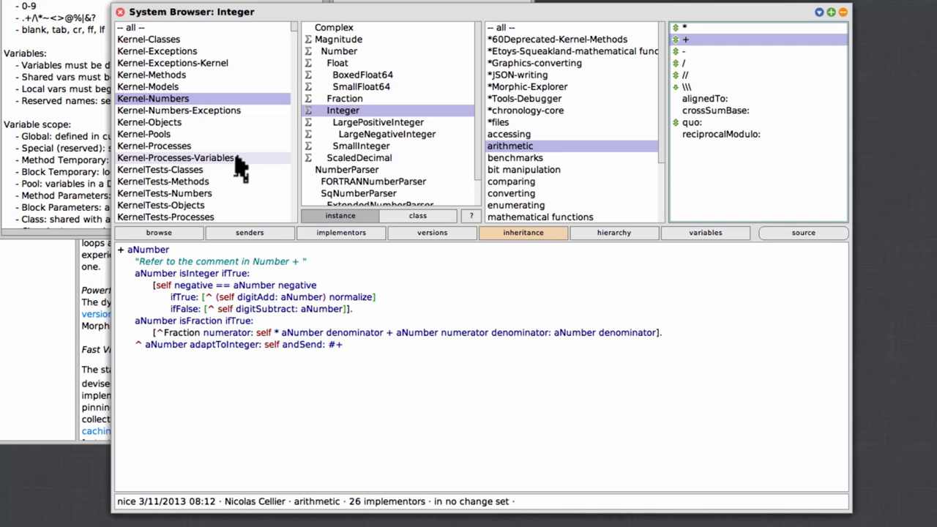
# - Find class Bag by name and view its inspectorClass method
pyautogui.rightClick(153, 145)
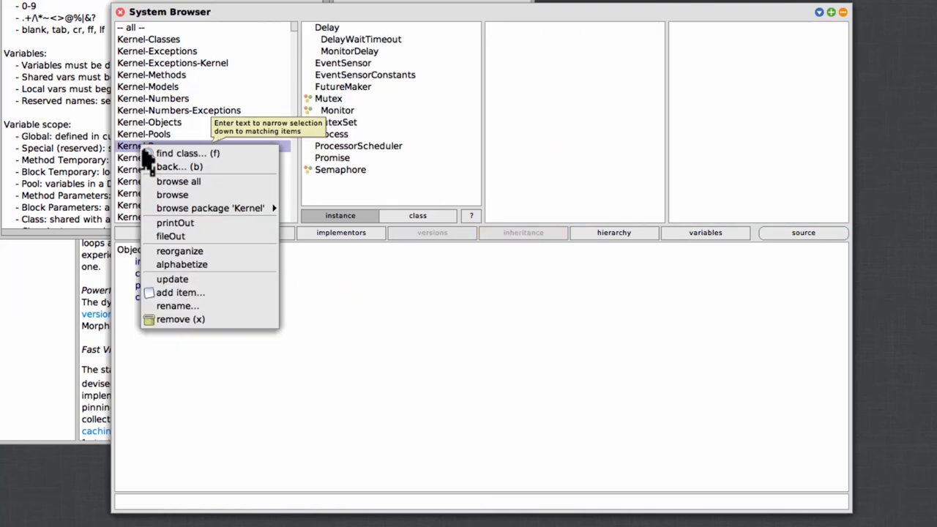
pyautogui.moveTo(179, 153)
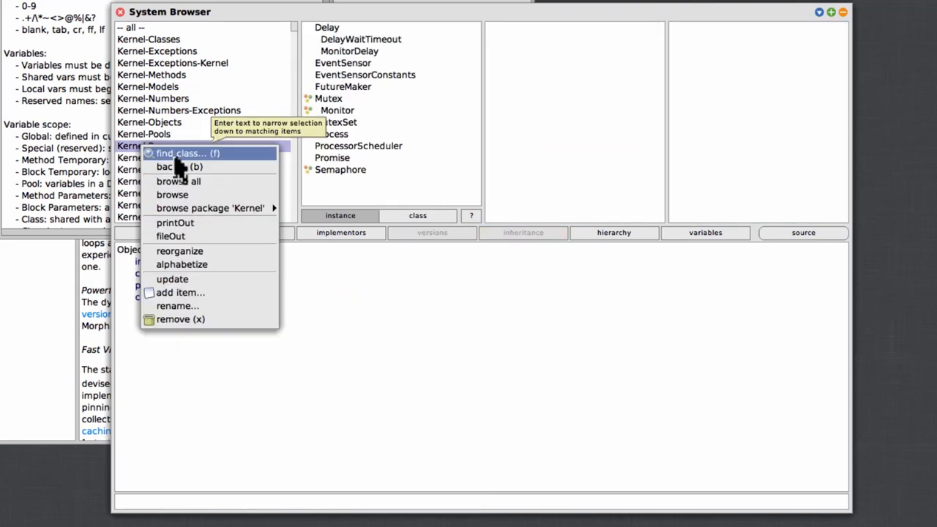
pyautogui.click(187, 153)
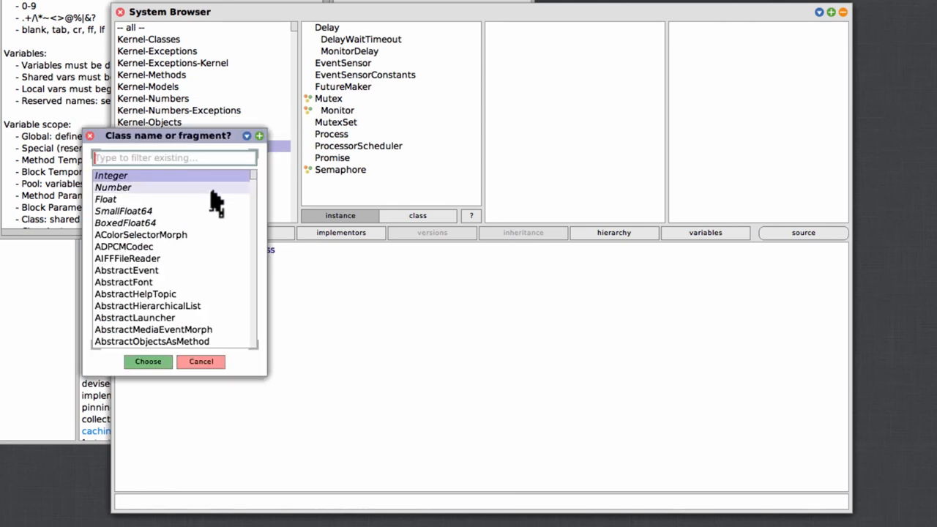
pyautogui.write('Bag')
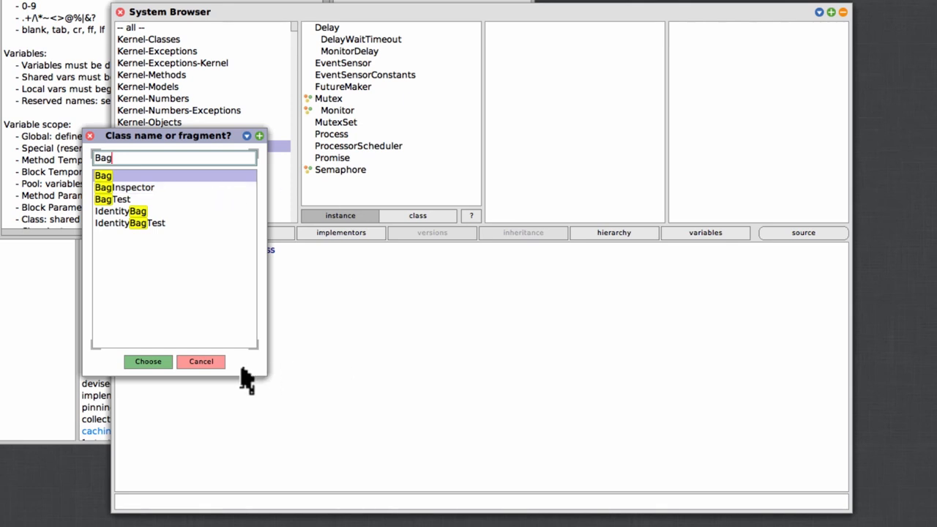
pyautogui.click(148, 361)
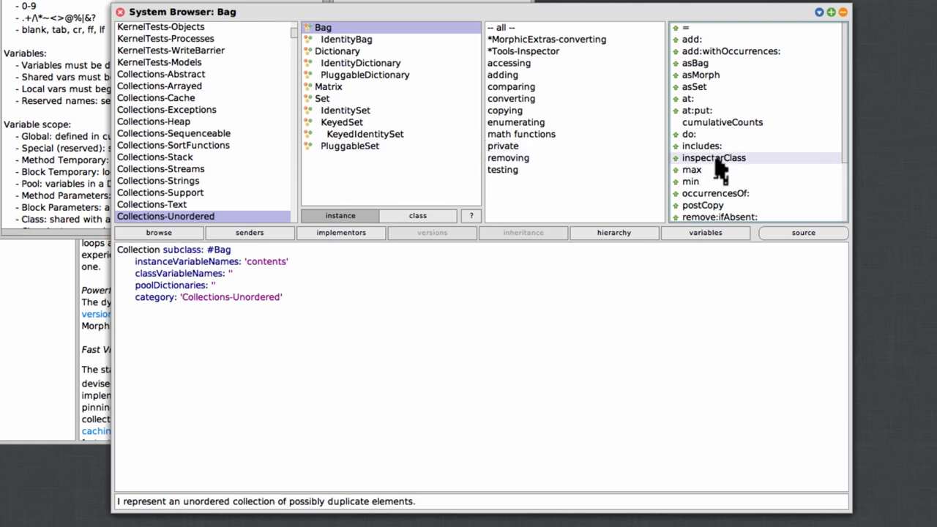
pyautogui.click(713, 157)
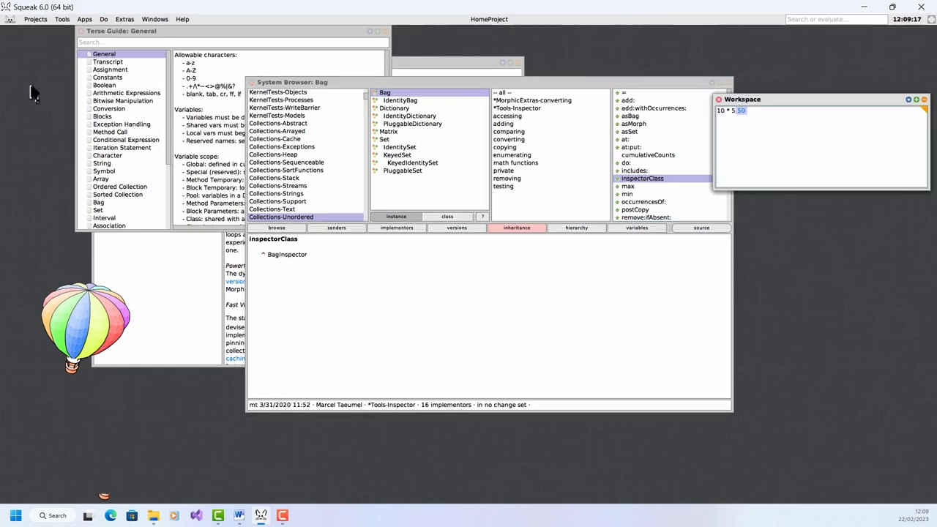
# - Open a new empty Workspace from the Tools menu and drag it into place
pyautogui.click(33, 91)
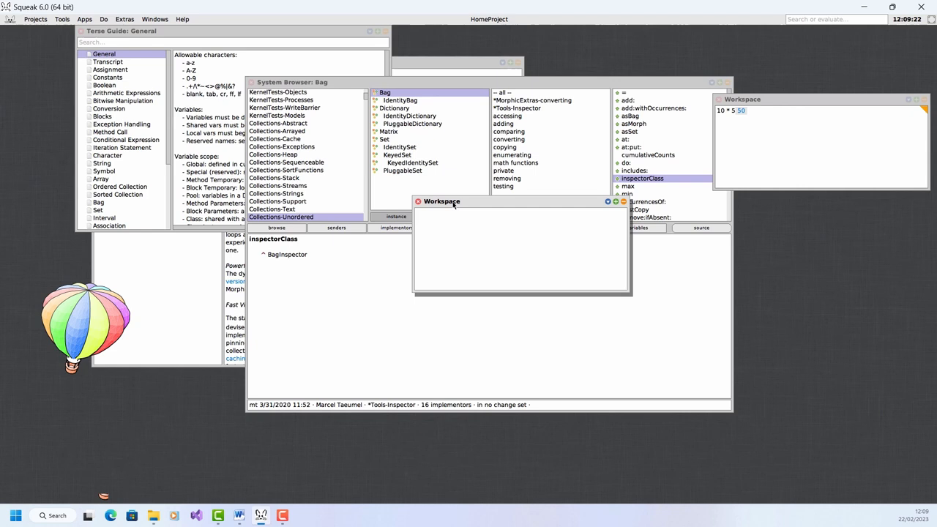
pyautogui.moveTo(441, 202); pyautogui.dragTo(151, 124)
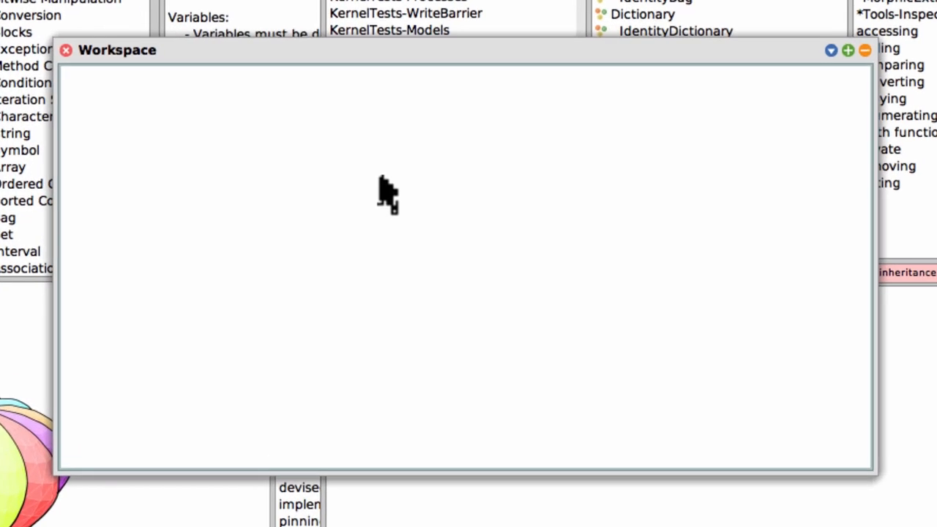
# - Enter the expression 10 * 5 in the Workspace and bring up its text menu
pyautogui.write('10')
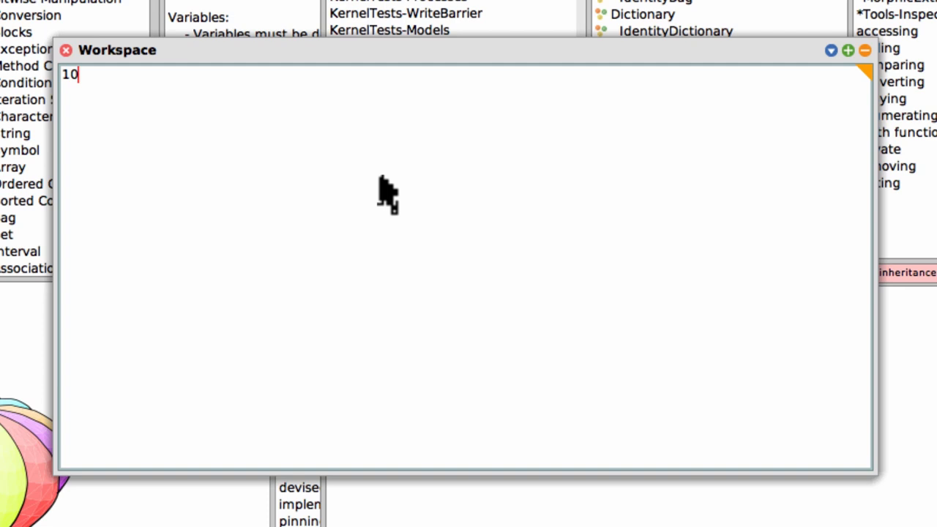
pyautogui.write('*')
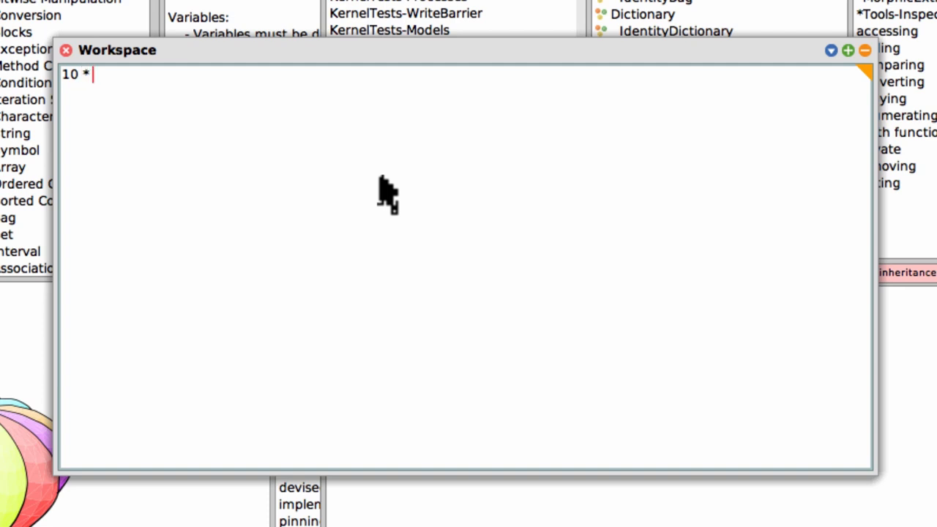
pyautogui.write('5')
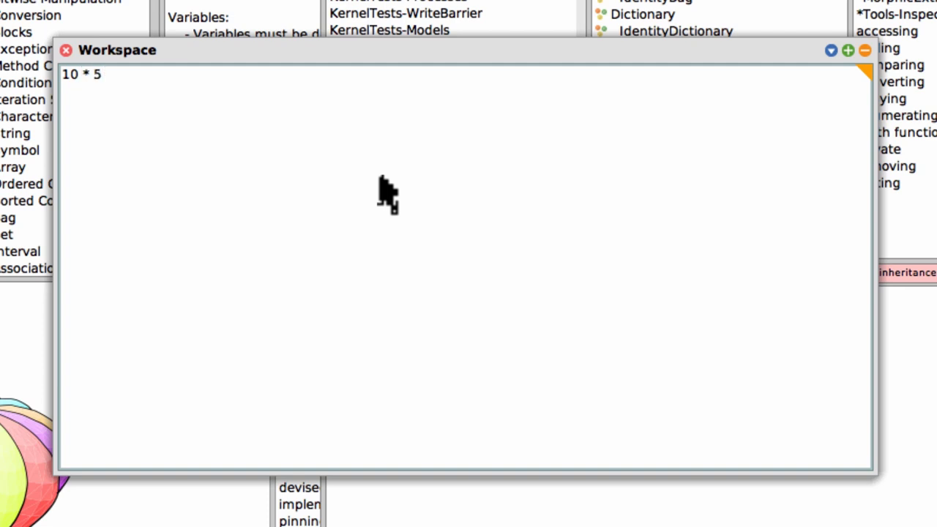
pyautogui.moveTo(366, 150)
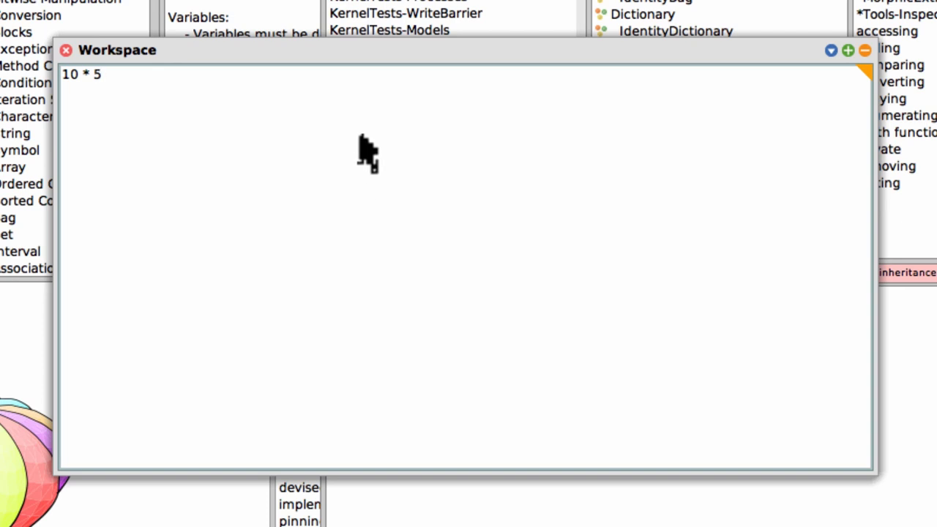
pyautogui.rightClick(366, 146)
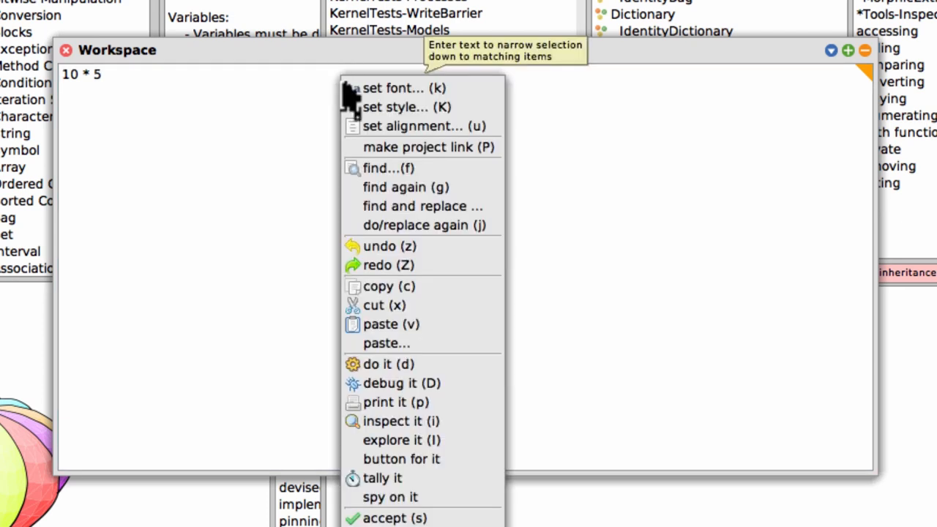
pyautogui.moveTo(395, 107)
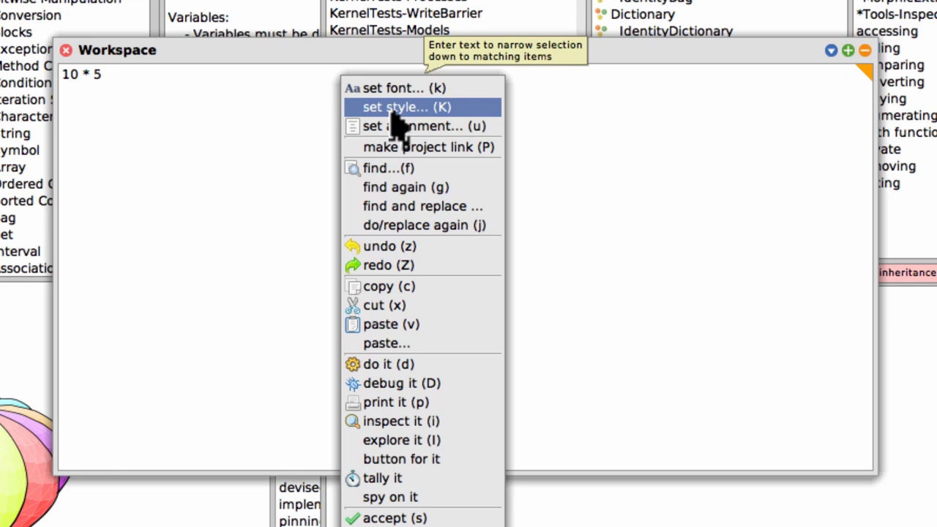
pyautogui.moveTo(421, 402)
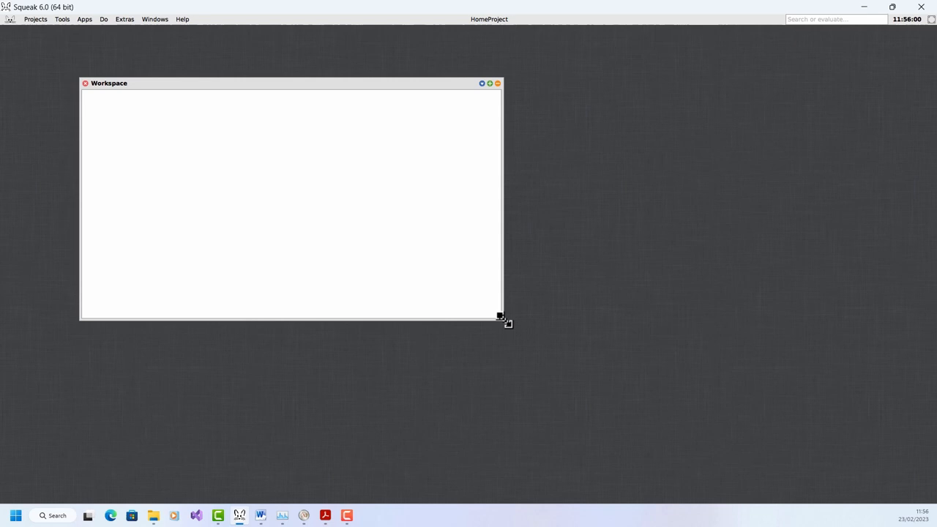
pyautogui.moveTo(124, 331)
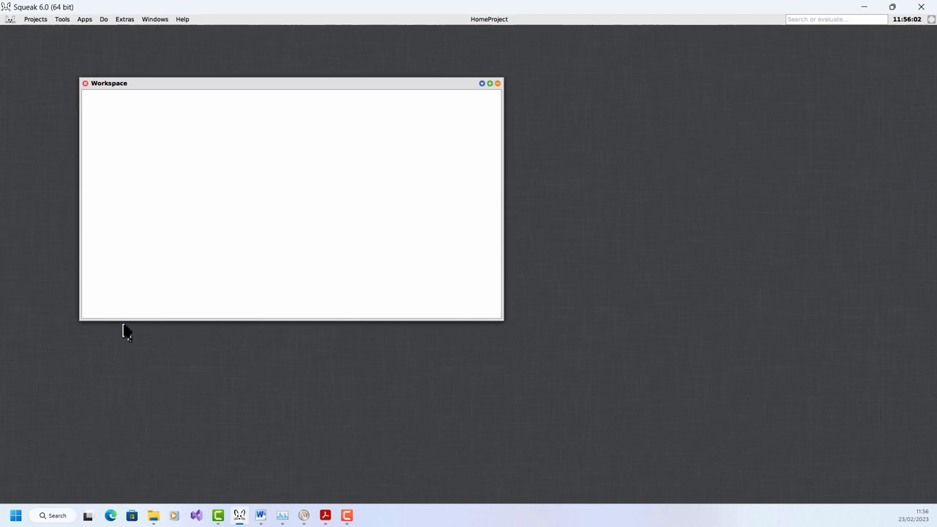
pyautogui.moveTo(145, 335)
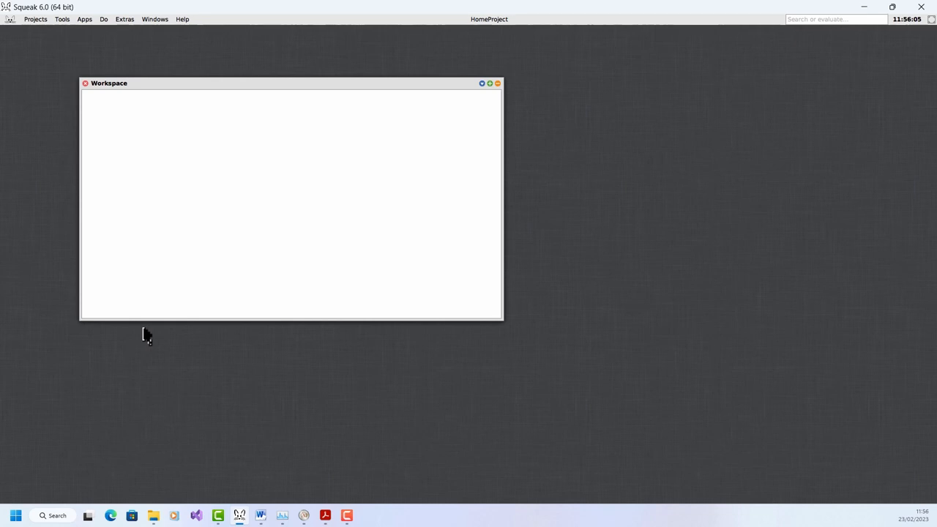
pyautogui.moveTo(325, 516)
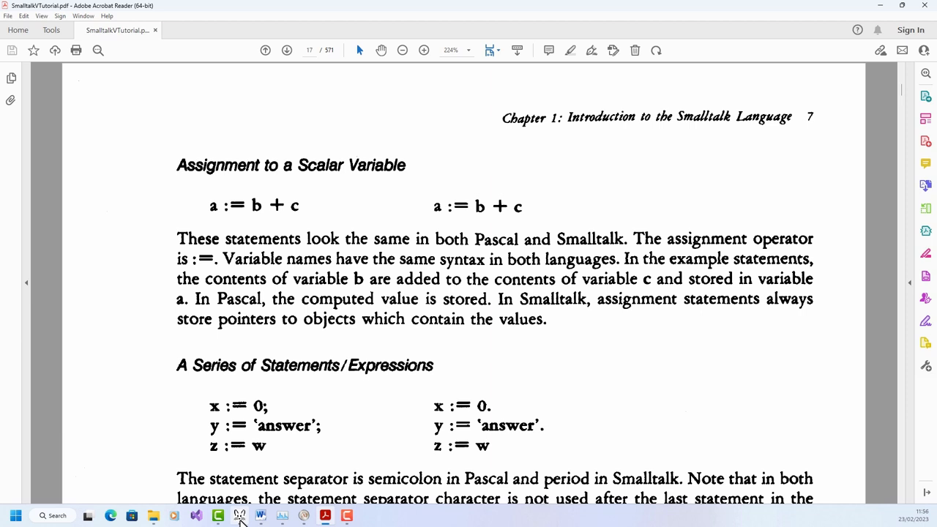
# - Return from the tutorial PDF to the Squeak Workspace via the taskbar
pyautogui.click(240, 516)
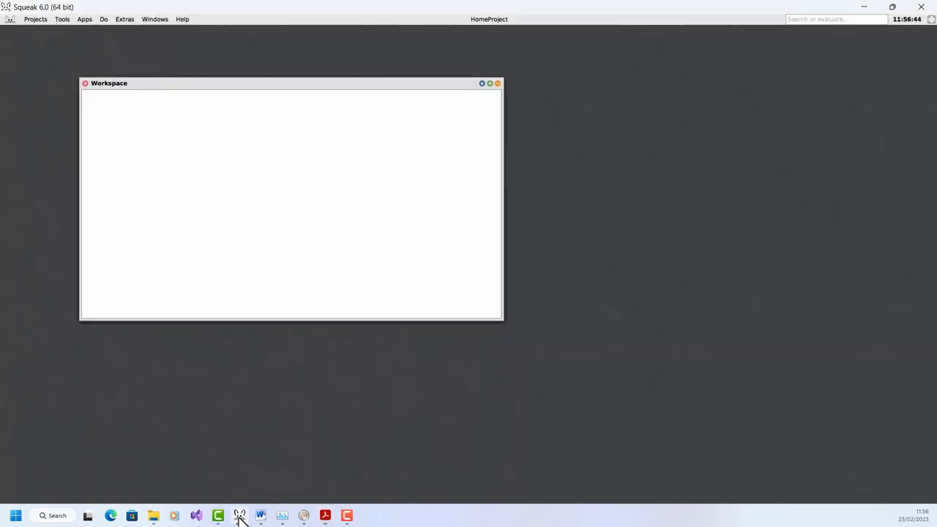
pyautogui.moveTo(276, 236)
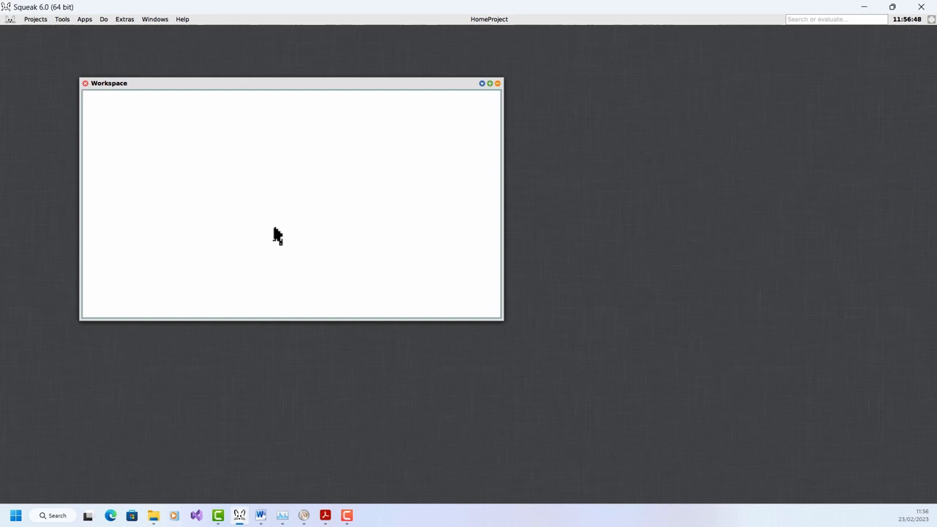
# - Evaluate a := 10 + 5 with do it, then type a on the next line
pyautogui.write('a')
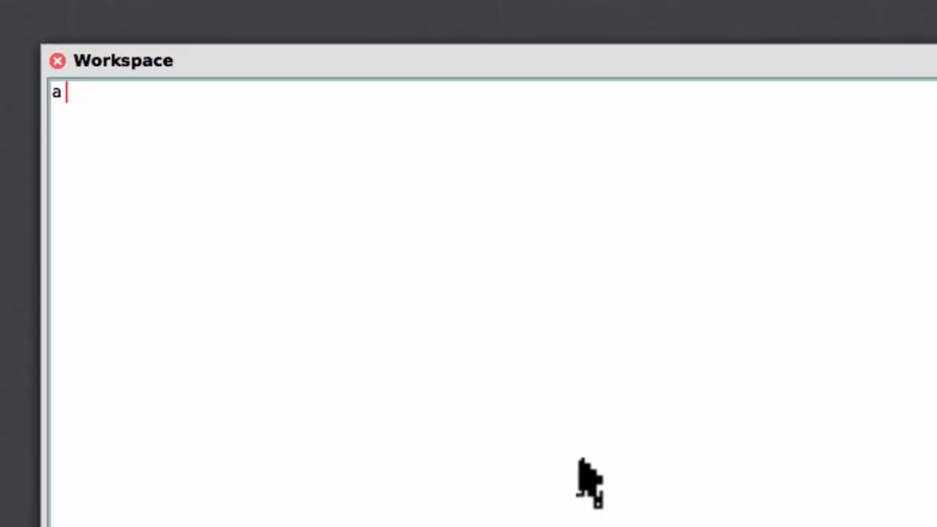
pyautogui.write(':=')
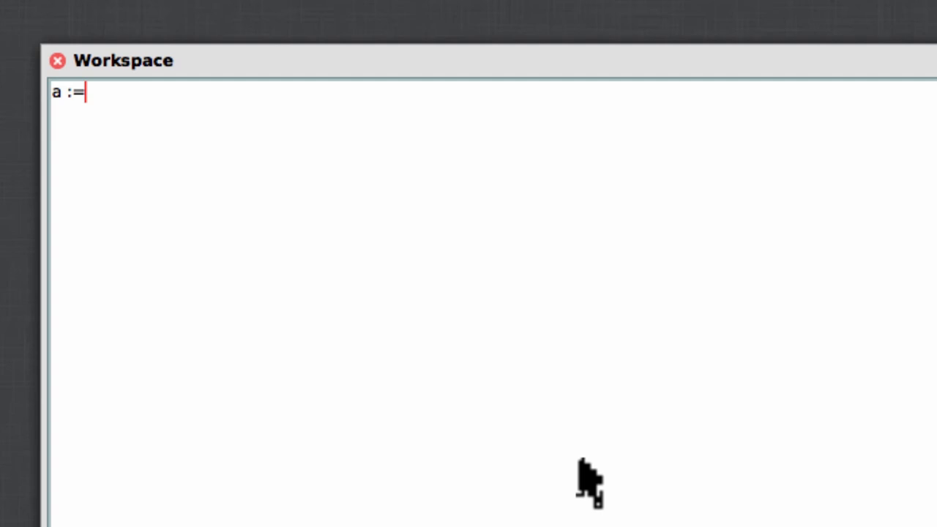
pyautogui.write('10')
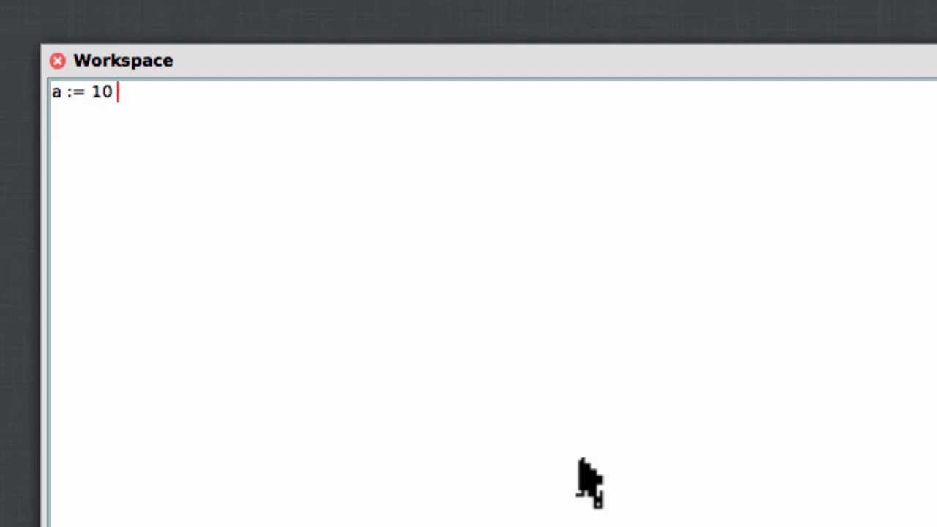
pyautogui.write('+ 5')
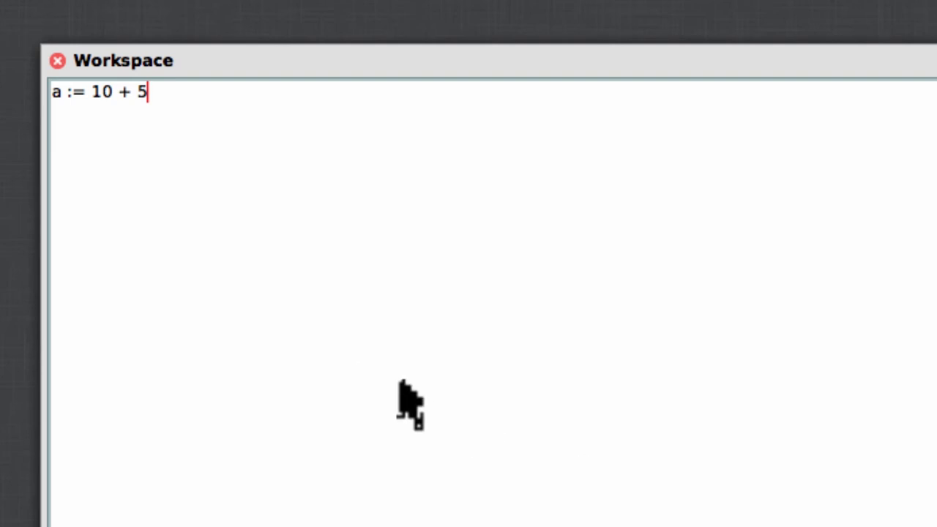
pyautogui.rightClick(410, 403)
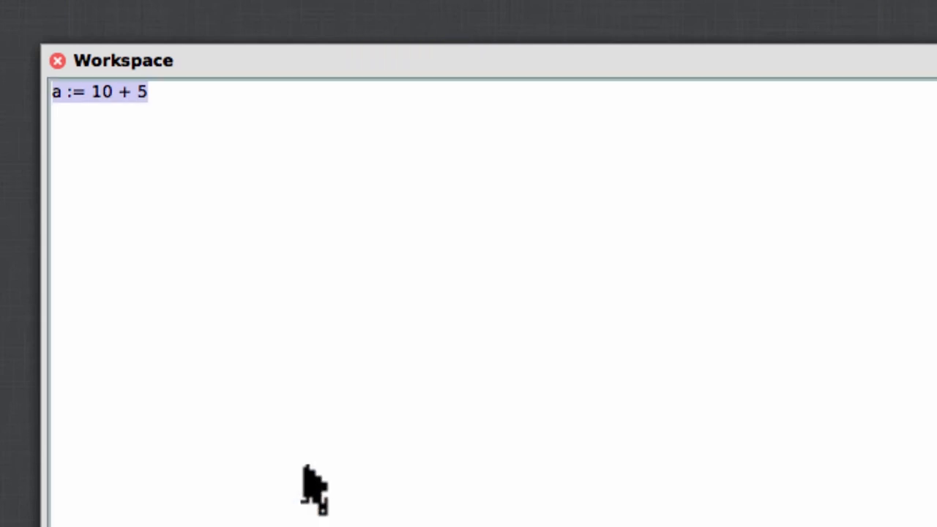
pyautogui.moveTo(391, 278)
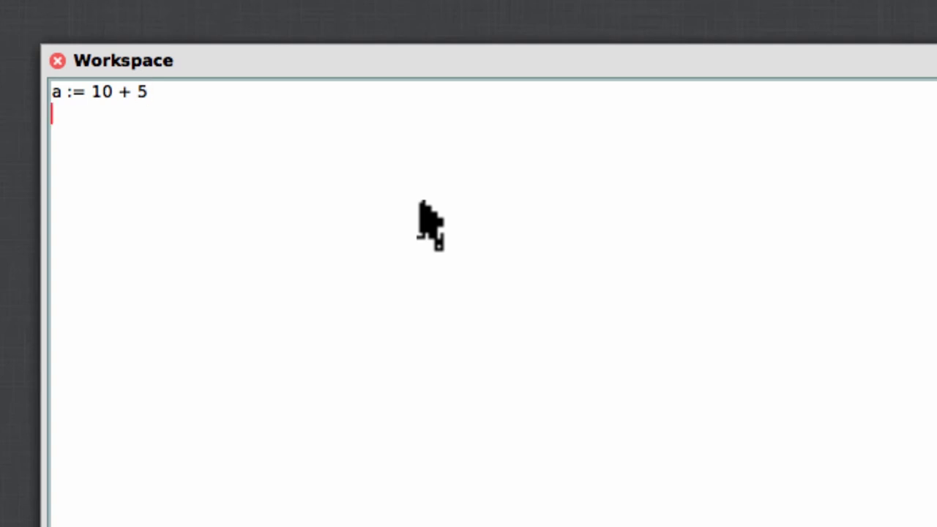
pyautogui.write('a')
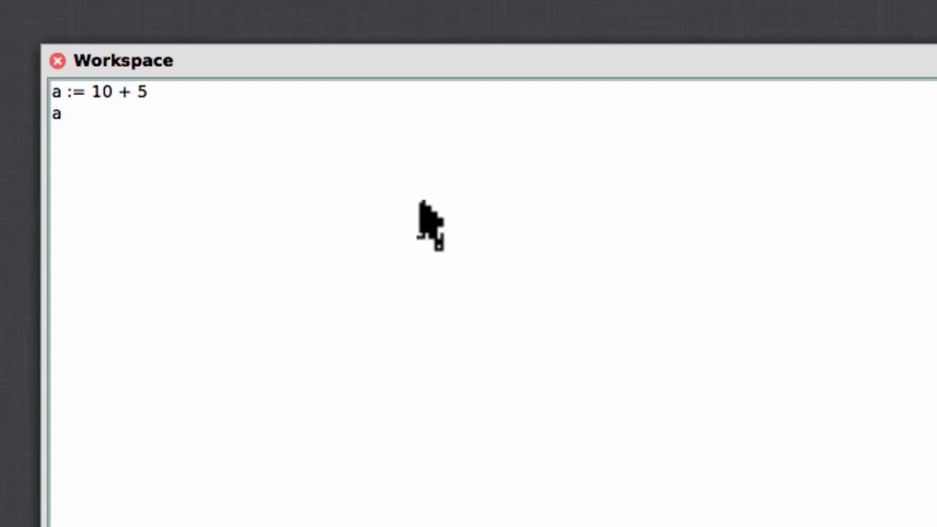
pyautogui.moveTo(358, 157)
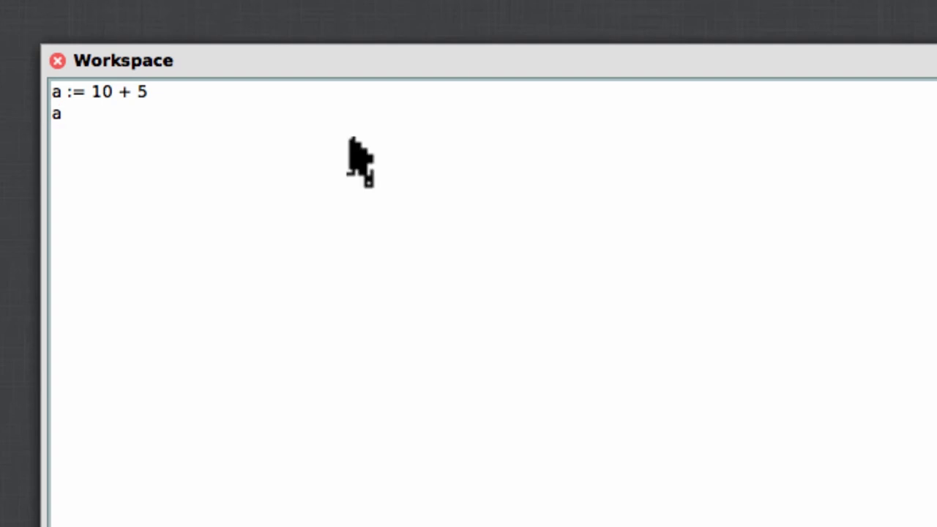
# - Print variable a to show 15, then bring the tutorial PDF forward
pyautogui.rightClick(358, 161)
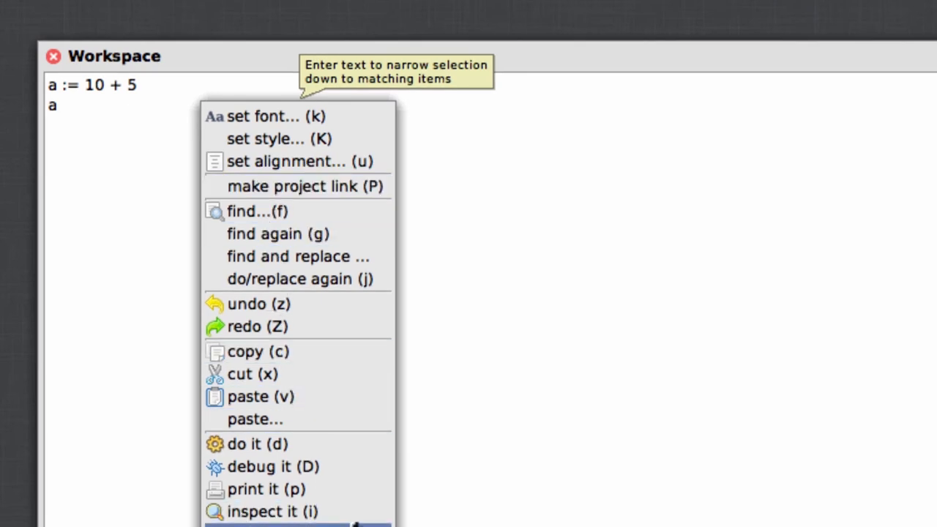
pyautogui.moveTo(268, 489)
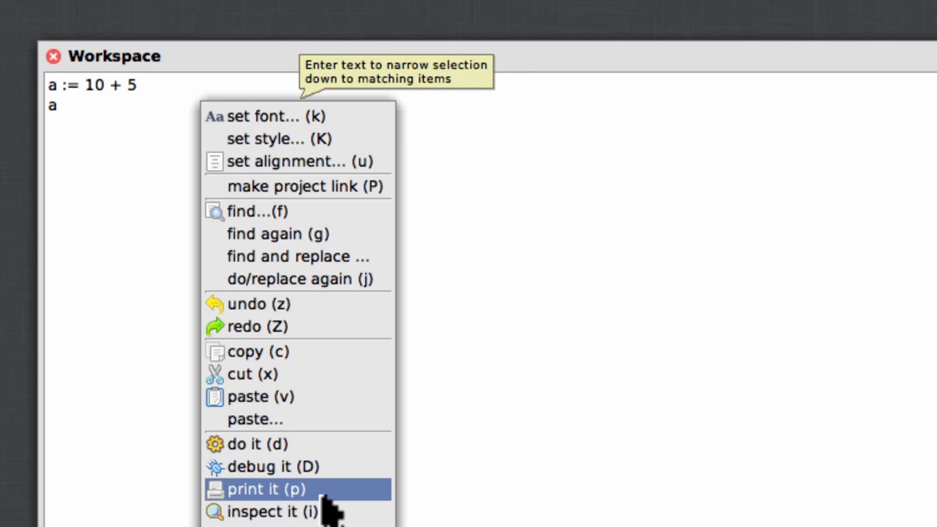
pyautogui.click(266, 489)
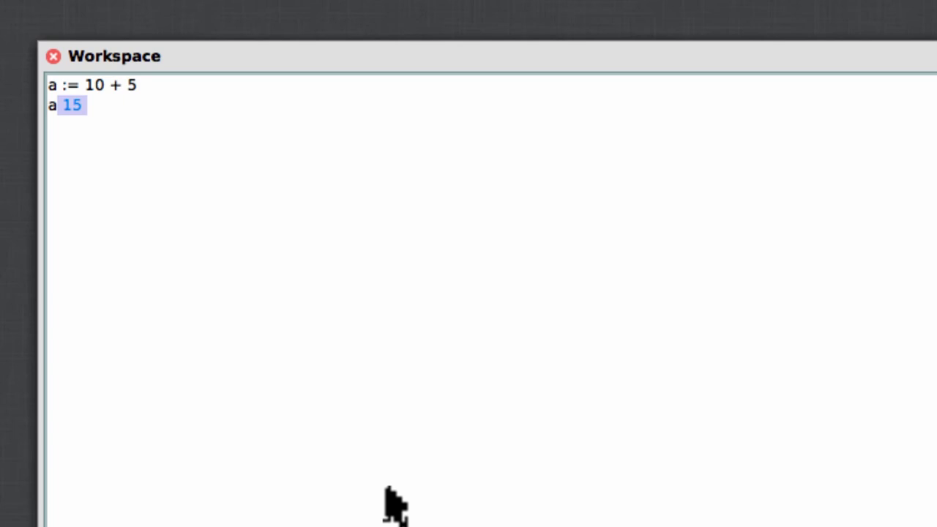
pyautogui.moveTo(300, 465)
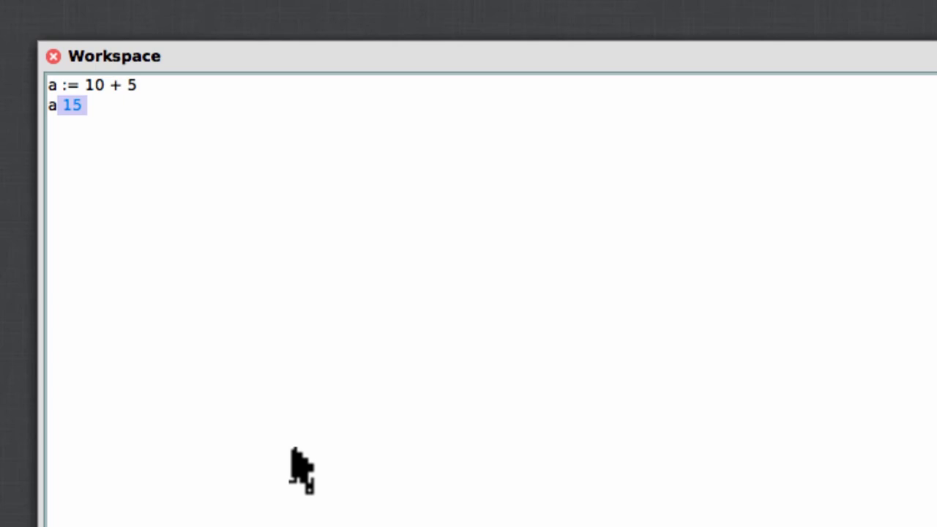
pyautogui.click(240, 516)
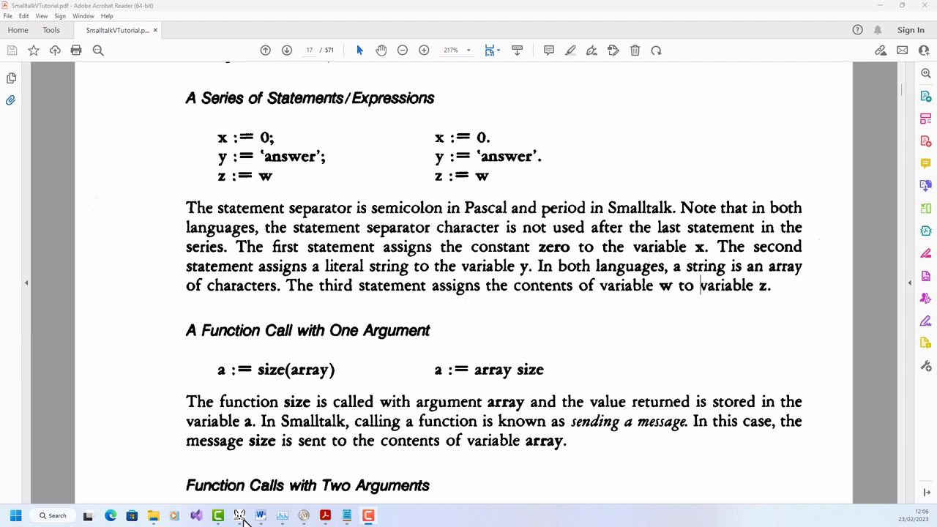
# - Highlight the Smalltalk x, y, z statement series in the PDF, then return to Squeak
pyautogui.moveTo(434, 137); pyautogui.dragTo(542, 176)
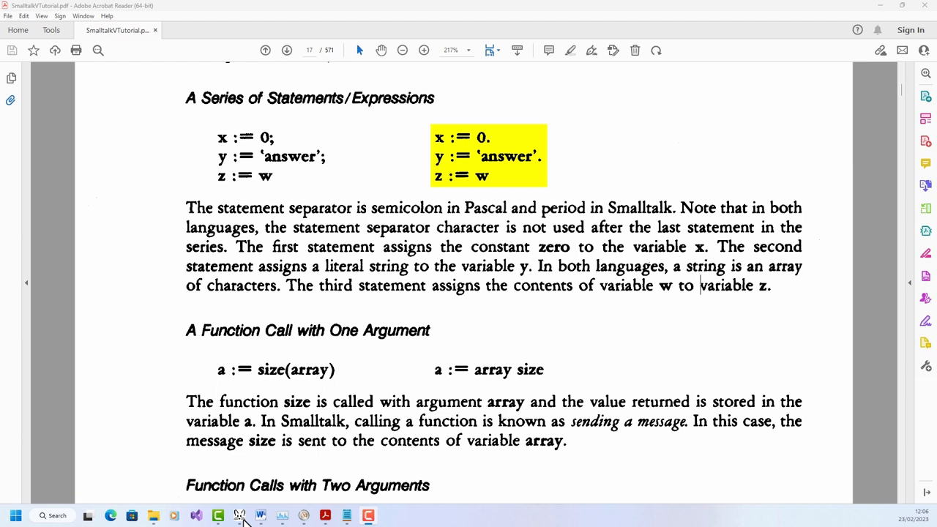
pyautogui.click(239, 516)
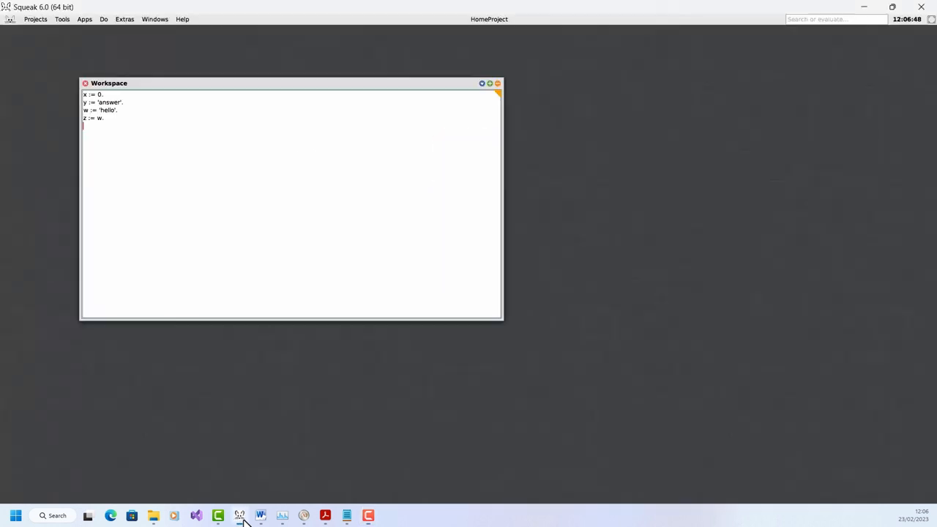
# - Select the four assignment lines for x, y, w and z in the Workspace
pyautogui.click(489, 82)
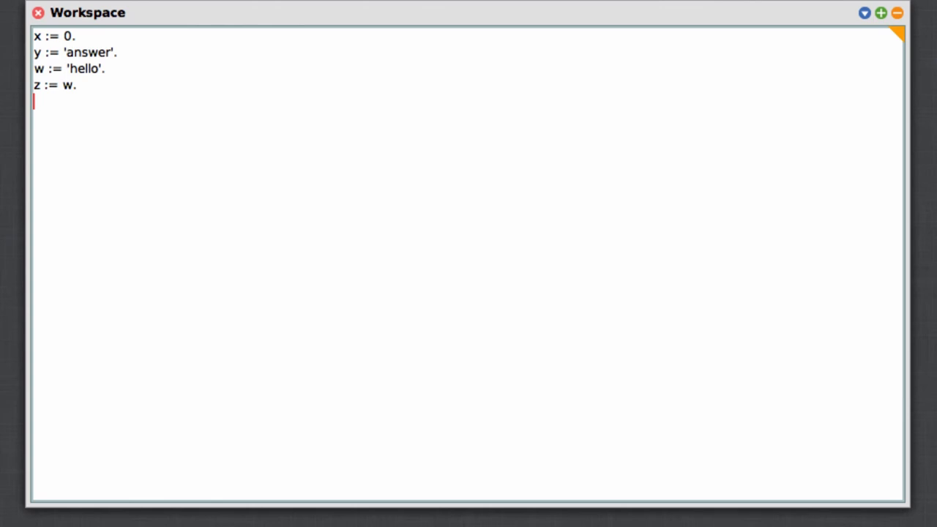
pyautogui.moveTo(109, 95)
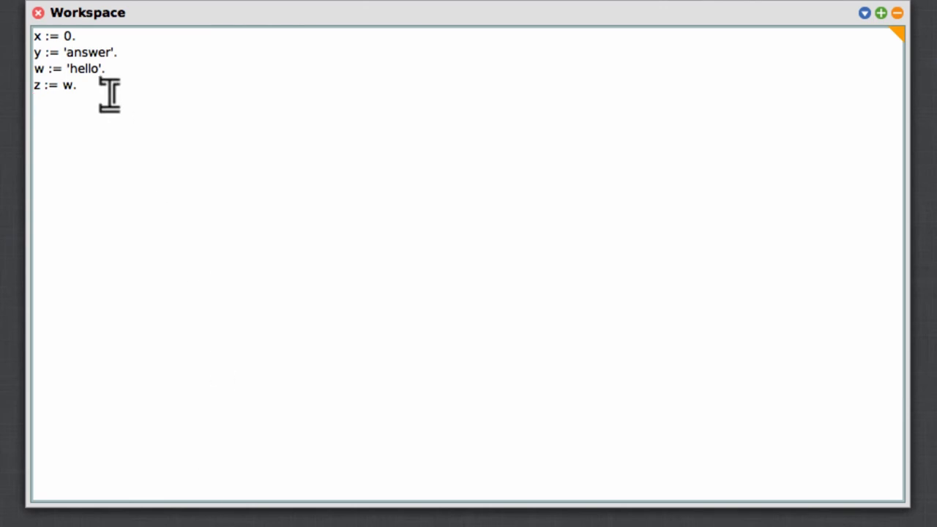
pyautogui.moveTo(76, 84); pyautogui.dragTo(34, 36)
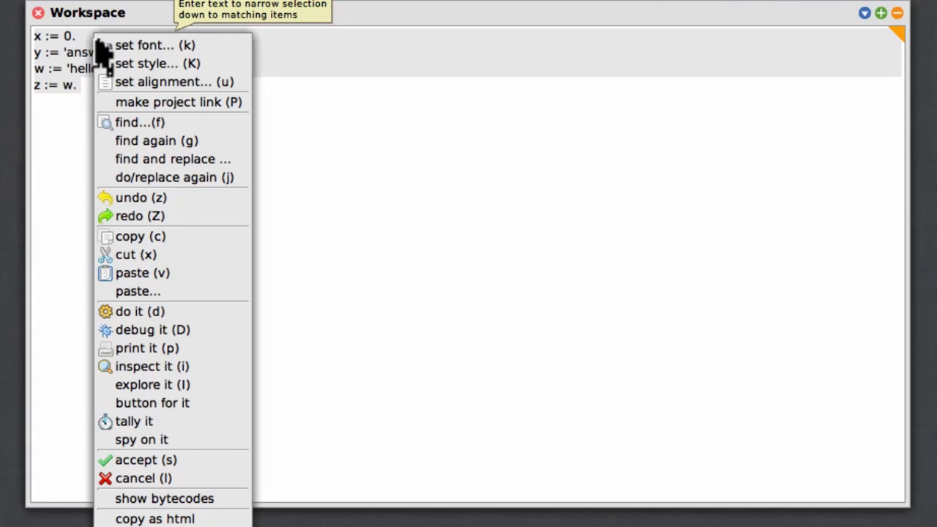
pyautogui.moveTo(174, 177)
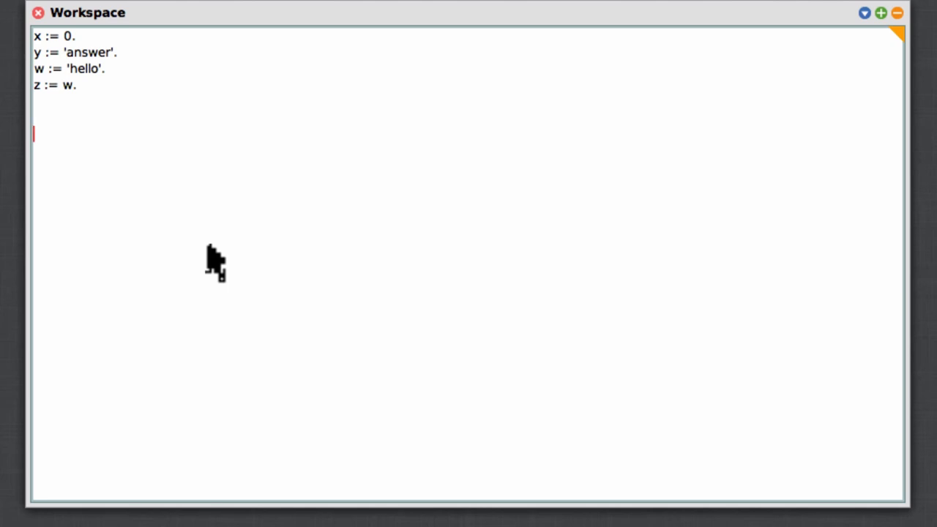
# - Print variables x, y, w and z, z giving 'hello', then switch to the PDF
pyautogui.write('x')
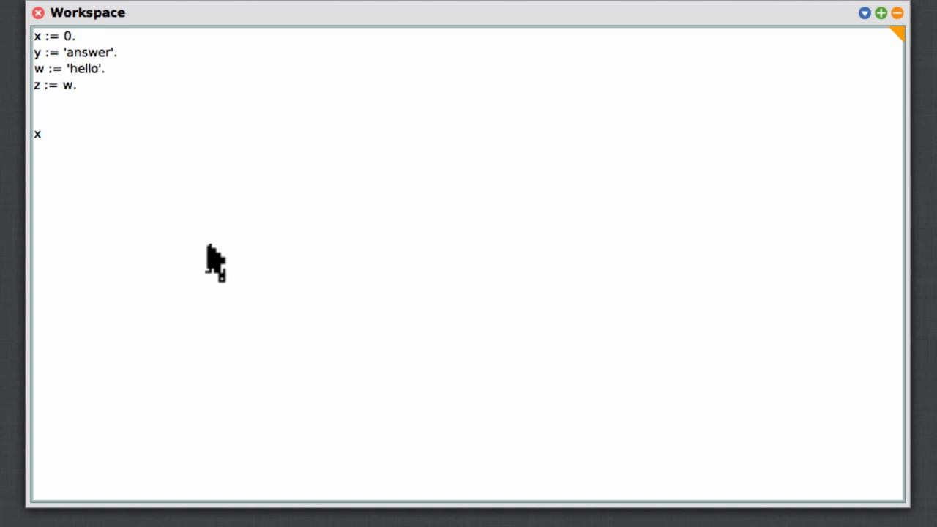
pyautogui.rightClick(212, 260)
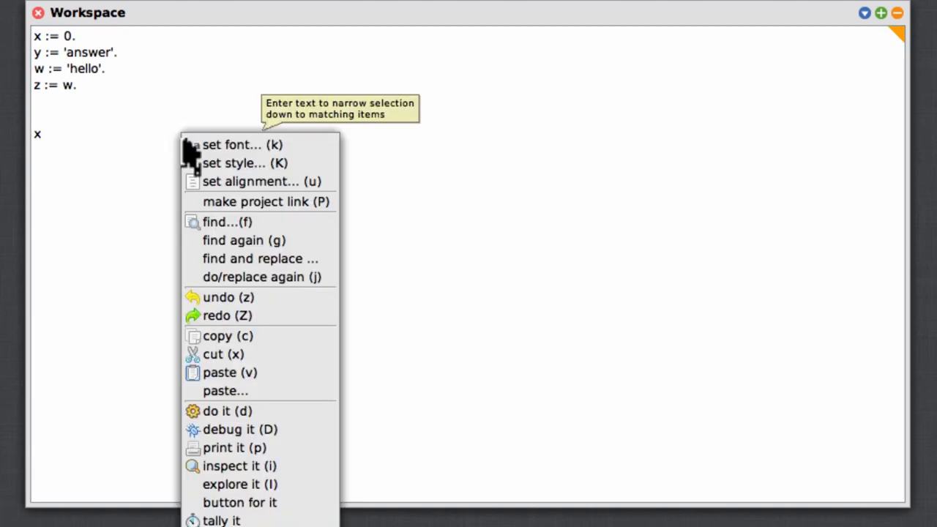
pyautogui.moveTo(260, 411)
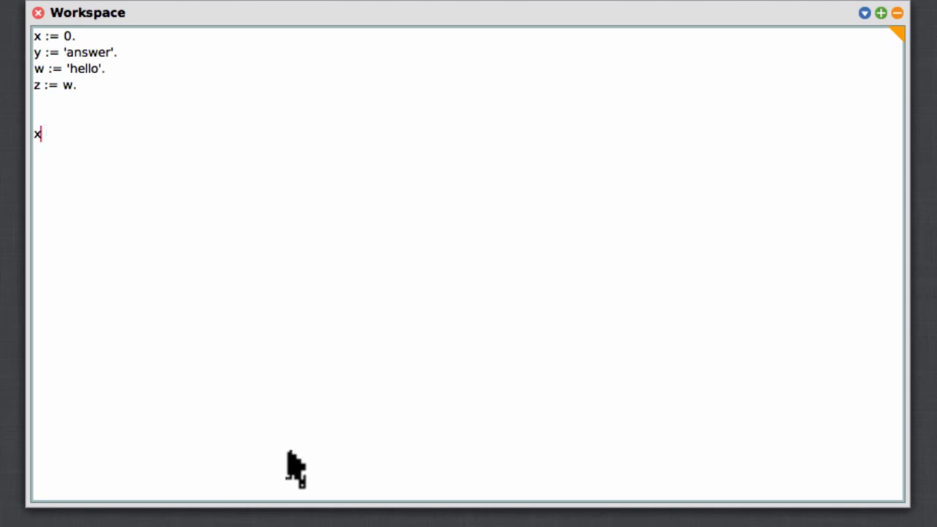
pyautogui.write('y')
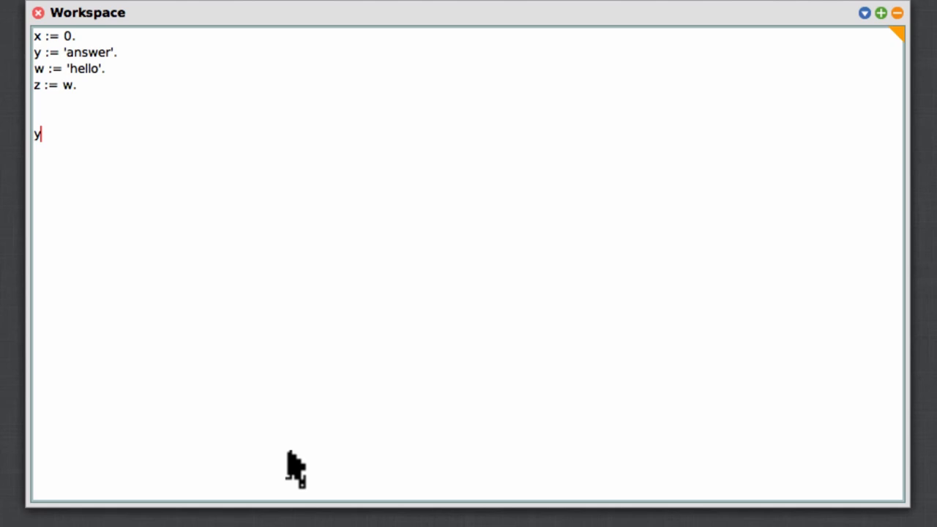
pyautogui.write('w')
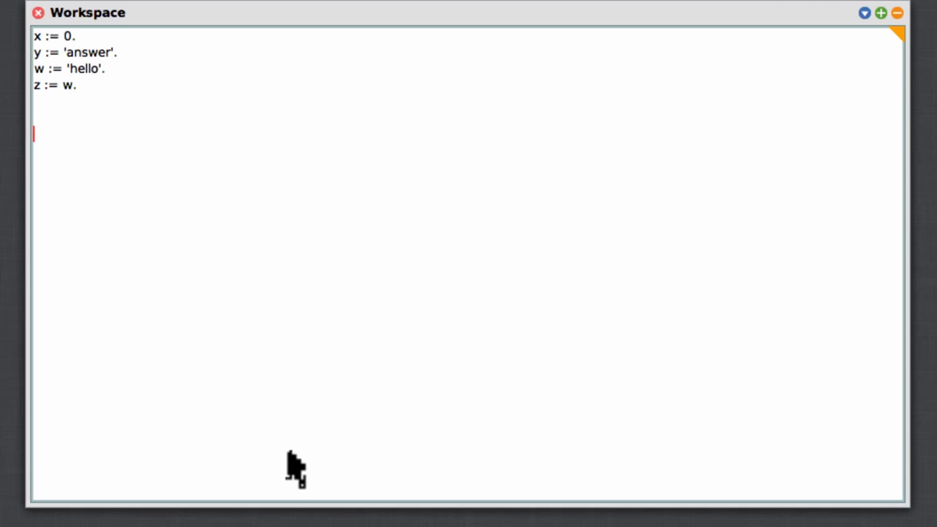
pyautogui.write("z 'hello")
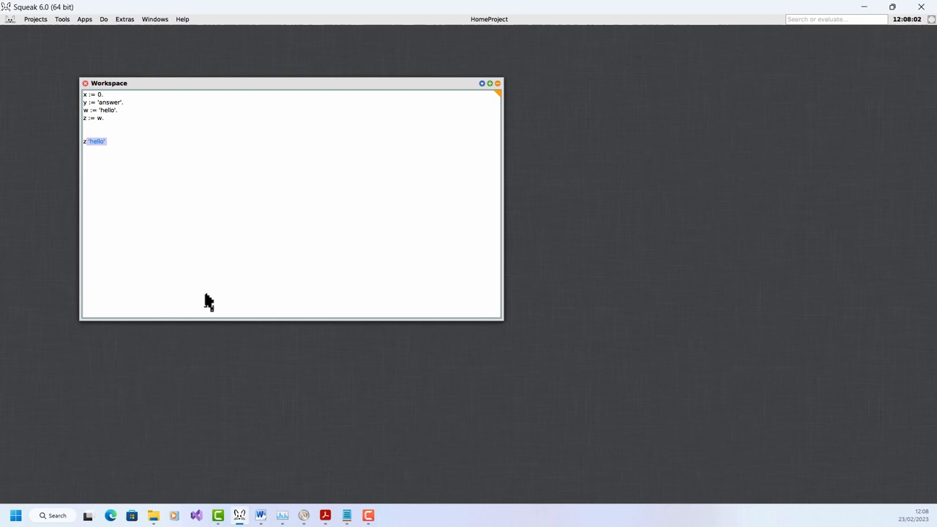
pyautogui.click(325, 516)
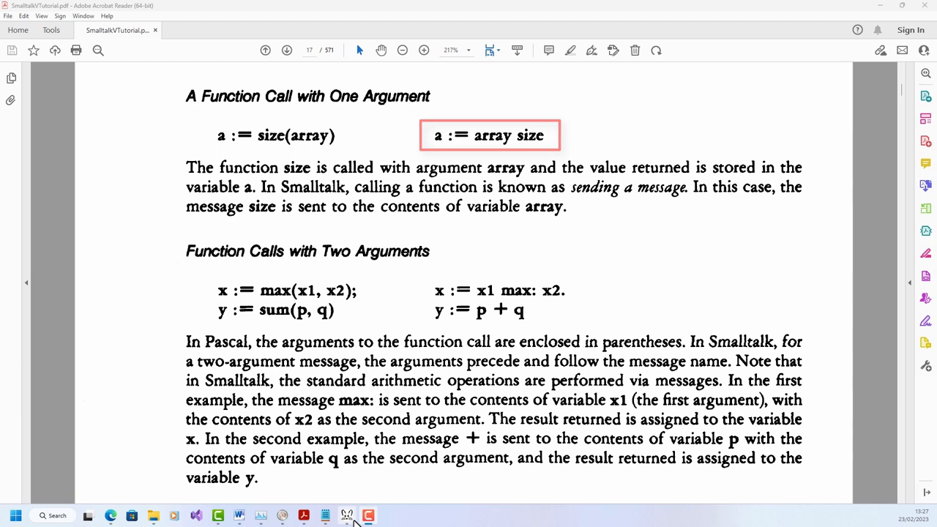
# - Switch from the function-call tutorial page back to Squeak
pyautogui.click(347, 516)
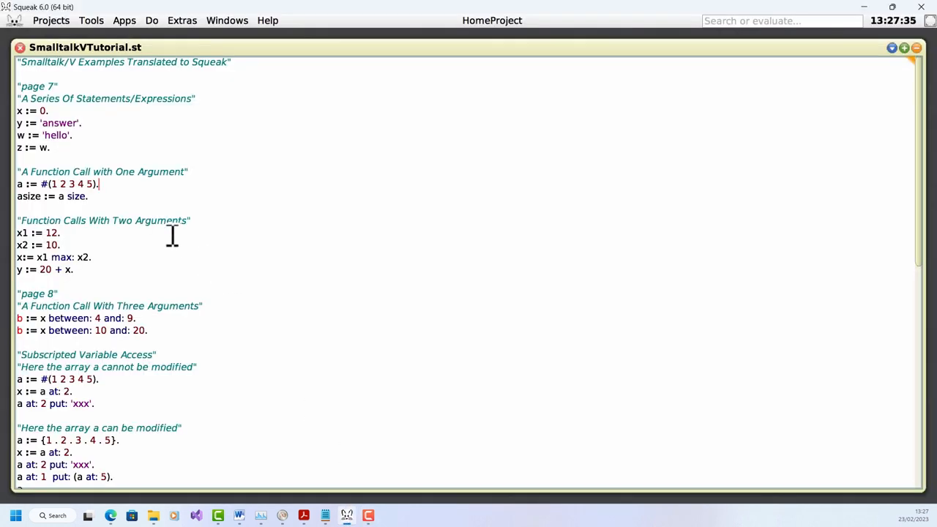
pyautogui.moveTo(454, 419)
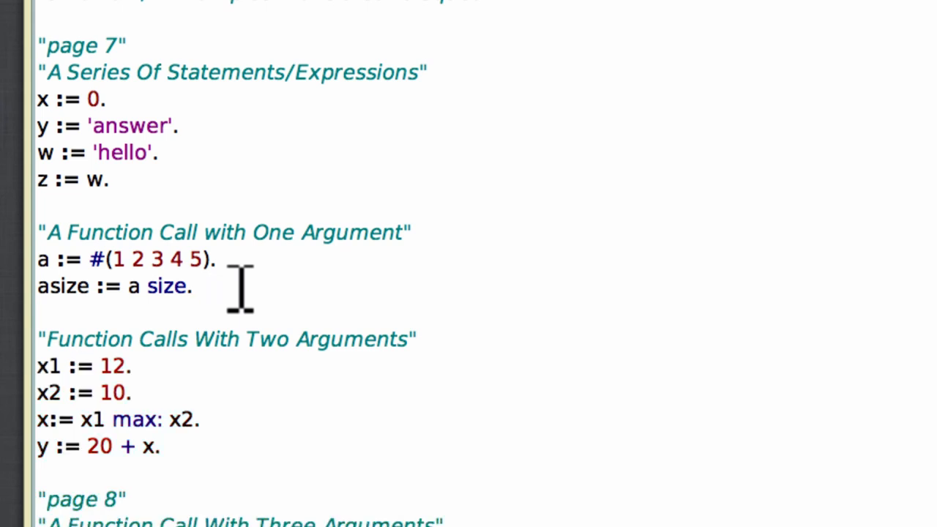
# - Focus the one-argument function call example in the tutorial
pyautogui.click(192, 285)
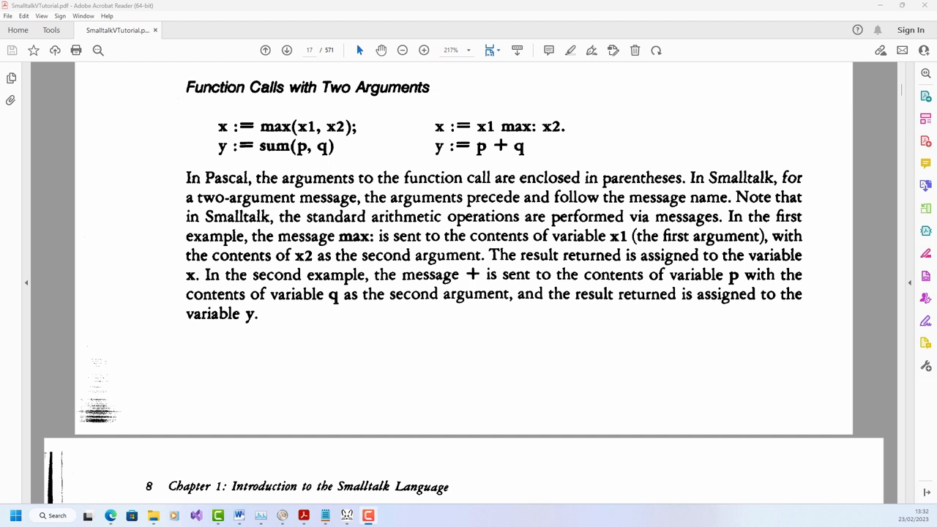
# - Select text in the two-argument messages passage, then return to the Squeak tutorial file
pyautogui.moveTo(186, 197); pyautogui.dragTo(358, 197)
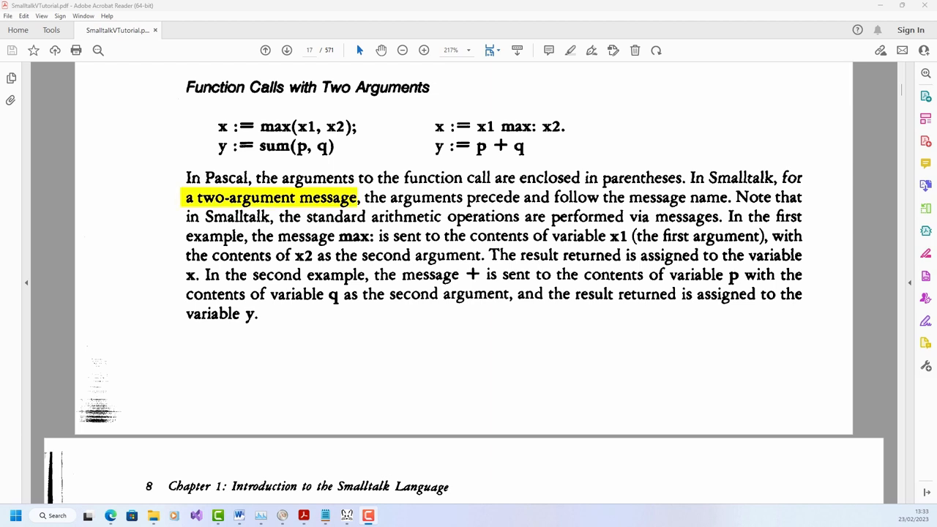
pyautogui.doubleClick(657, 197)
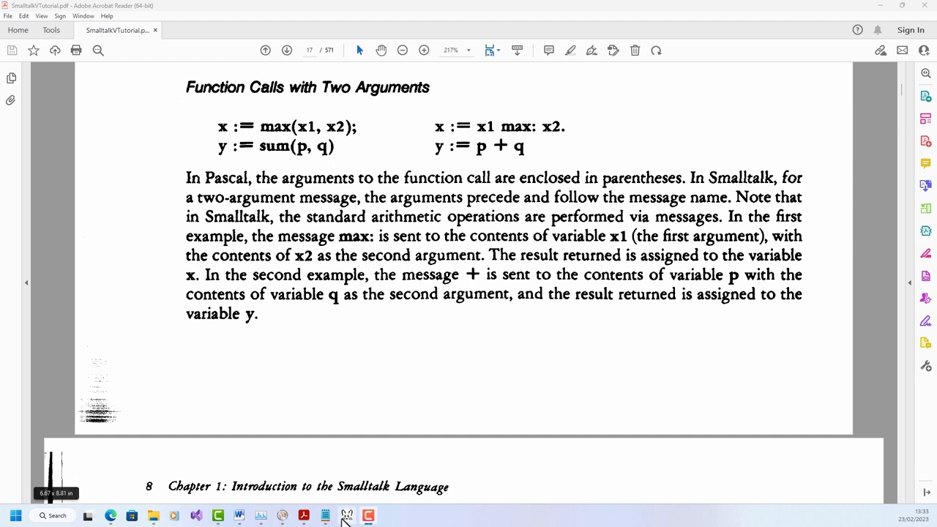
pyautogui.click(368, 515)
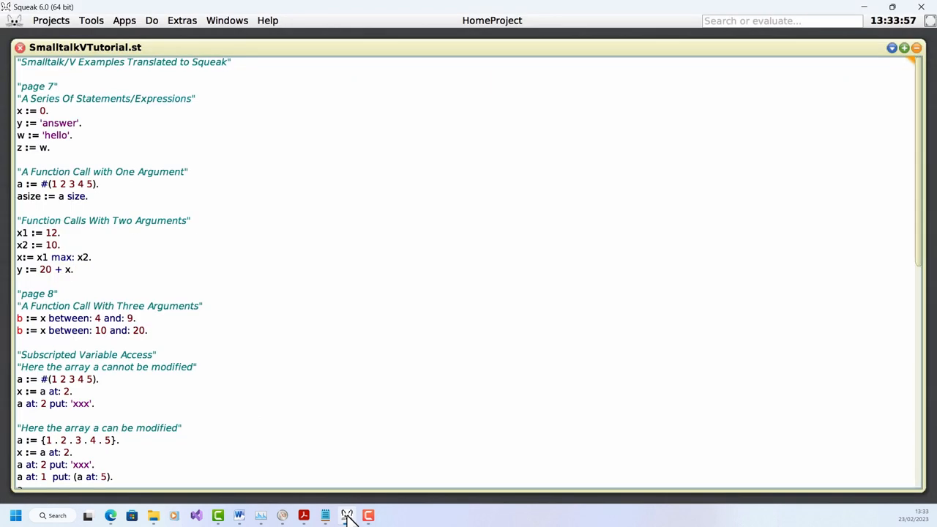
pyautogui.moveTo(124, 269)
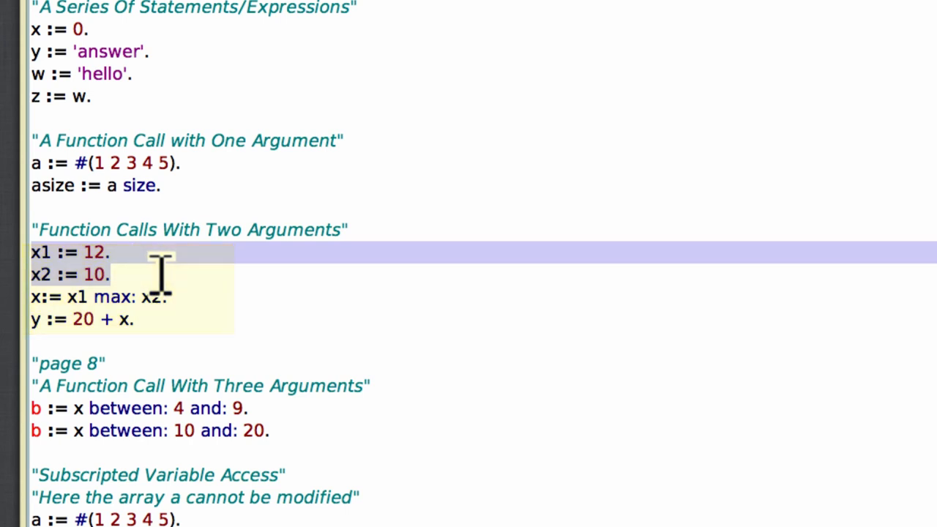
# - Evaluate the x1 and x2 assignments with do it, then bring the tutorial PDF forward
pyautogui.rightClick(161, 274)
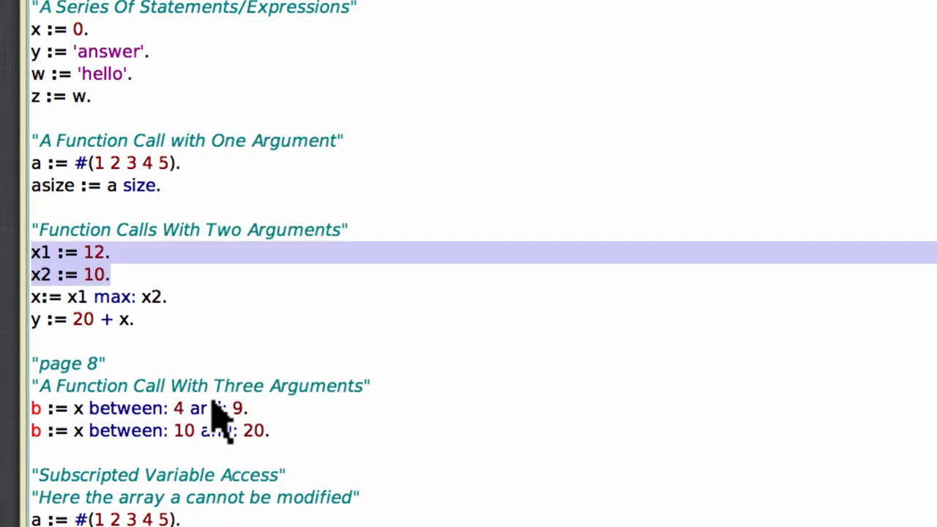
pyautogui.click(167, 296)
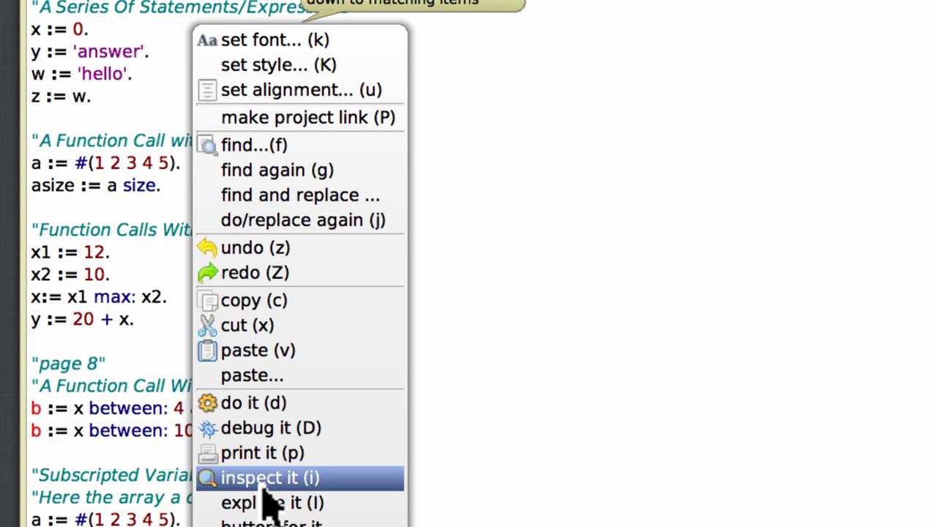
pyautogui.click(262, 452)
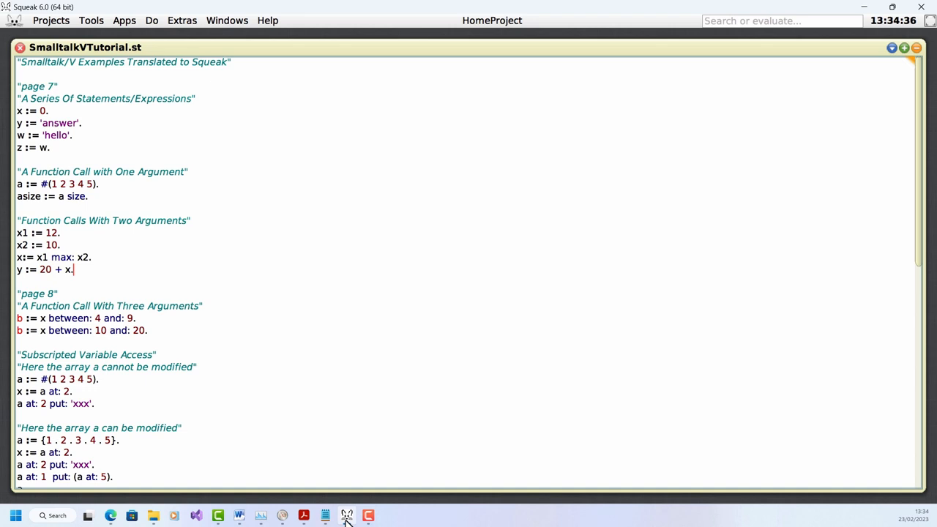
pyautogui.click(304, 516)
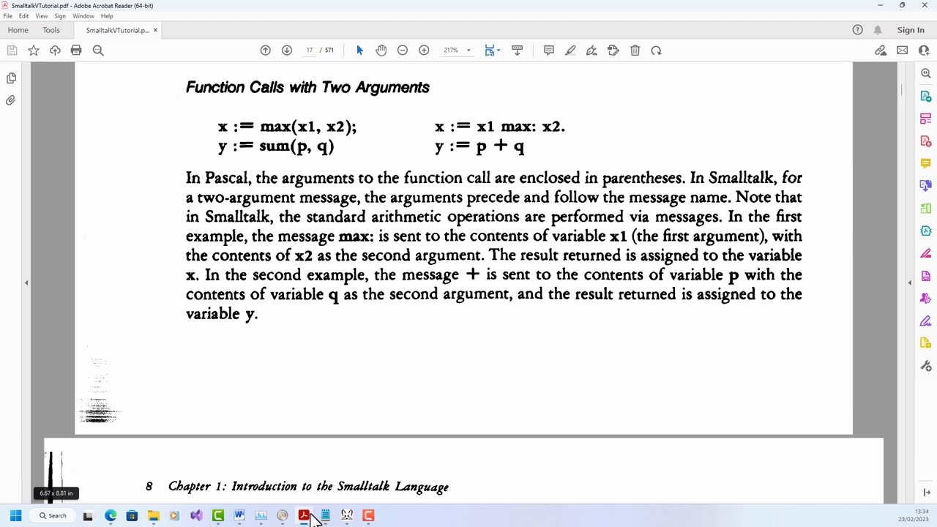
pyautogui.click(287, 50)
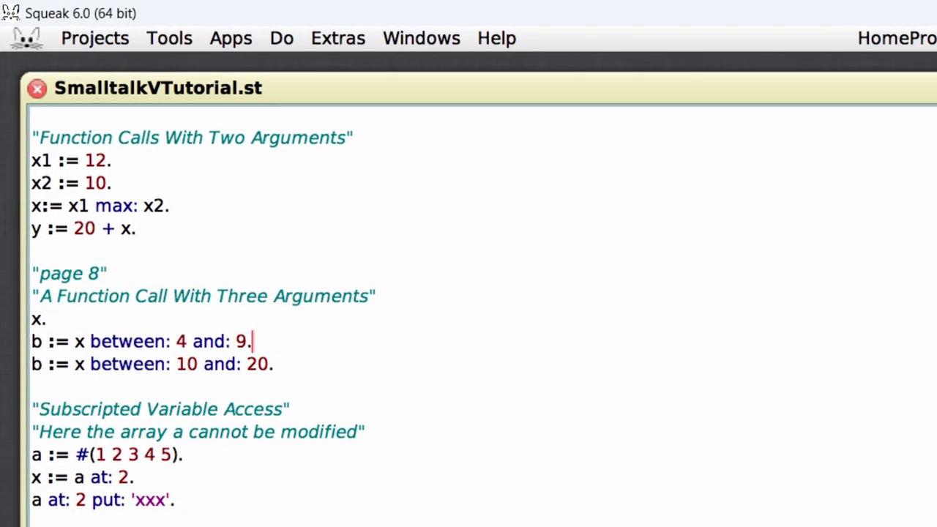
pyautogui.moveTo(319, 209)
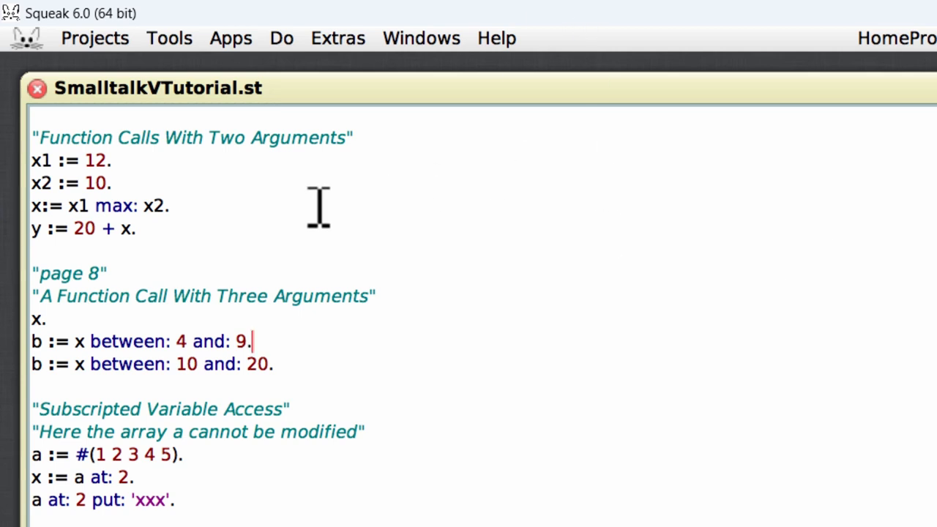
pyautogui.moveTo(202, 237)
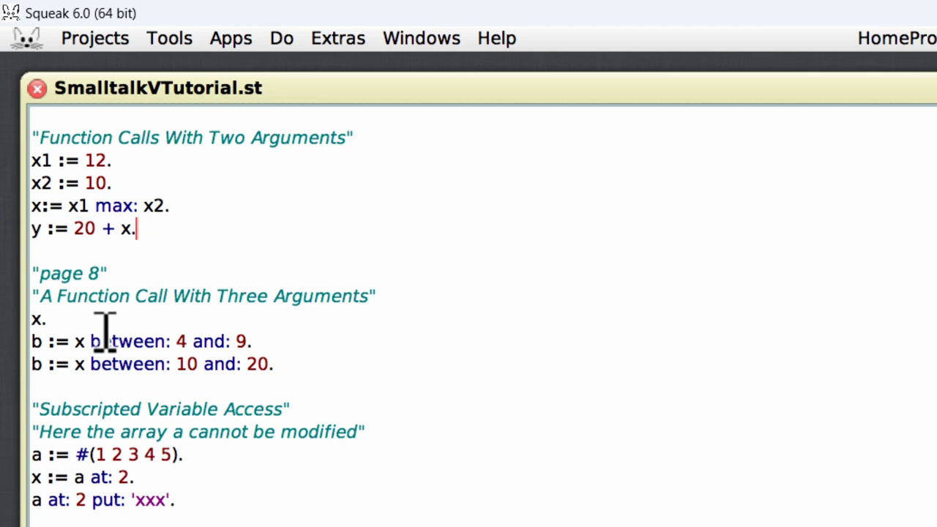
pyautogui.click(45, 319)
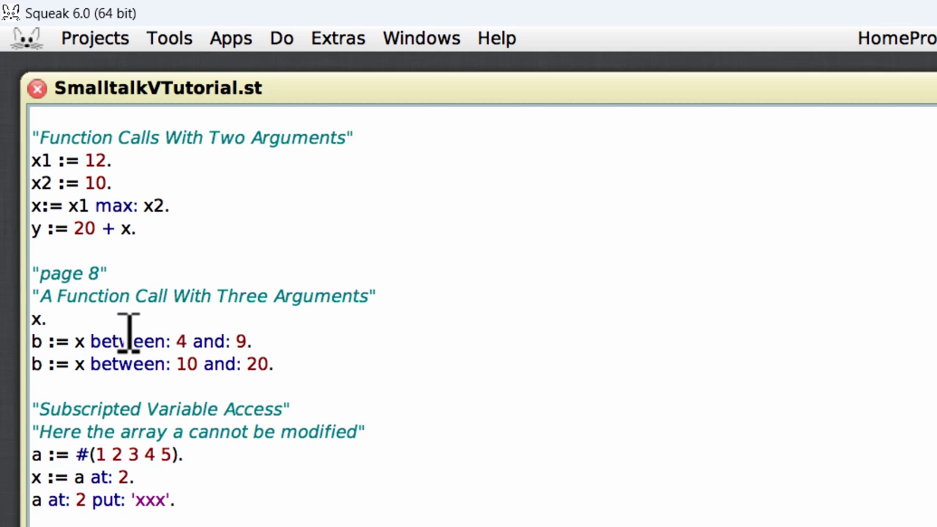
pyautogui.moveTo(300, 340)
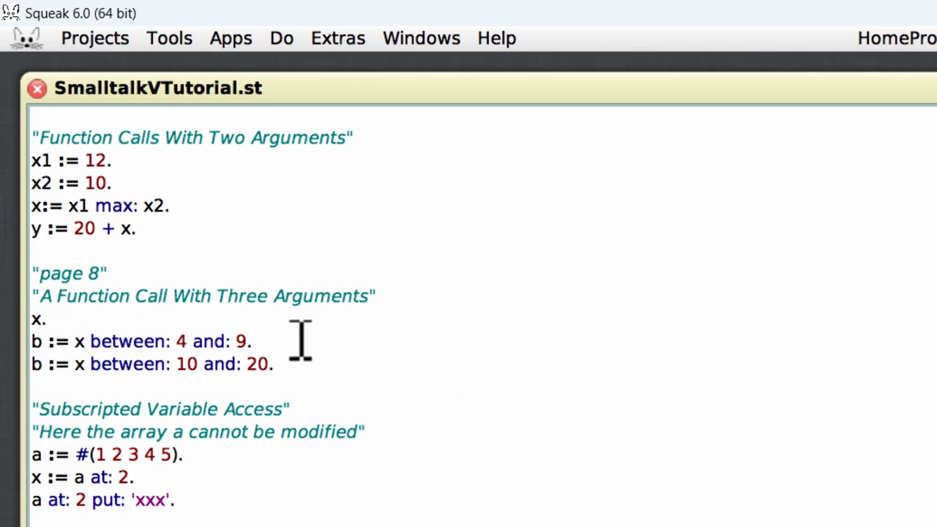
pyautogui.click(253, 341)
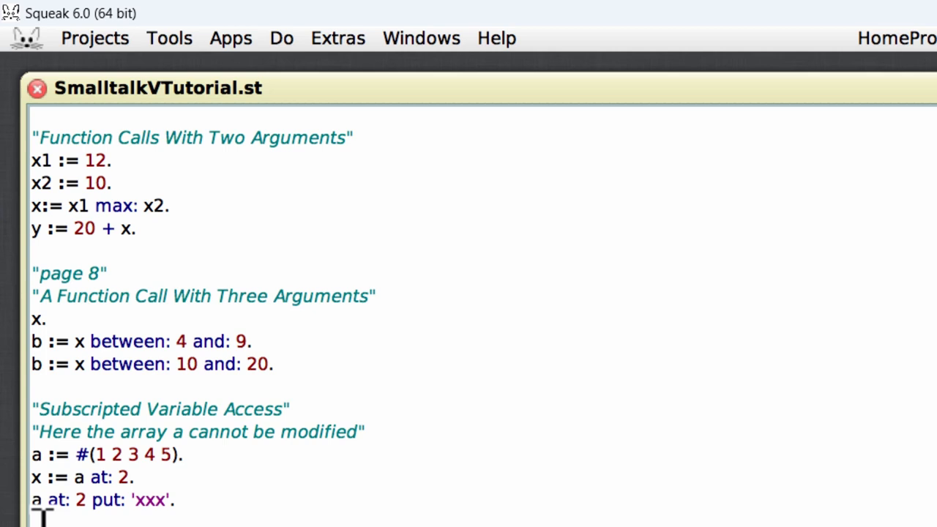
pyautogui.moveTo(350, 387)
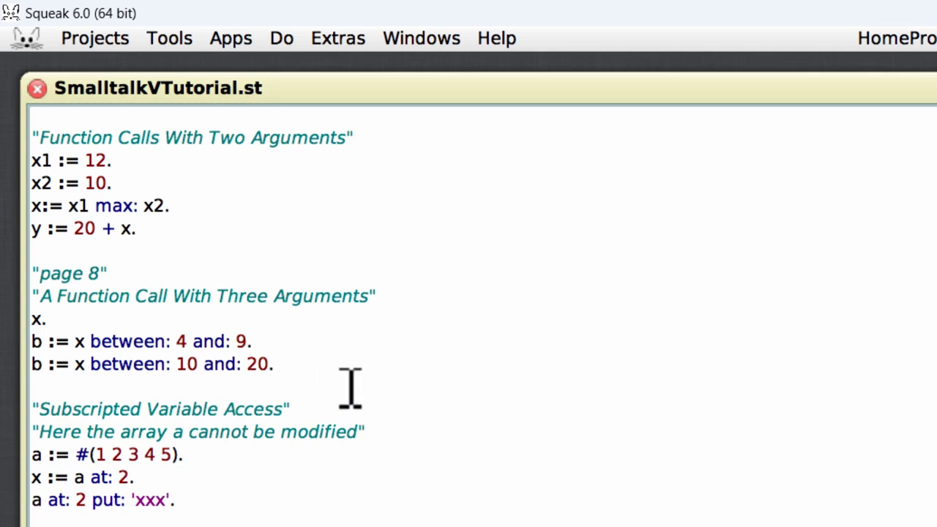
pyautogui.click(274, 364)
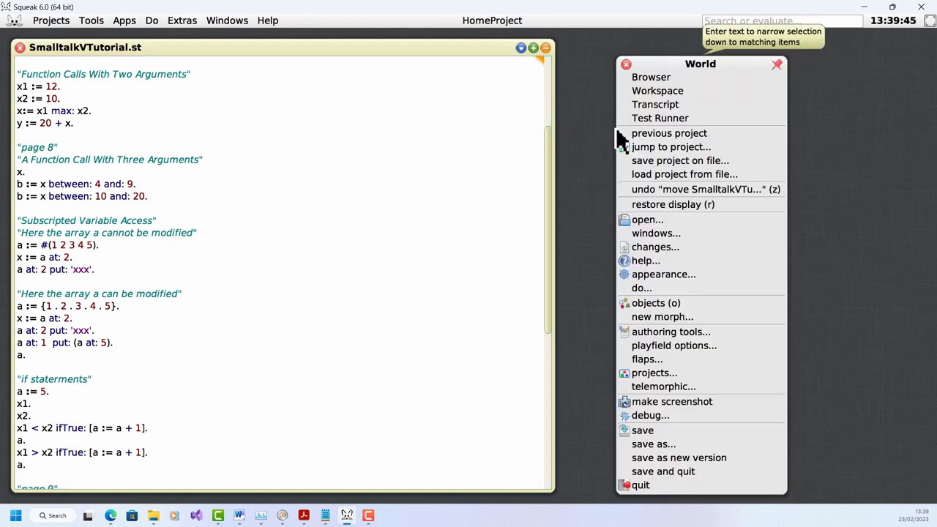
pyautogui.moveTo(669, 132)
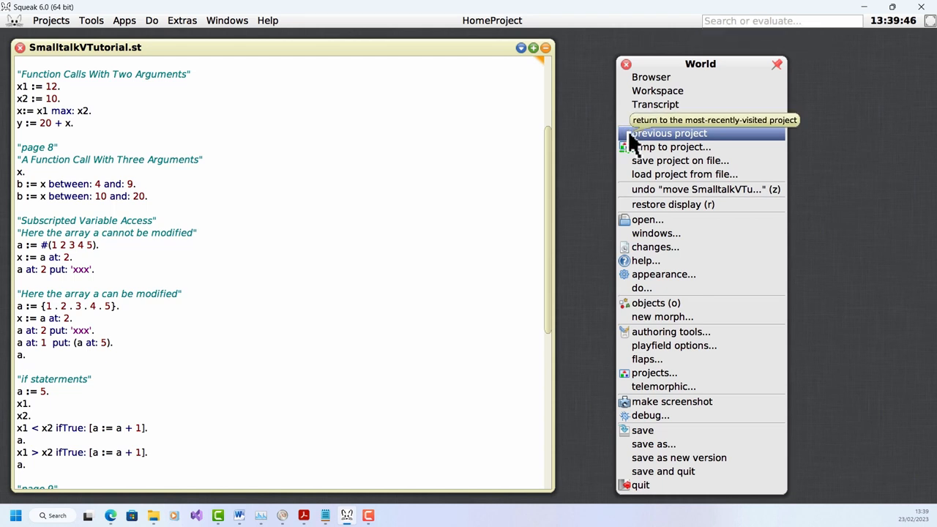
# - Open the Message Names tool and enter between:and: as the message to find
pyautogui.click(647, 219)
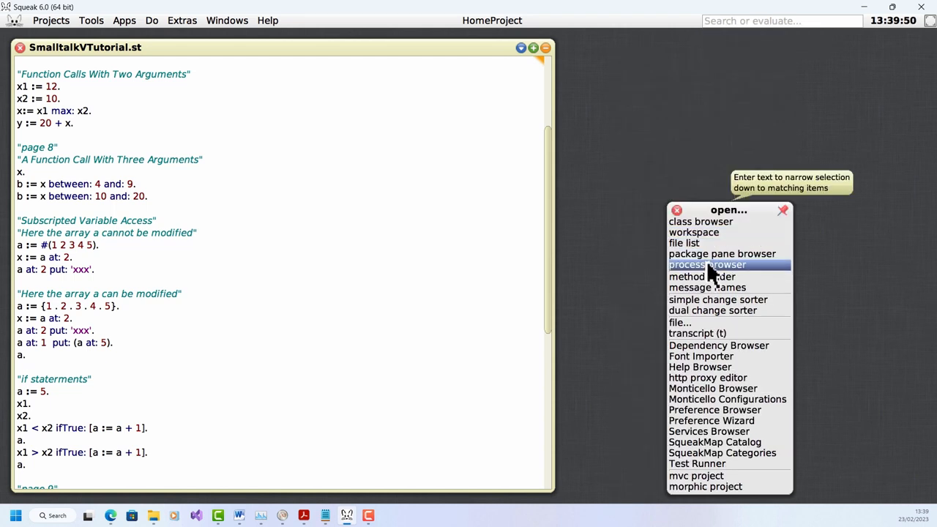
pyautogui.click(707, 287)
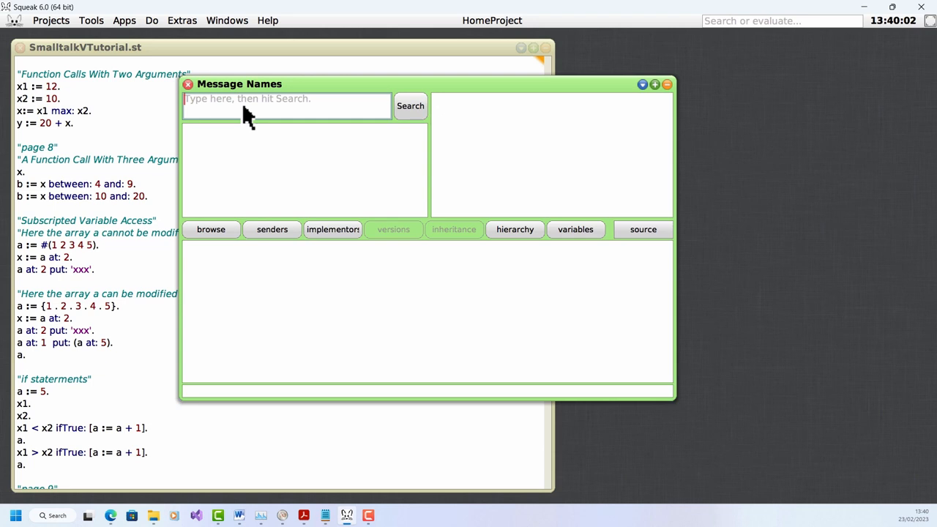
pyautogui.write('b')
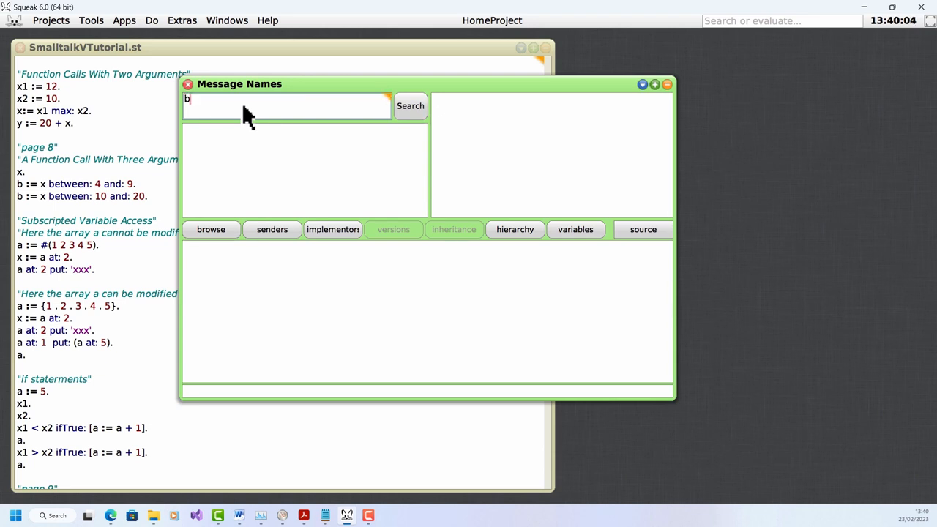
pyautogui.write('etwee')
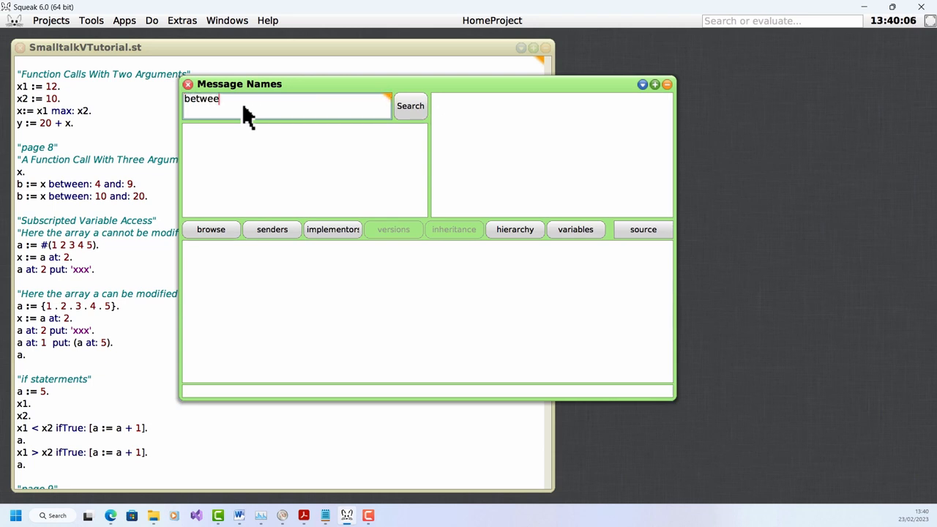
pyautogui.write('n:')
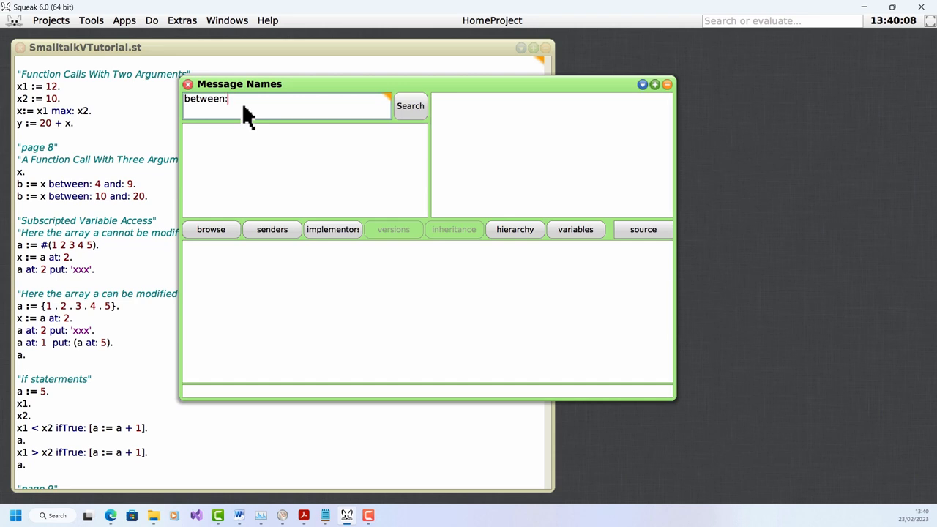
pyautogui.write('and:')
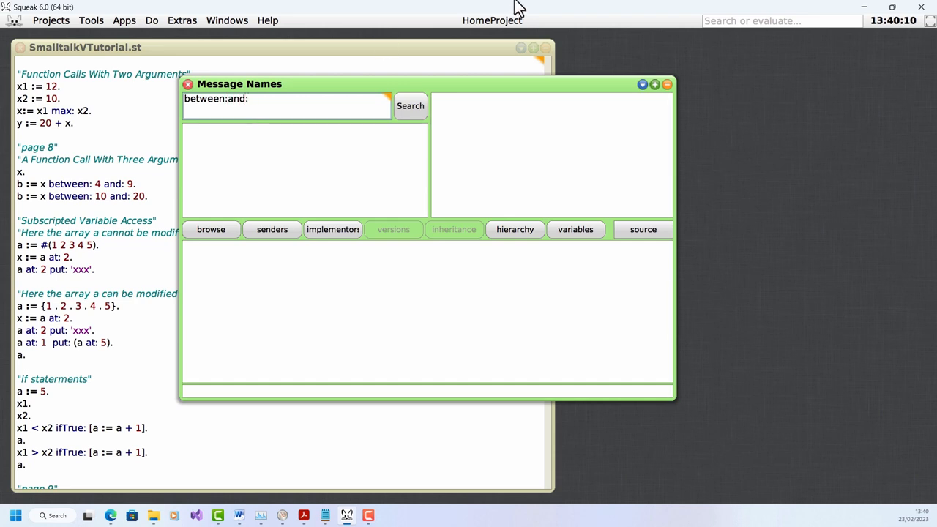
# - Search for between:and: and view Magnitude's implementation, selecting the word self
pyautogui.click(409, 105)
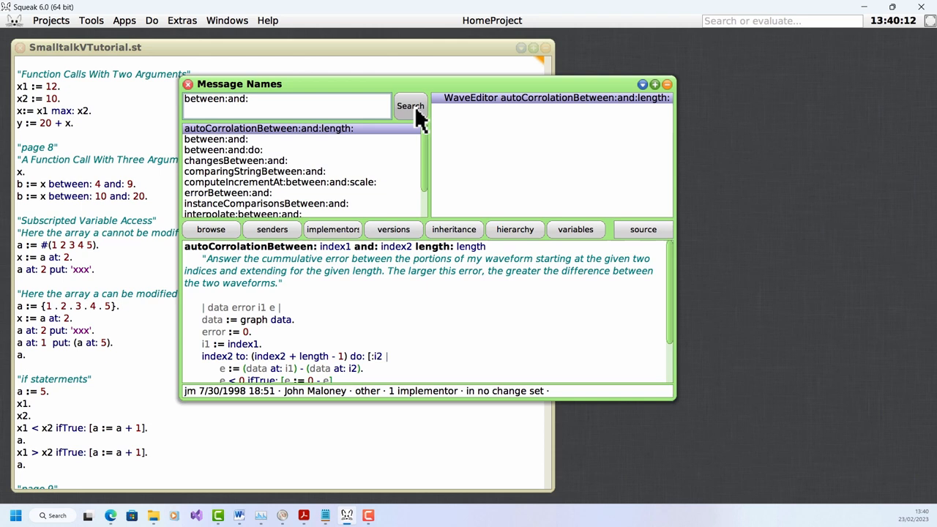
pyautogui.click(215, 139)
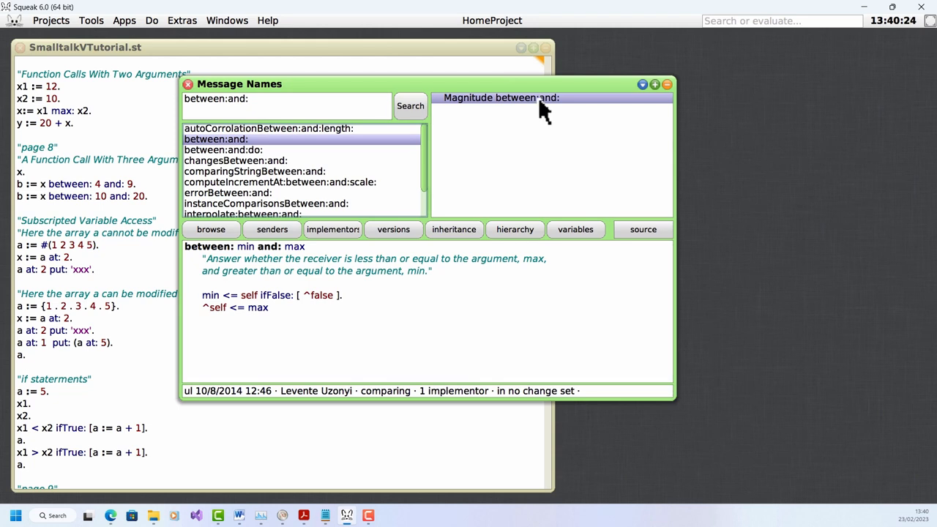
pyautogui.moveTo(538, 153)
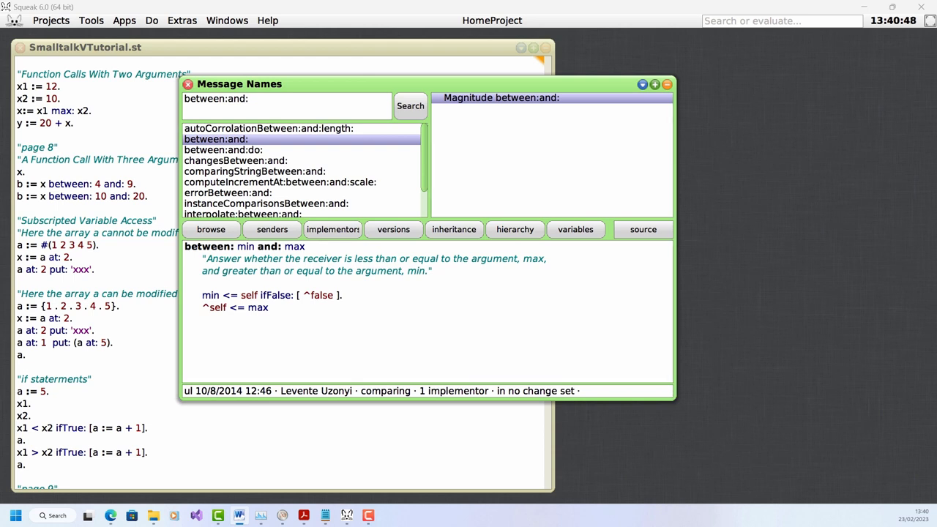
pyautogui.moveTo(552, 123)
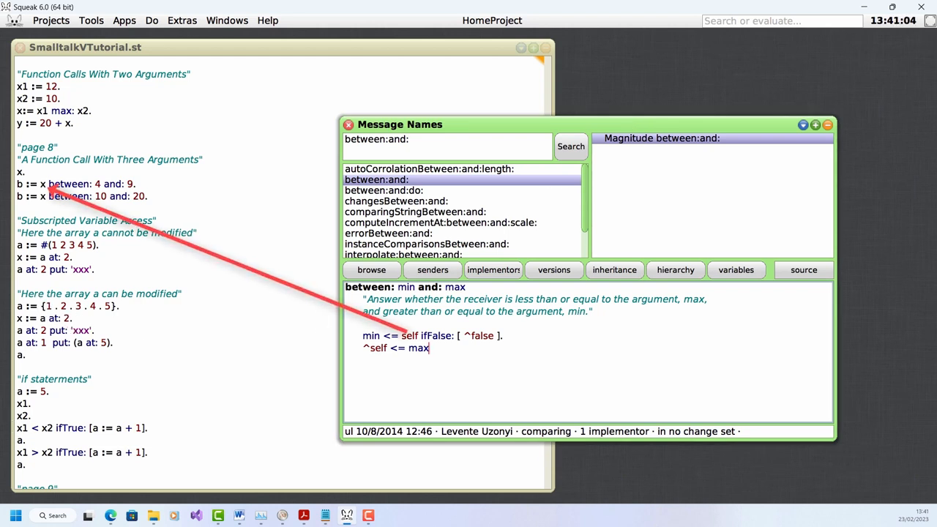
pyautogui.moveTo(401, 366)
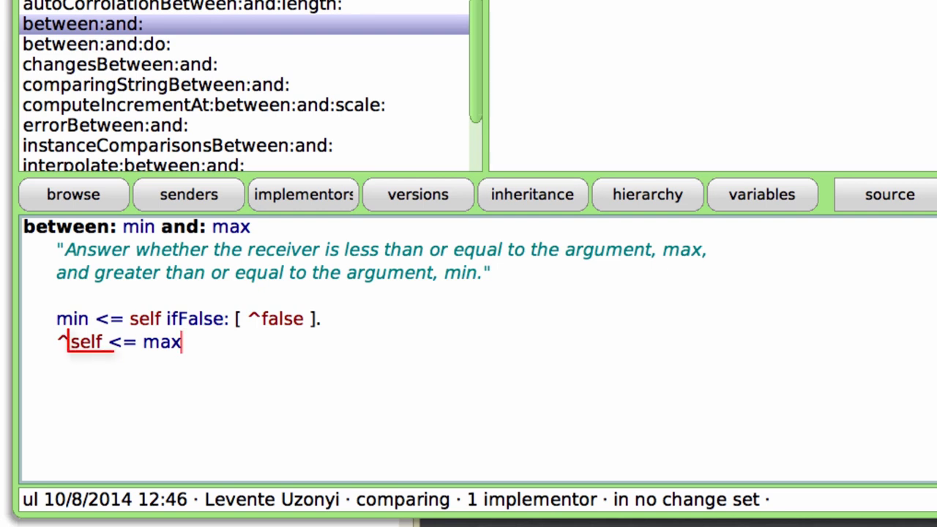
pyautogui.doubleClick(125, 342)
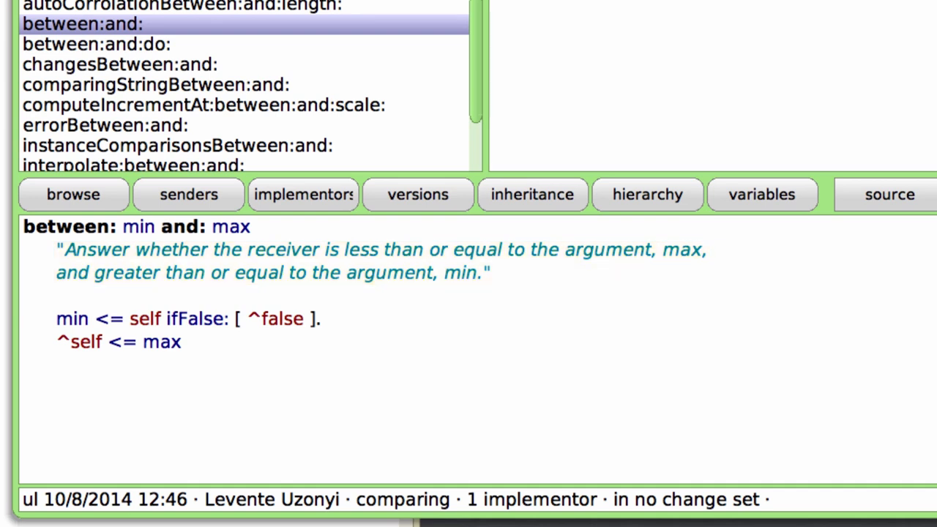
pyautogui.moveTo(725, 143)
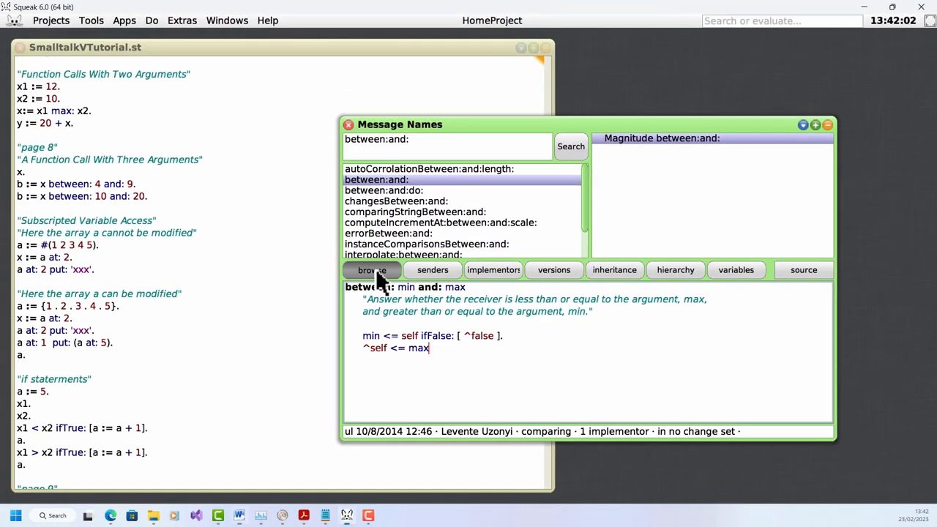
# - Open a System Browser on Magnitude's between:and: and inspect a Number subclass
pyautogui.click(372, 270)
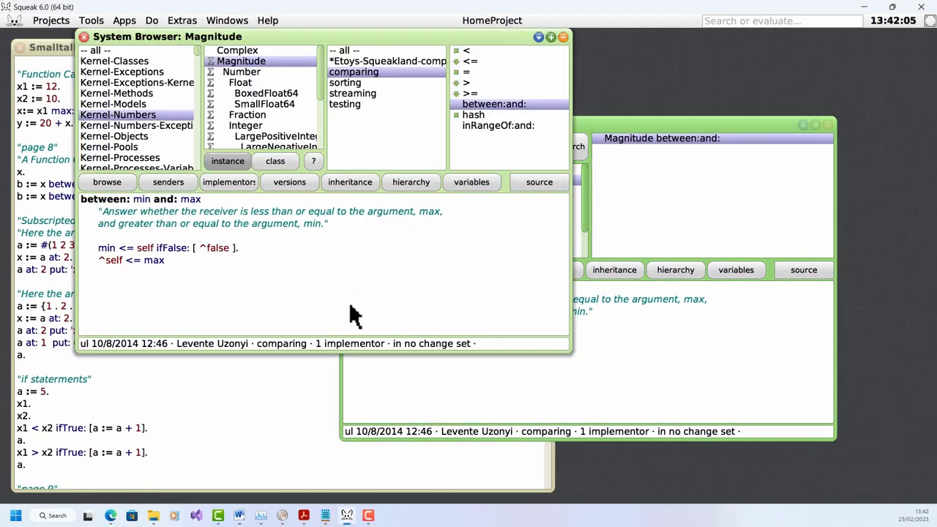
pyautogui.moveTo(311, 303)
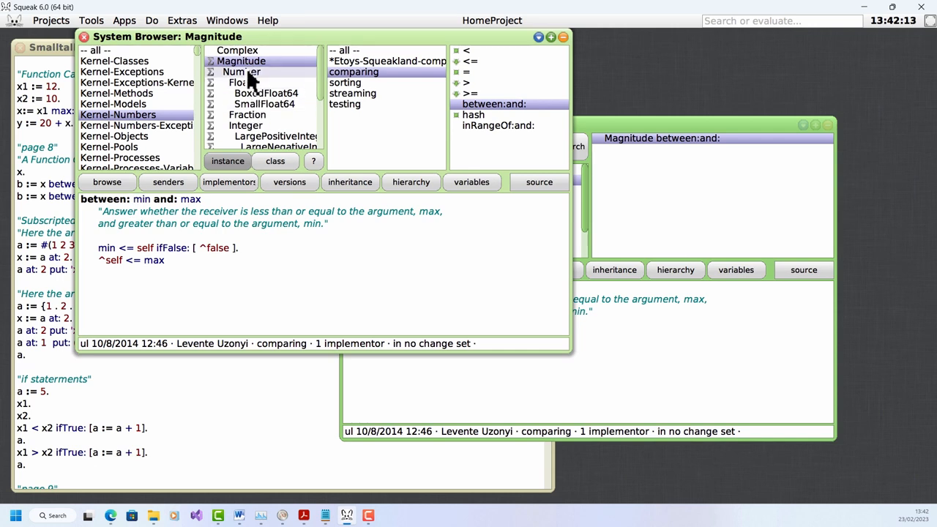
pyautogui.click(240, 82)
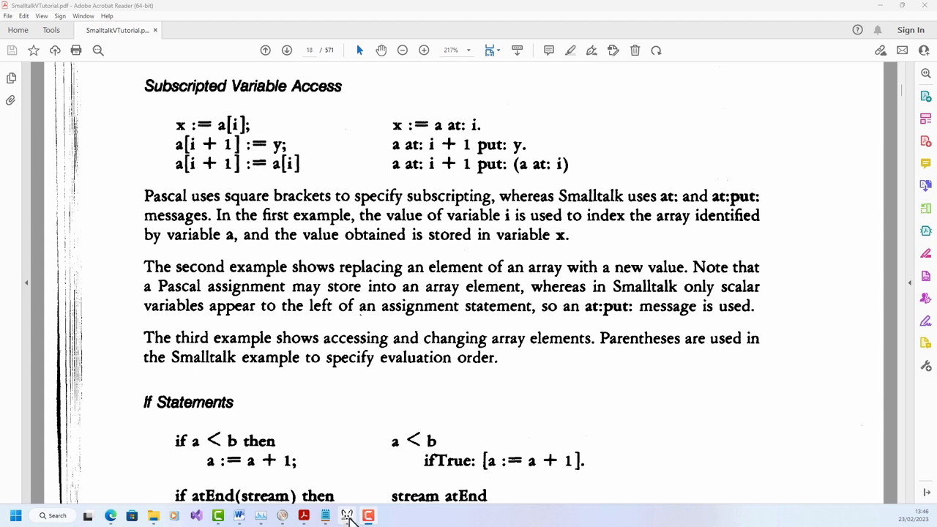
# - Return to Squeak and select the x := a at: 2 statement
pyautogui.click(324, 516)
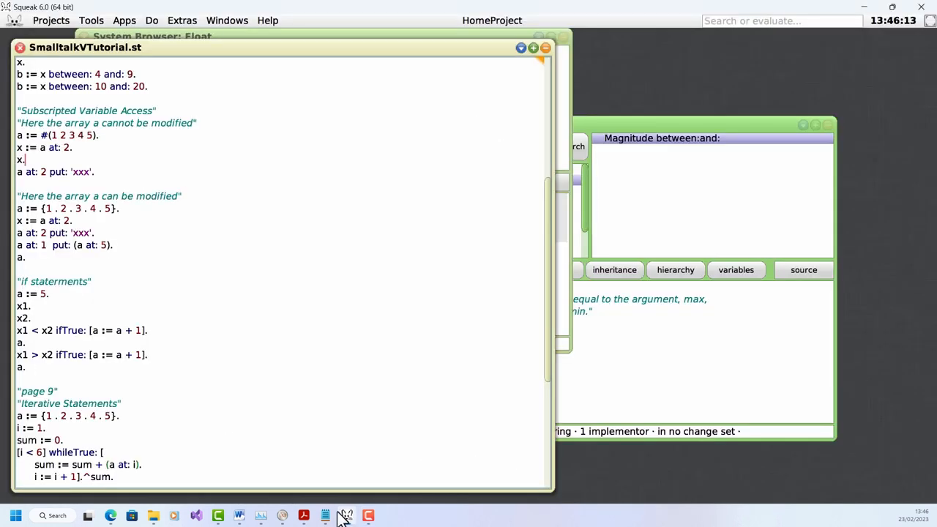
pyautogui.moveTo(166, 150)
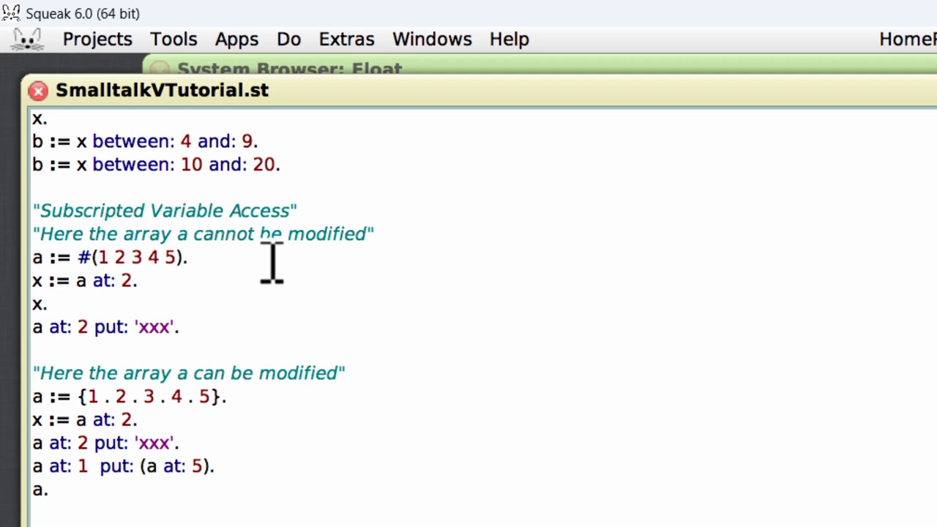
pyautogui.moveTo(311, 245)
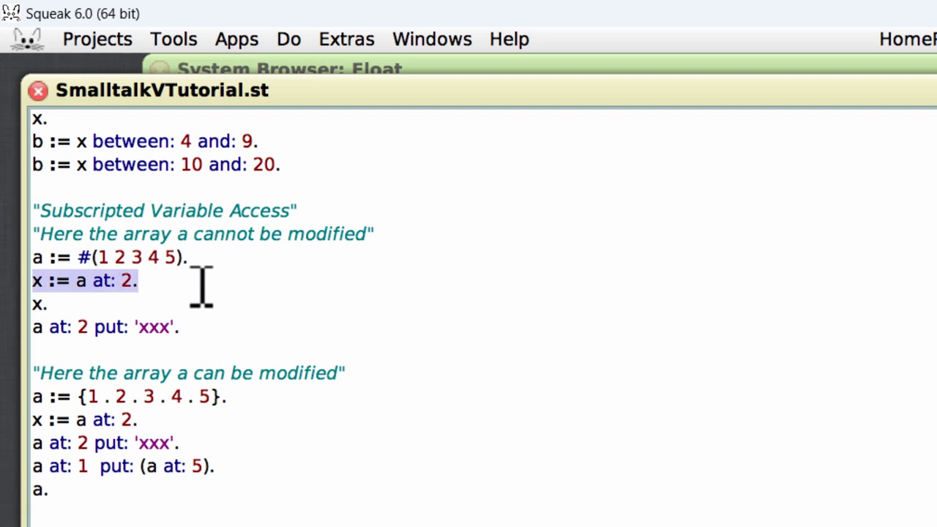
pyautogui.click(82, 326)
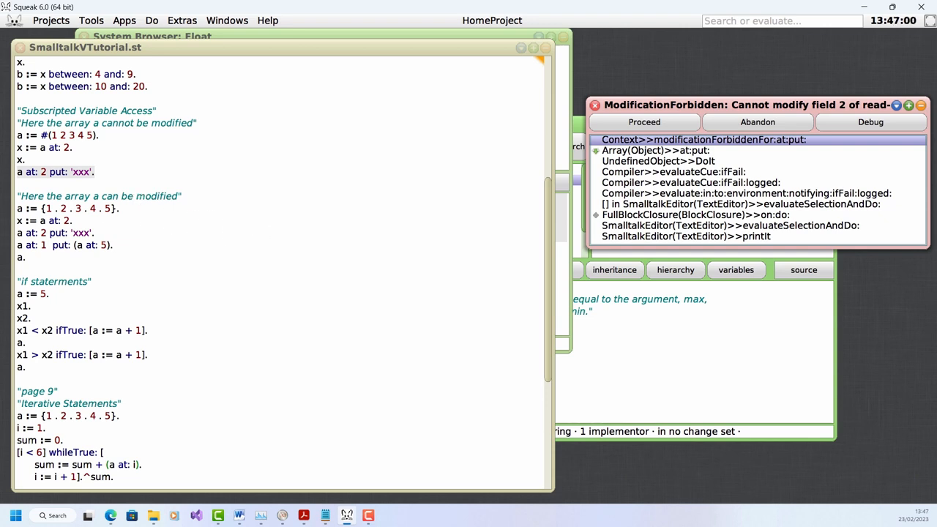
pyautogui.moveTo(604, 117)
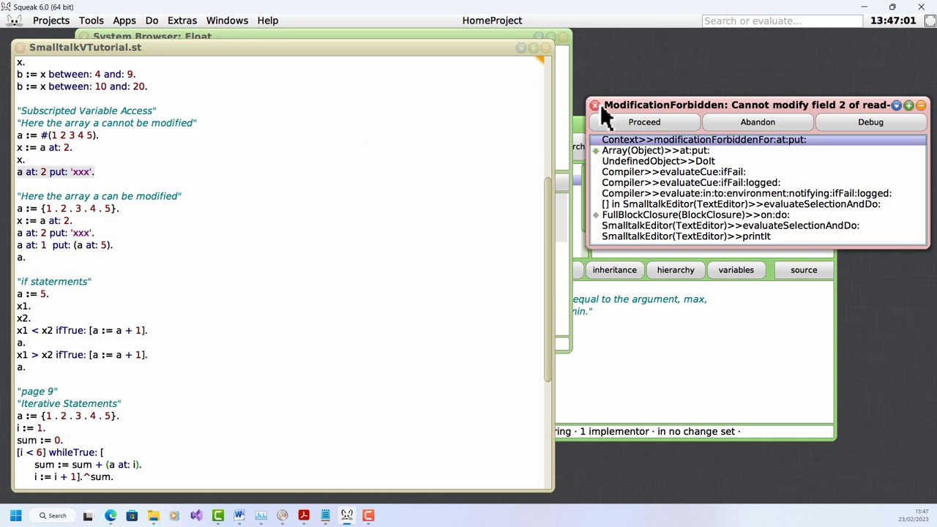
# - Dismiss the ModificationForbidden error, select the modifiable array assignment, and scroll onward
pyautogui.click(757, 122)
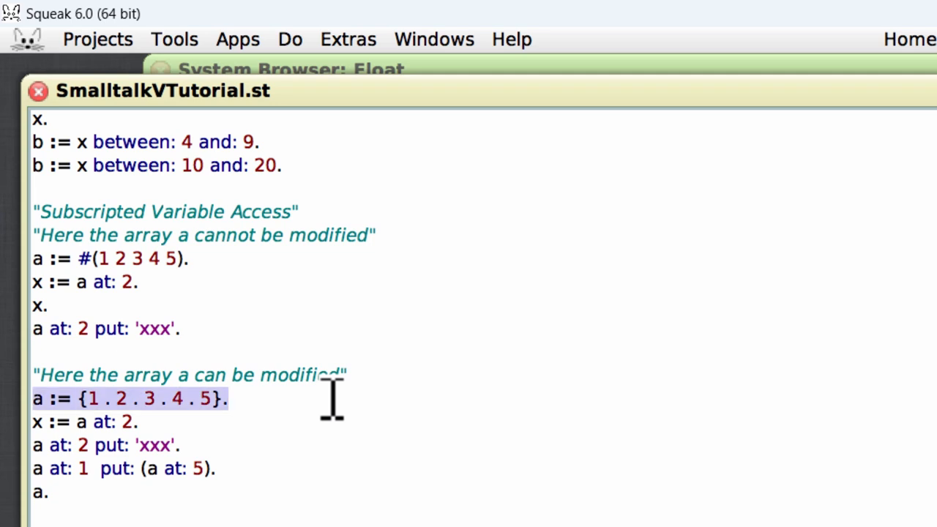
pyautogui.click(135, 422)
pyautogui.write('x')
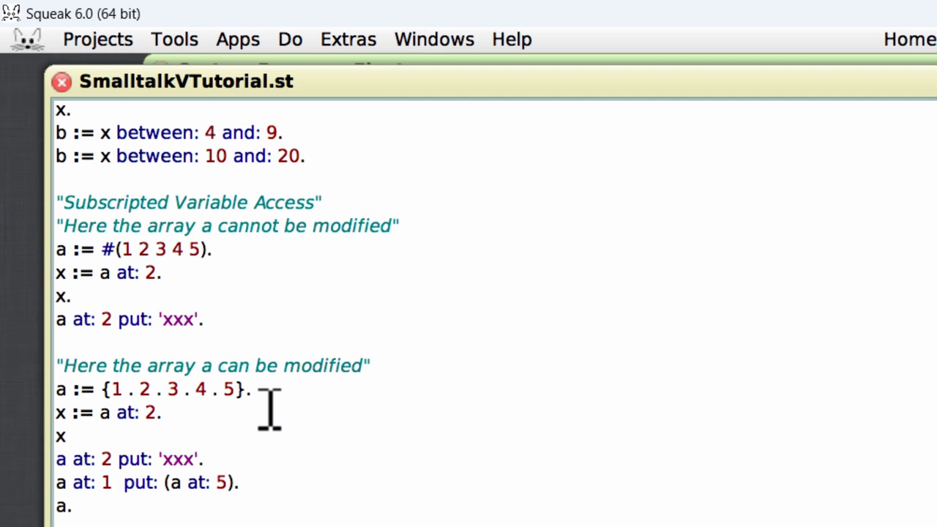
pyautogui.scroll(-3)
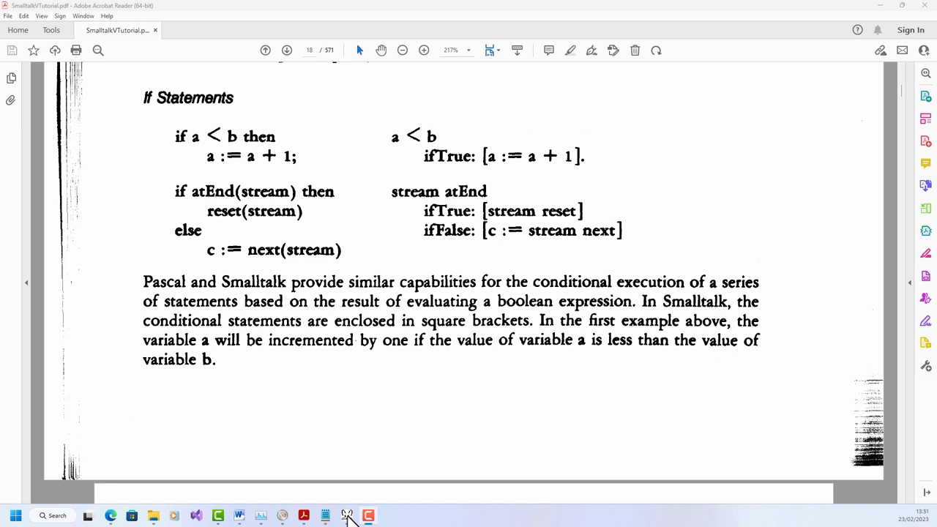
# - Return to Squeak and select the x1 line in the if-statement examples
pyautogui.click(346, 516)
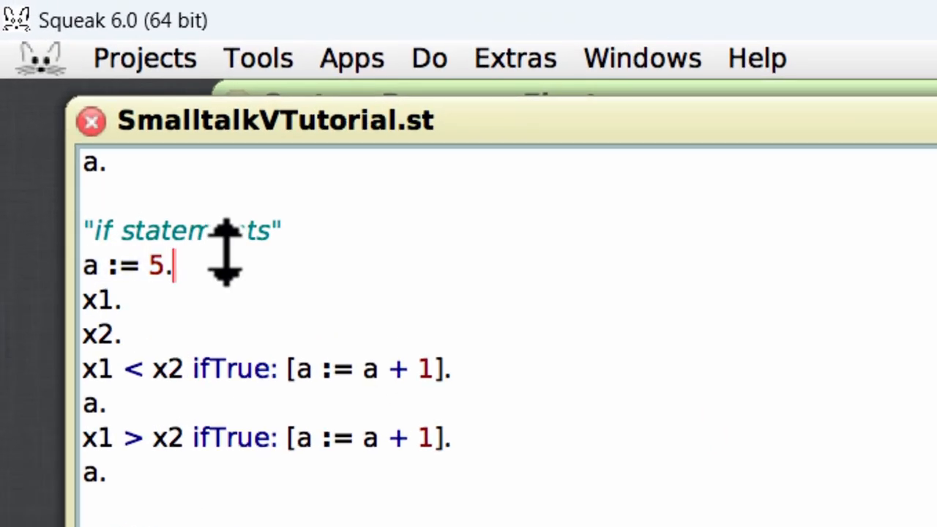
pyautogui.moveTo(209, 234)
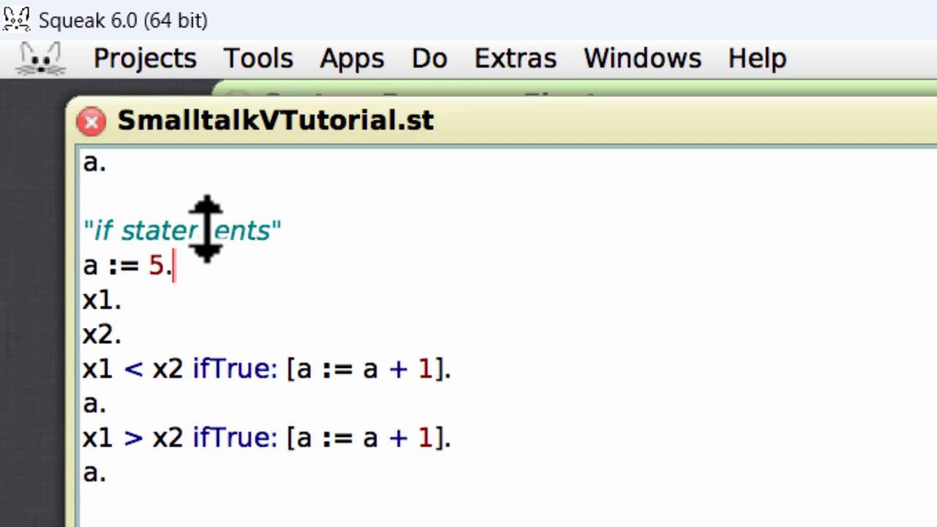
pyautogui.moveTo(242, 307)
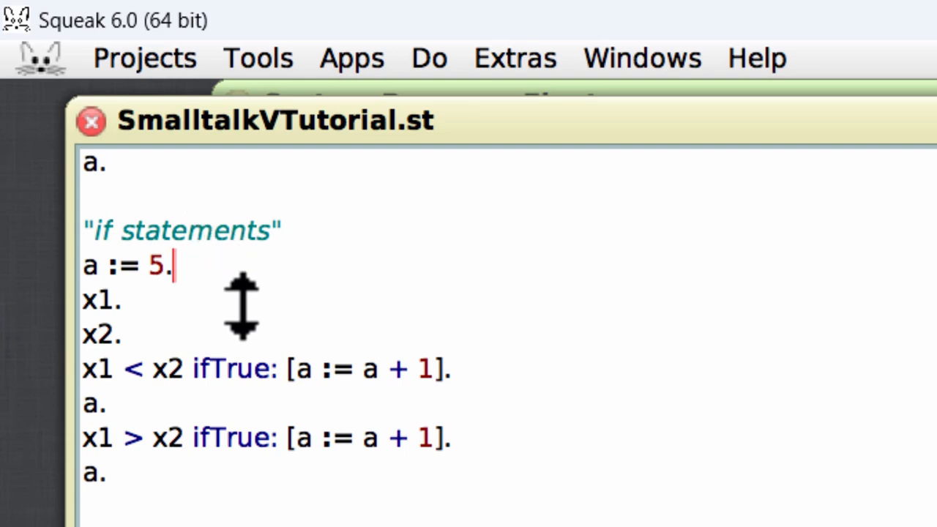
pyautogui.moveTo(656, 391)
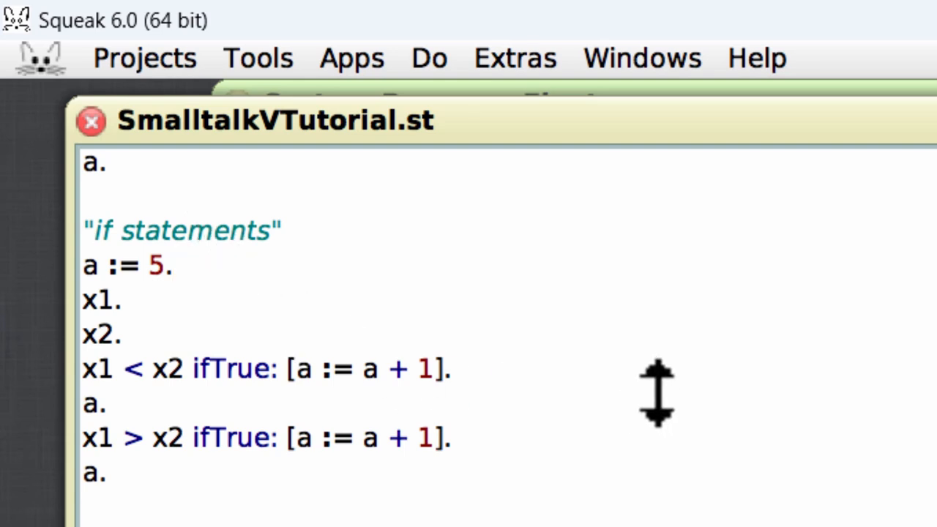
pyautogui.moveTo(677, 406)
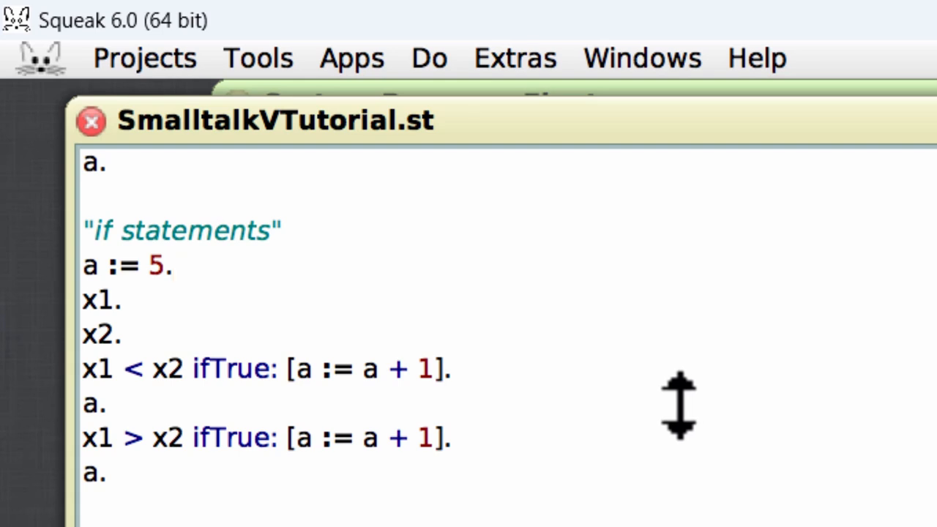
pyautogui.moveTo(488, 264)
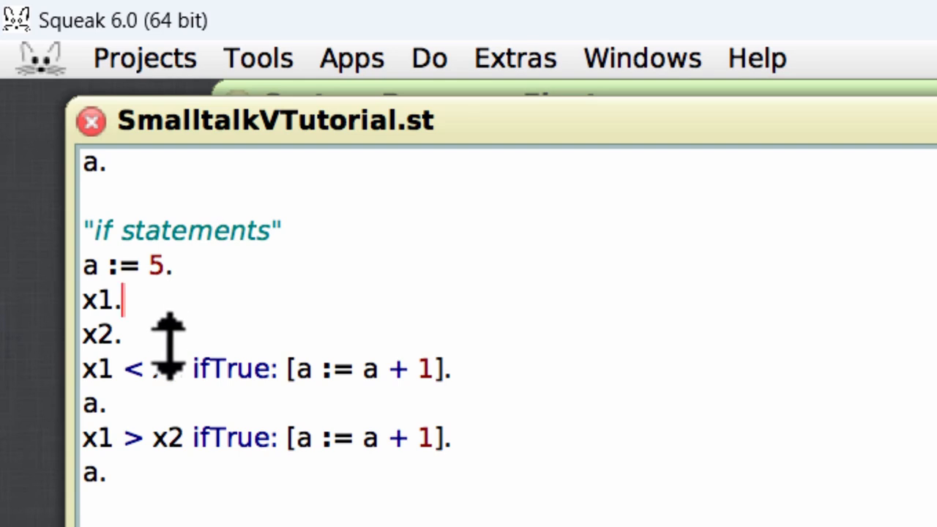
pyautogui.click(123, 334)
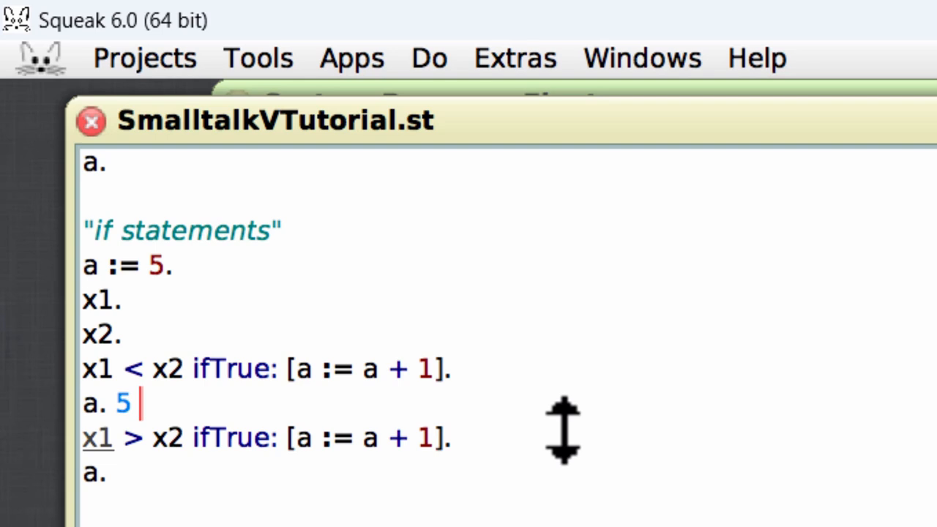
pyautogui.moveTo(535, 440)
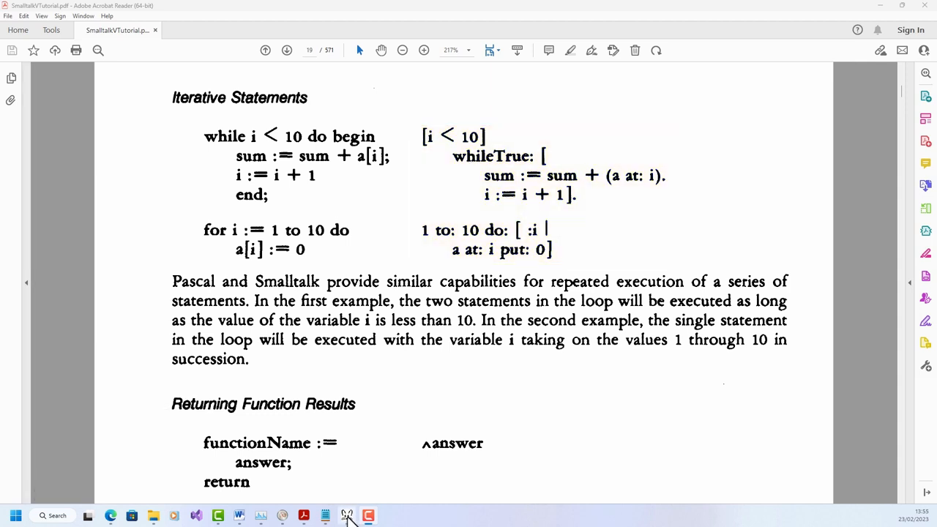
# - Bring the Squeak tutorial workspace to the front for the page 9 loop examples
pyautogui.click(368, 516)
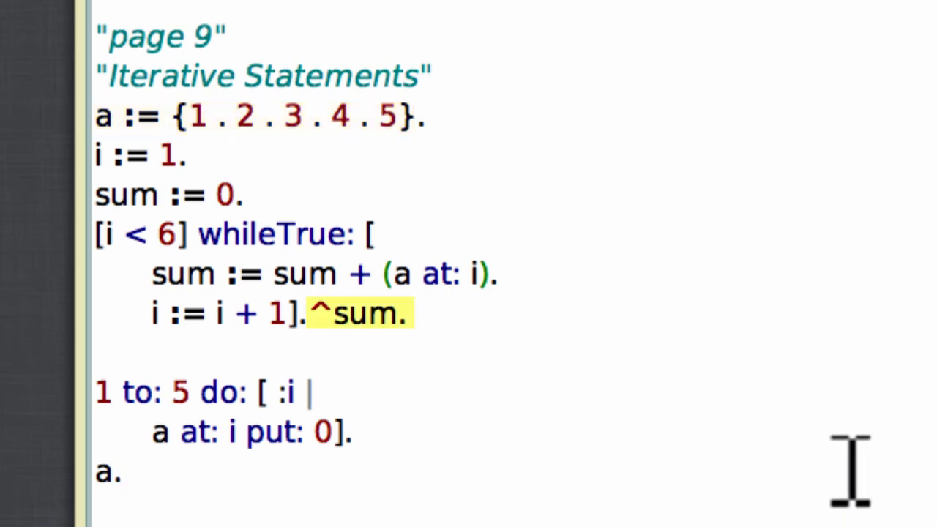
pyautogui.moveTo(627, 483)
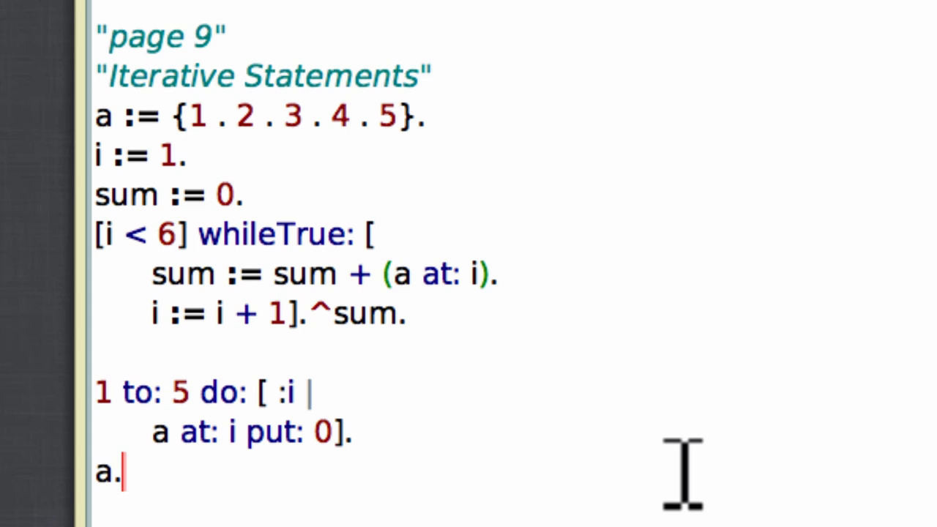
pyautogui.moveTo(647, 476)
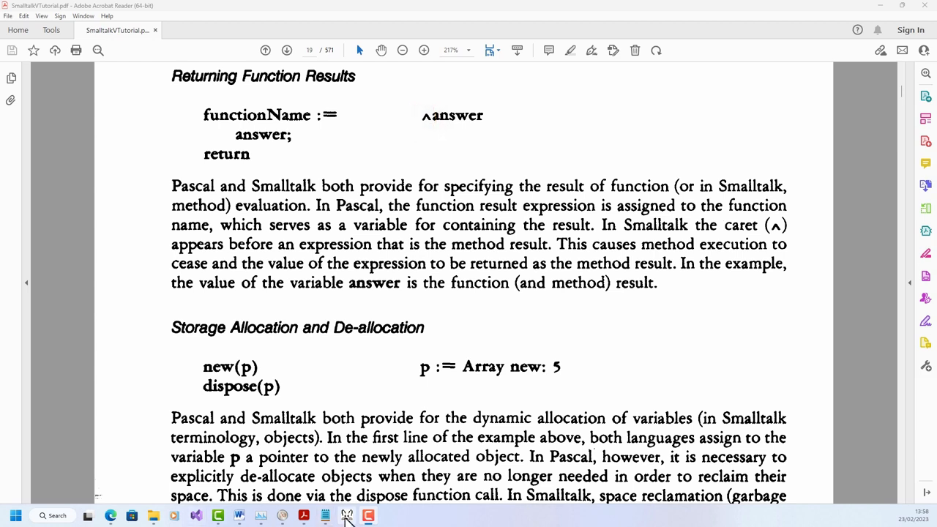
# - Briefly visit Squeak, then scroll the tutorial PDF to Storage Allocation and De-allocation
pyautogui.click(346, 516)
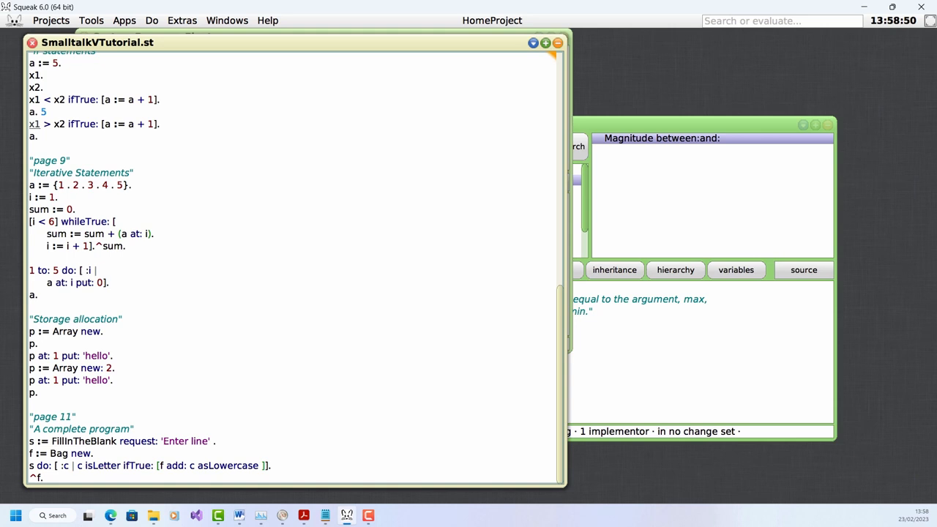
pyautogui.doubleClick(109, 245)
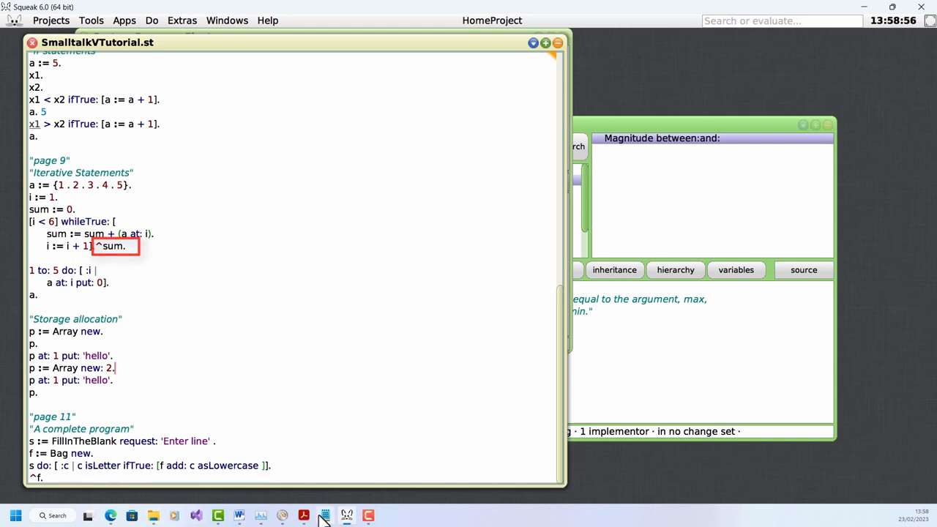
pyautogui.click(303, 516)
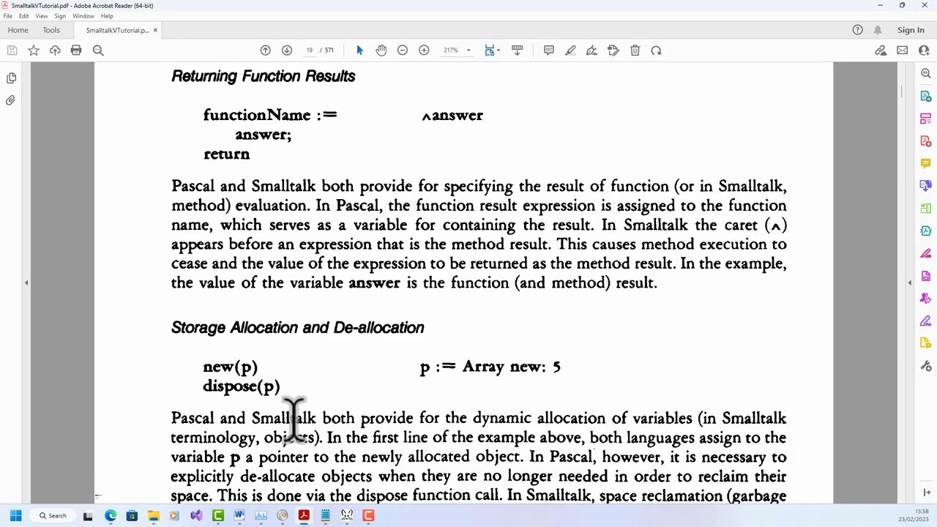
pyautogui.scroll(-3)
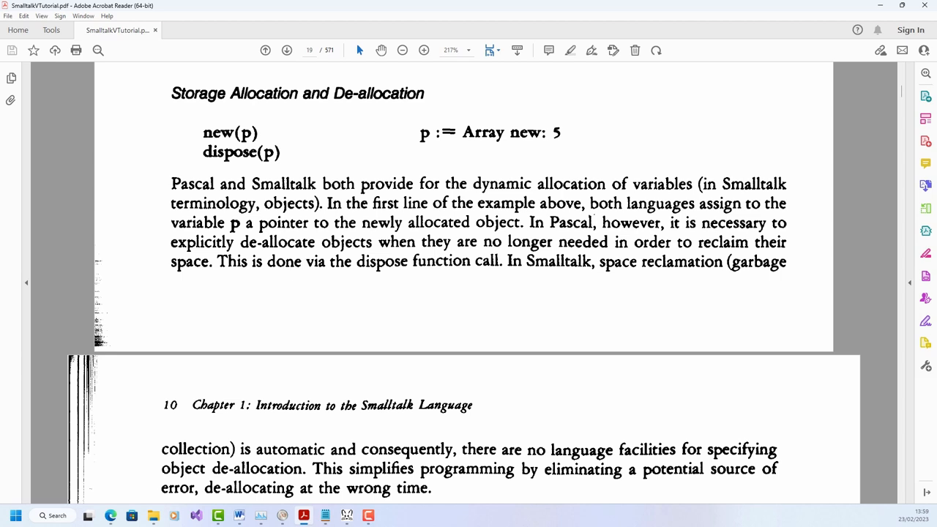
pyautogui.moveTo(174, 515)
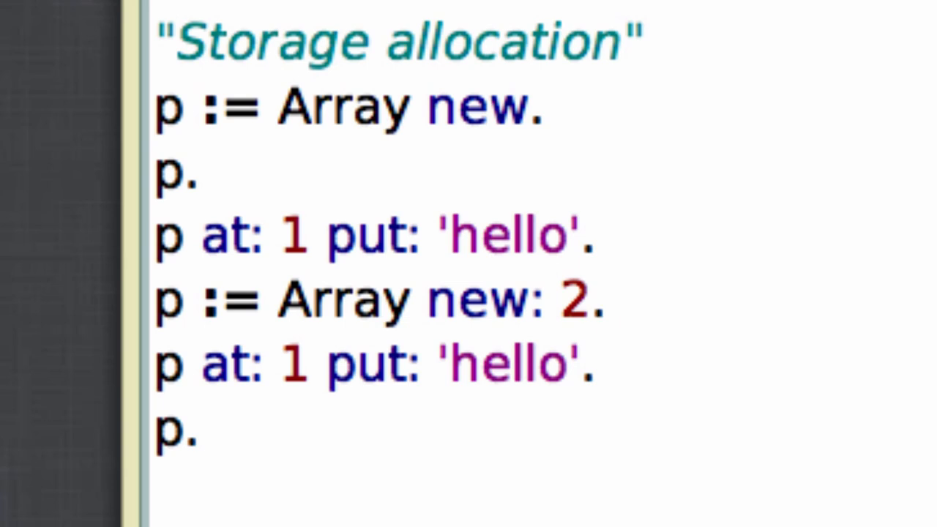
# - Place the cursor at the end of the Array new: 2 line
pyautogui.click(608, 300)
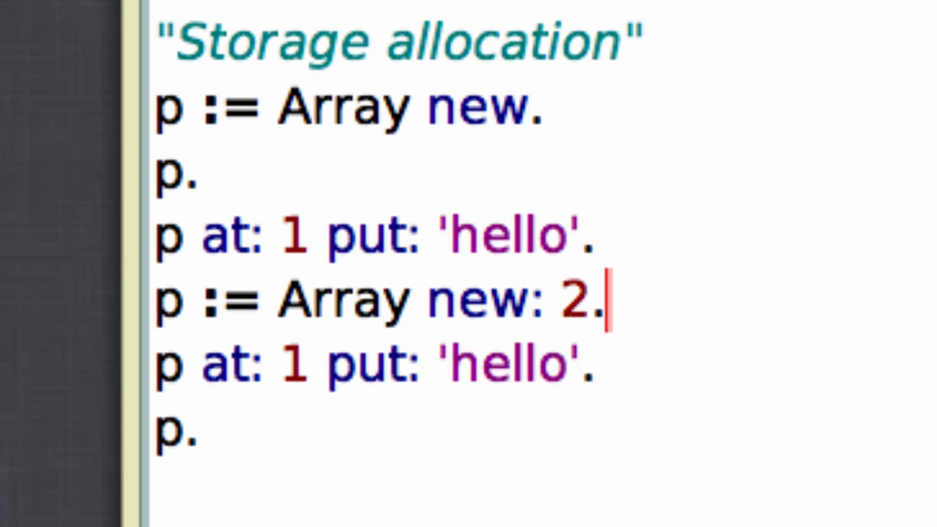
pyautogui.moveTo(684, 95)
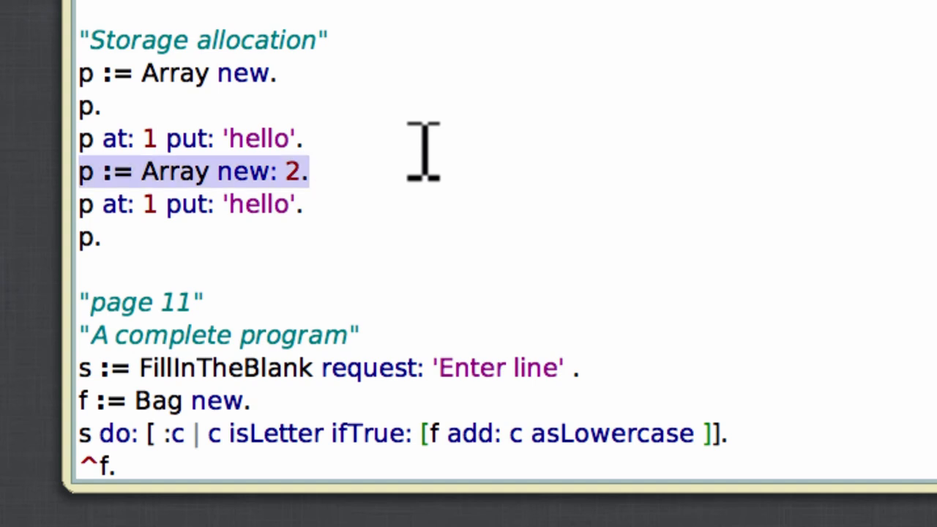
pyautogui.moveTo(330, 205)
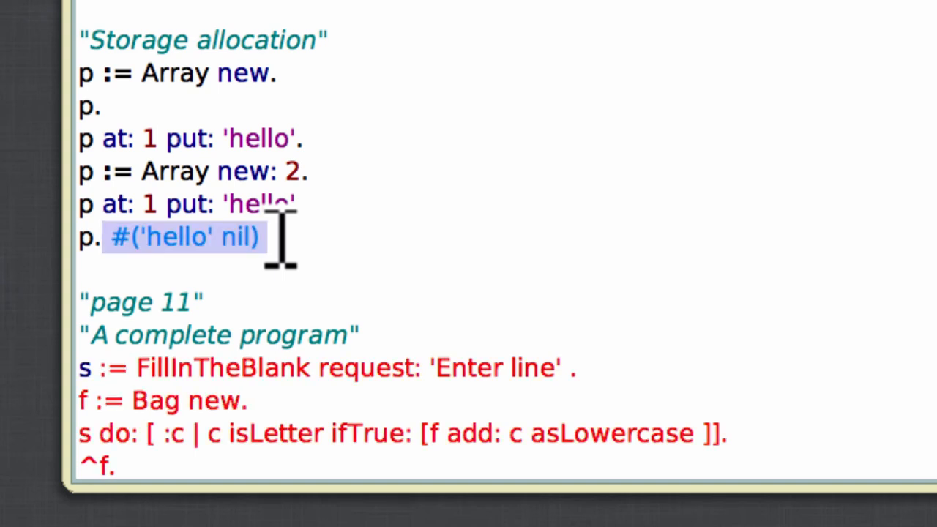
pyautogui.moveTo(633, 29)
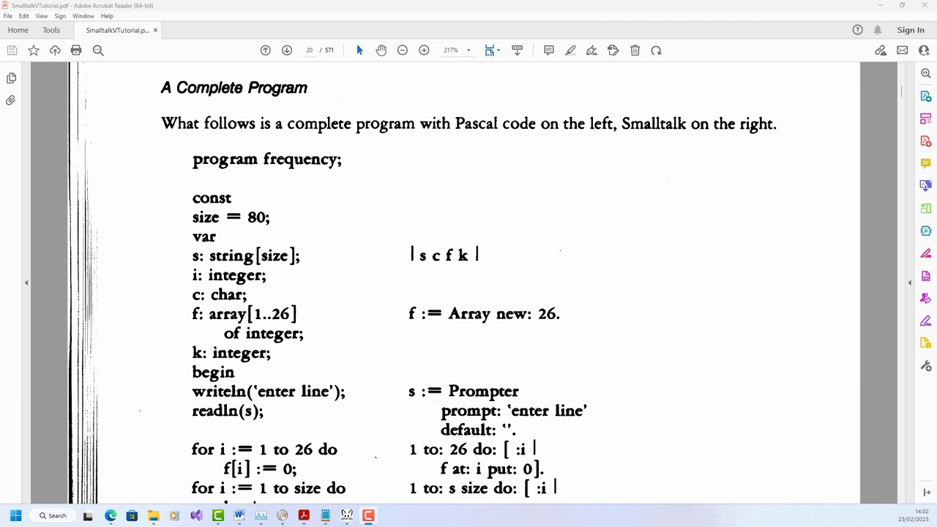
pyautogui.moveTo(423, 267)
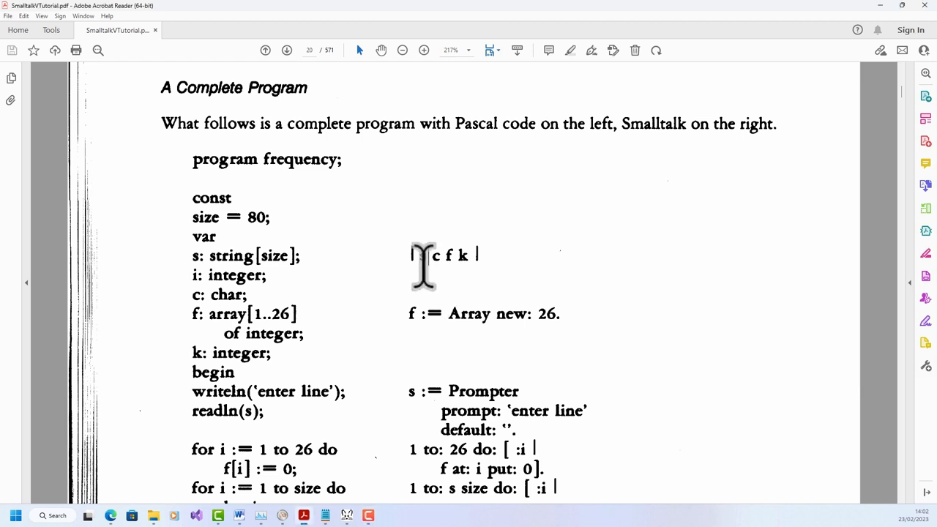
# - Scroll the tutorial PDF from 'A Complete Program' to the Bag version on page 11
pyautogui.scroll(-3)
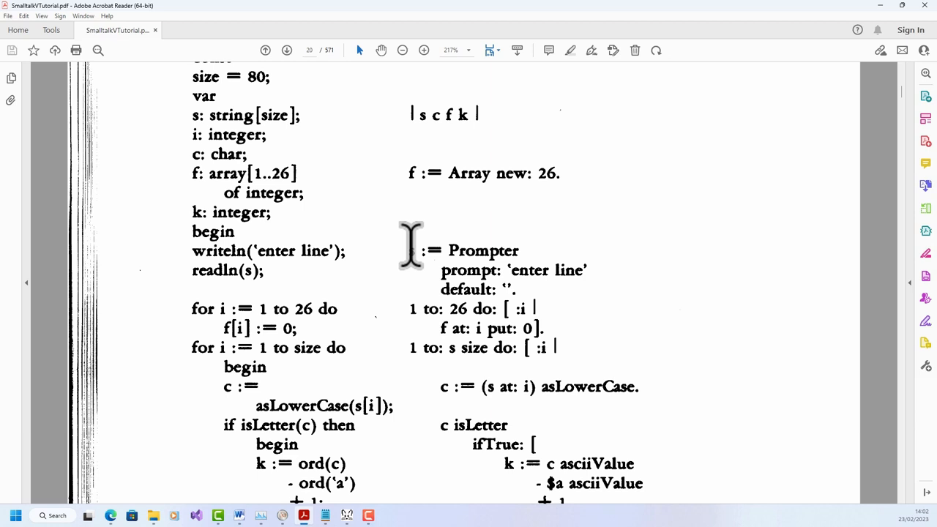
pyautogui.scroll(-3)
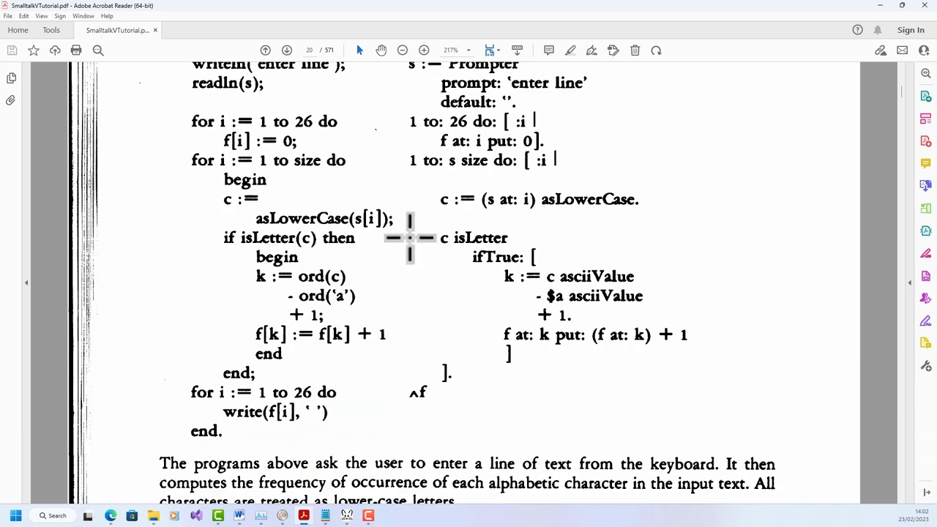
pyautogui.scroll(-3)
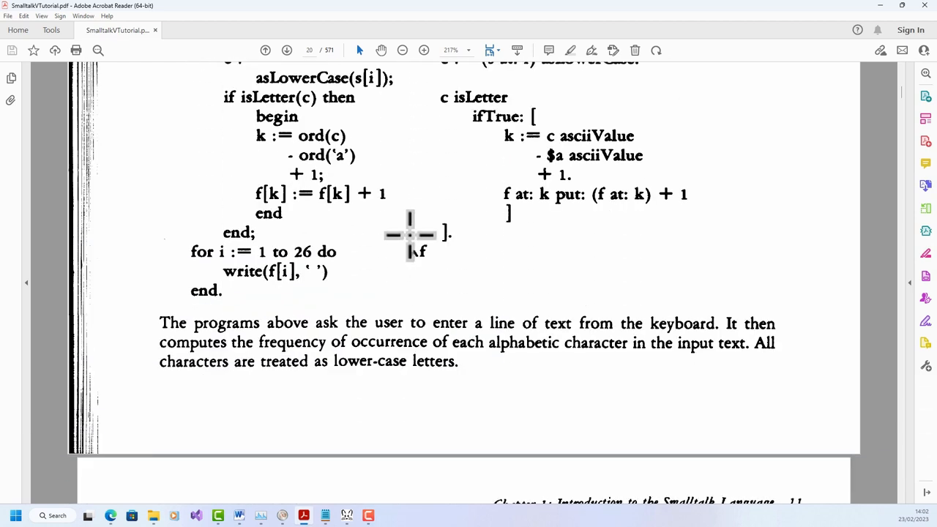
pyautogui.scroll(-3)
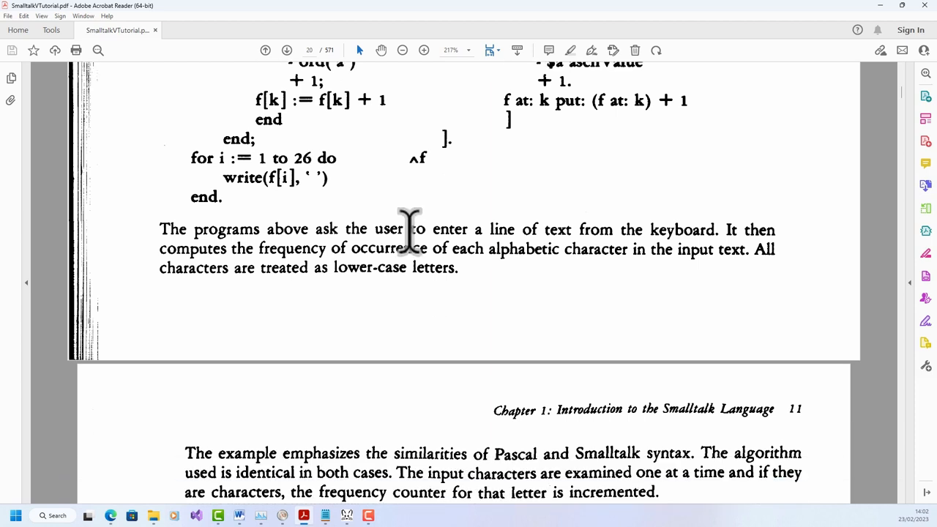
pyautogui.scroll(-3)
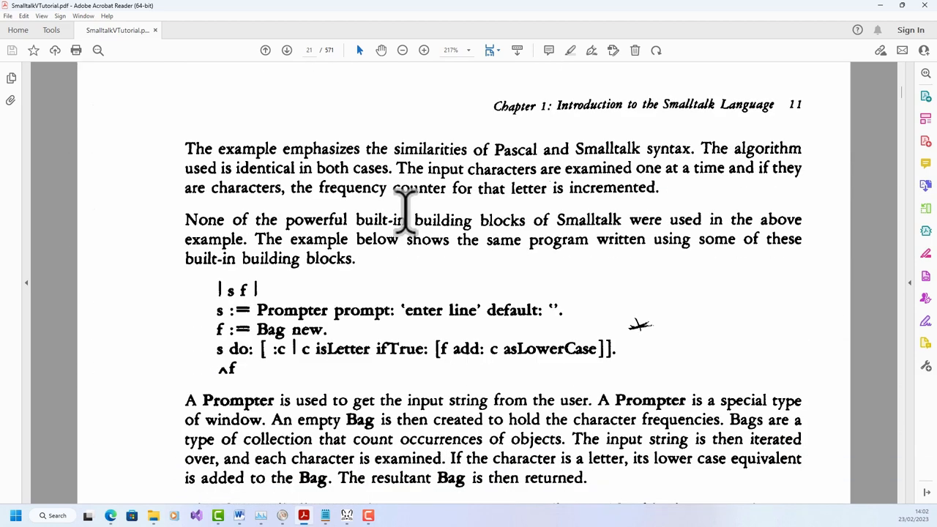
pyautogui.scroll(-3)
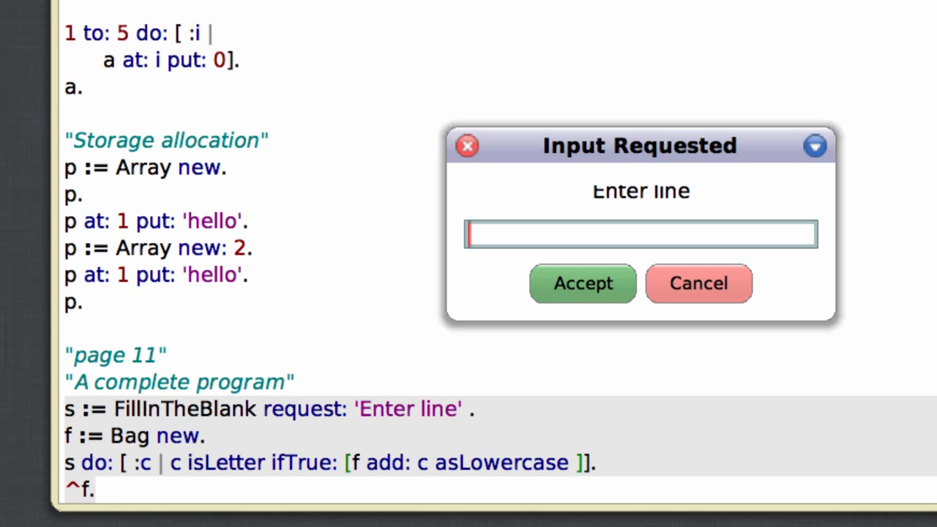
# - Enter 'Hello World' as the input line and accept it
pyautogui.write('He')
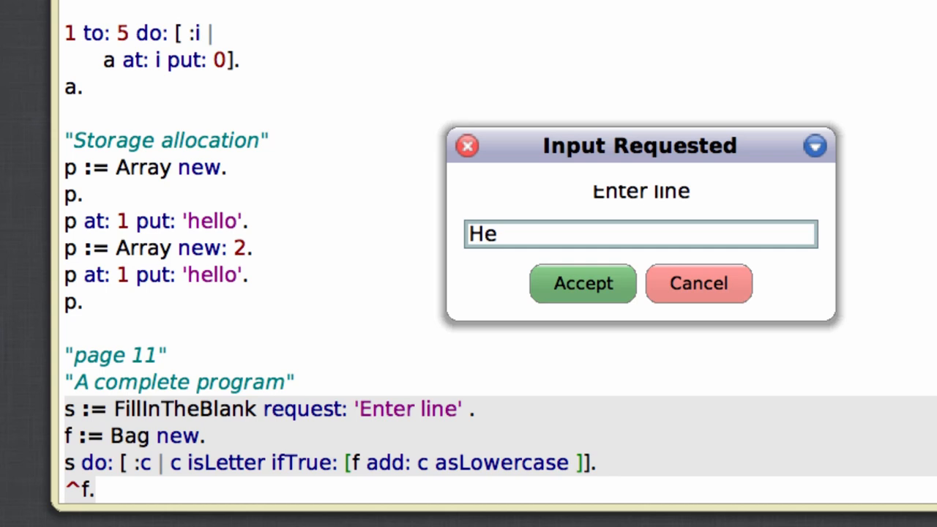
pyautogui.write('llo Wo')
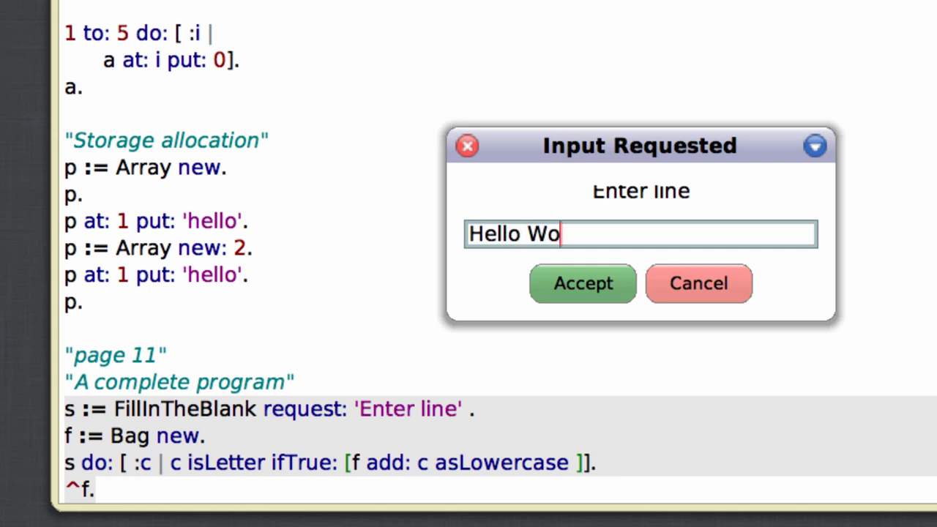
pyautogui.write('rld')
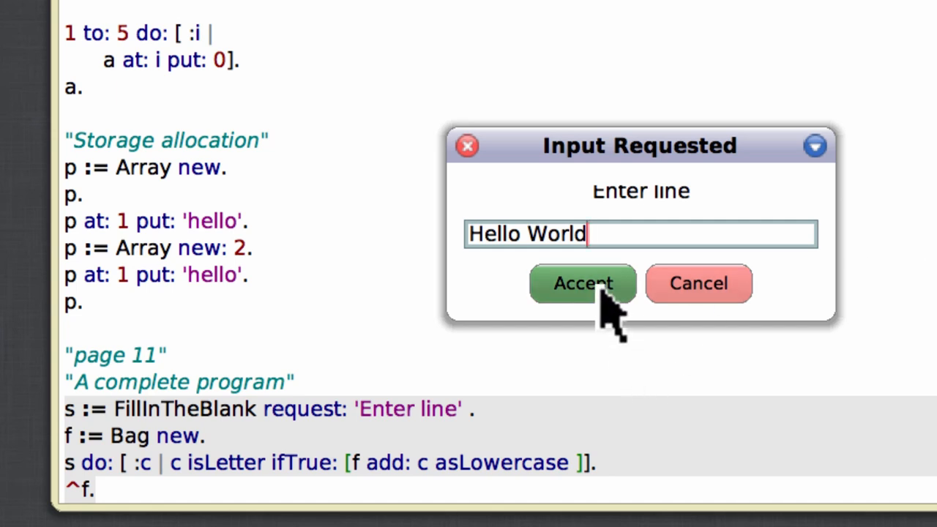
pyautogui.click(582, 283)
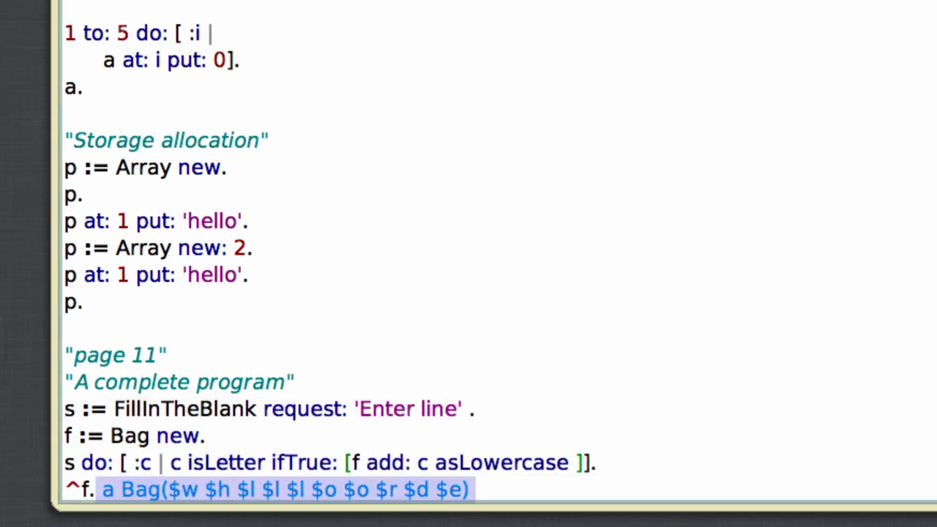